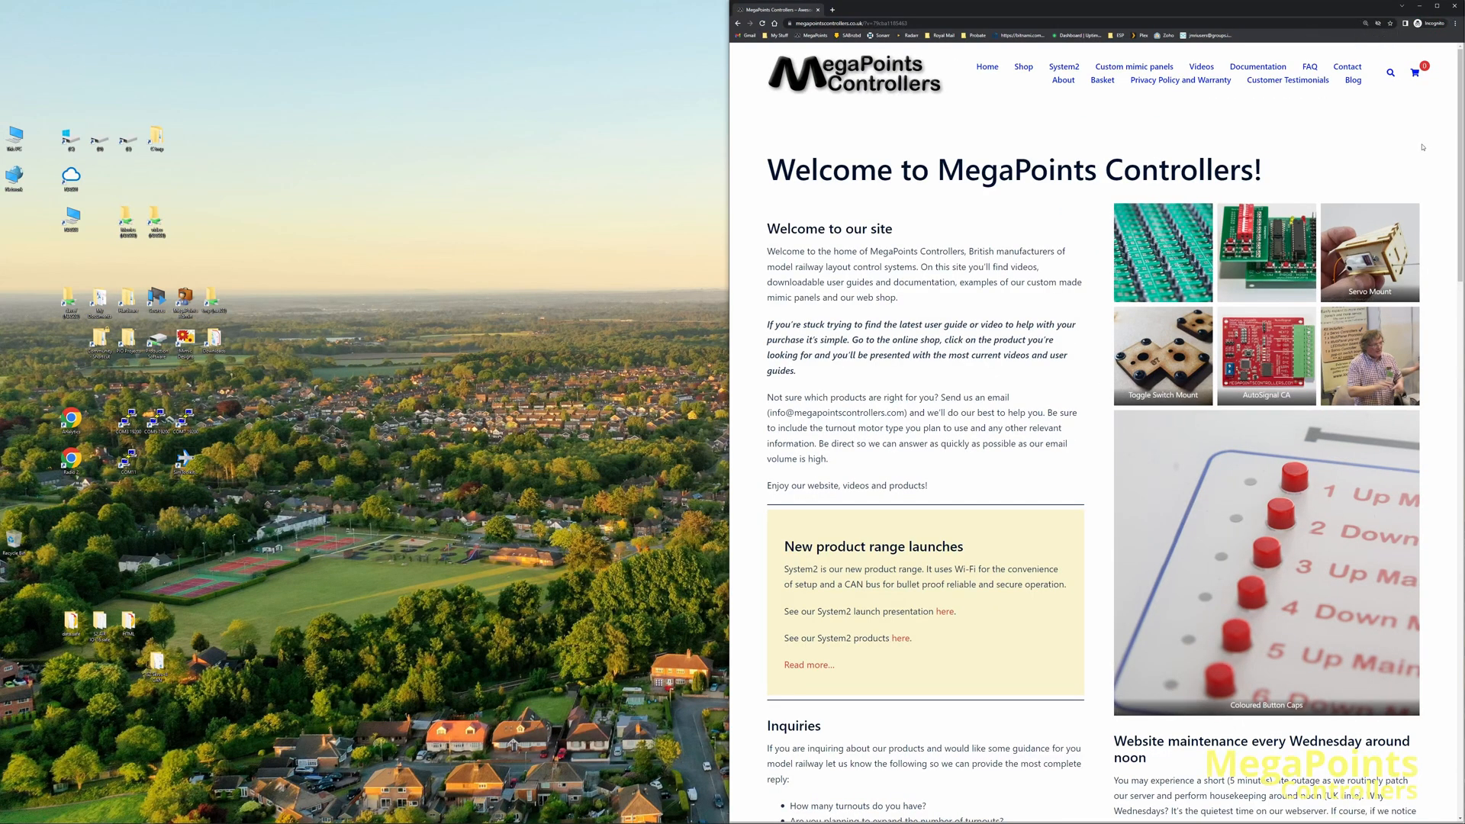
mouse_move(1153, 70)
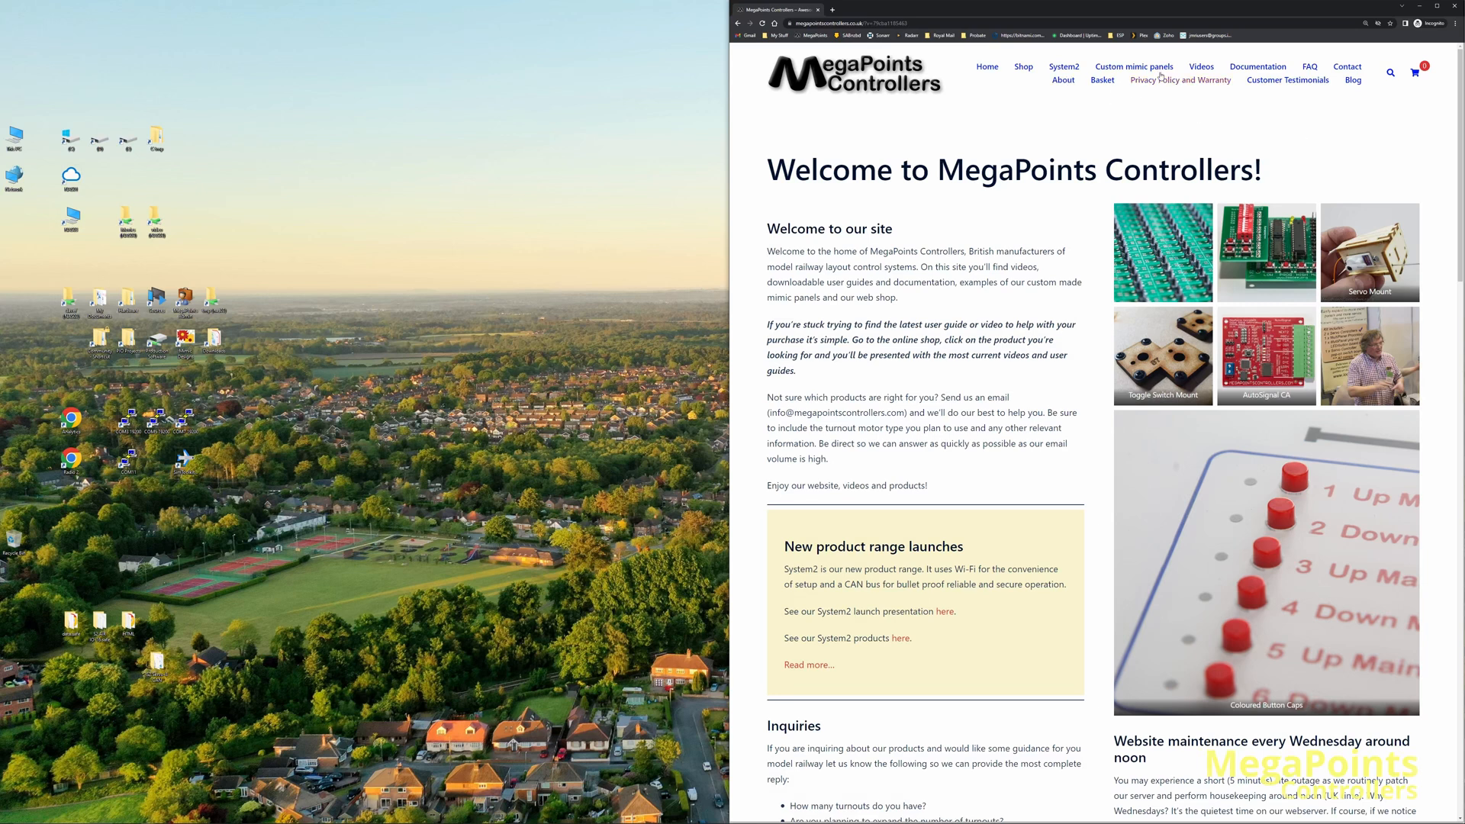
mouse_move(1030, 70)
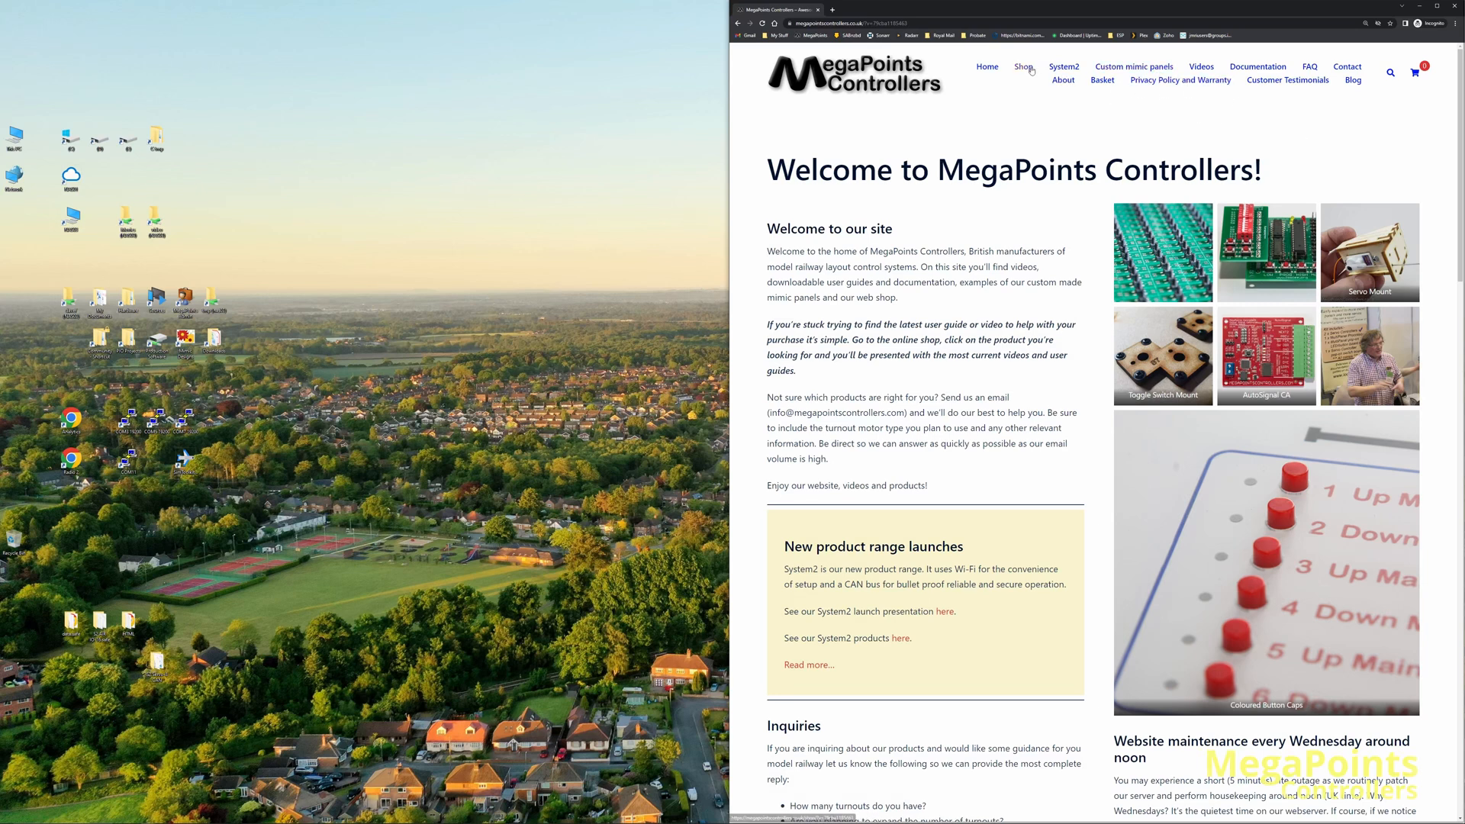
Reach the Servo8 software update notes via Shop, System2 Servo Driver and its Documentation section.
left_click(1024, 65)
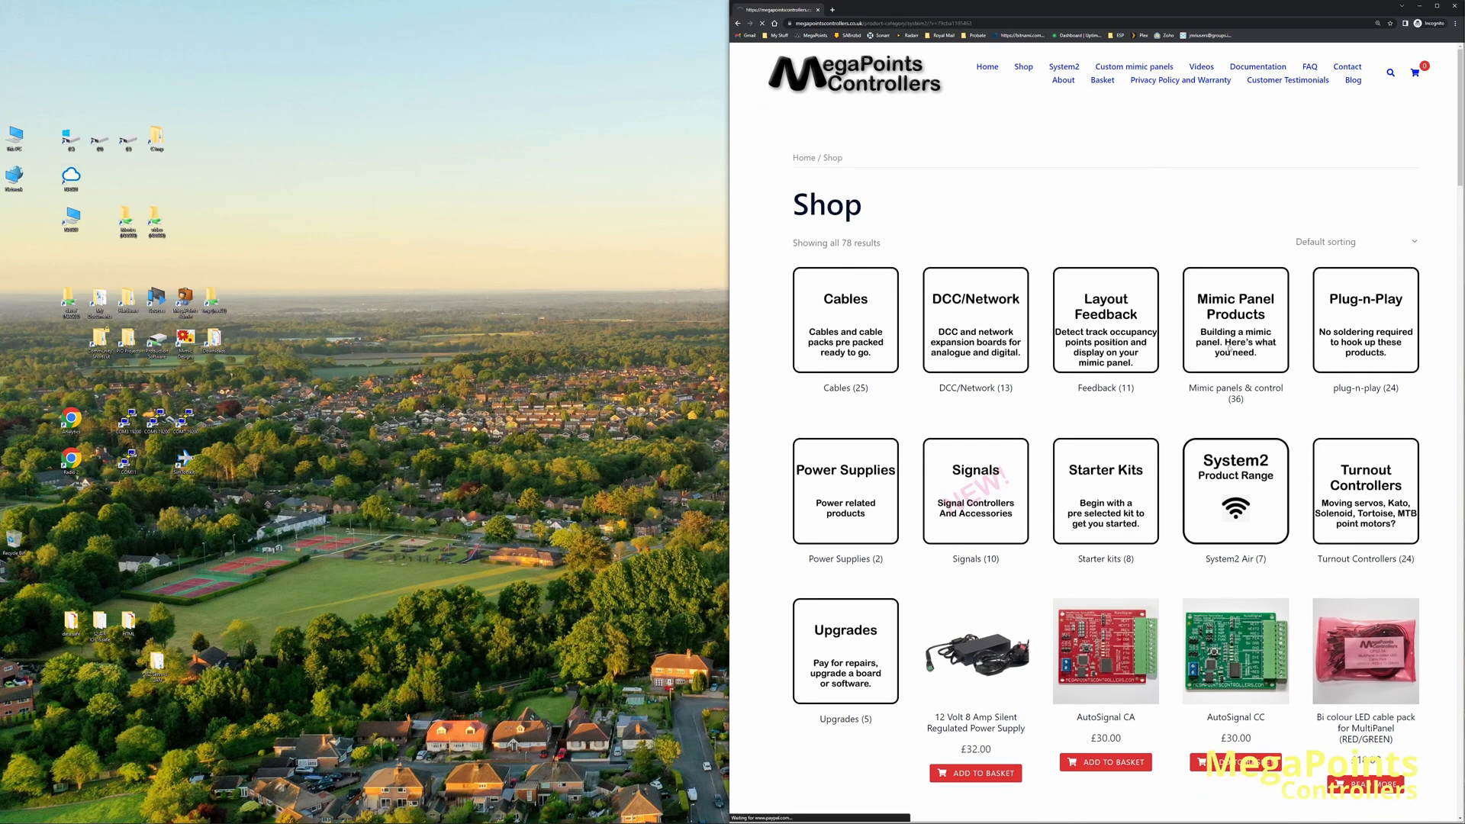
left_click(1236, 491)
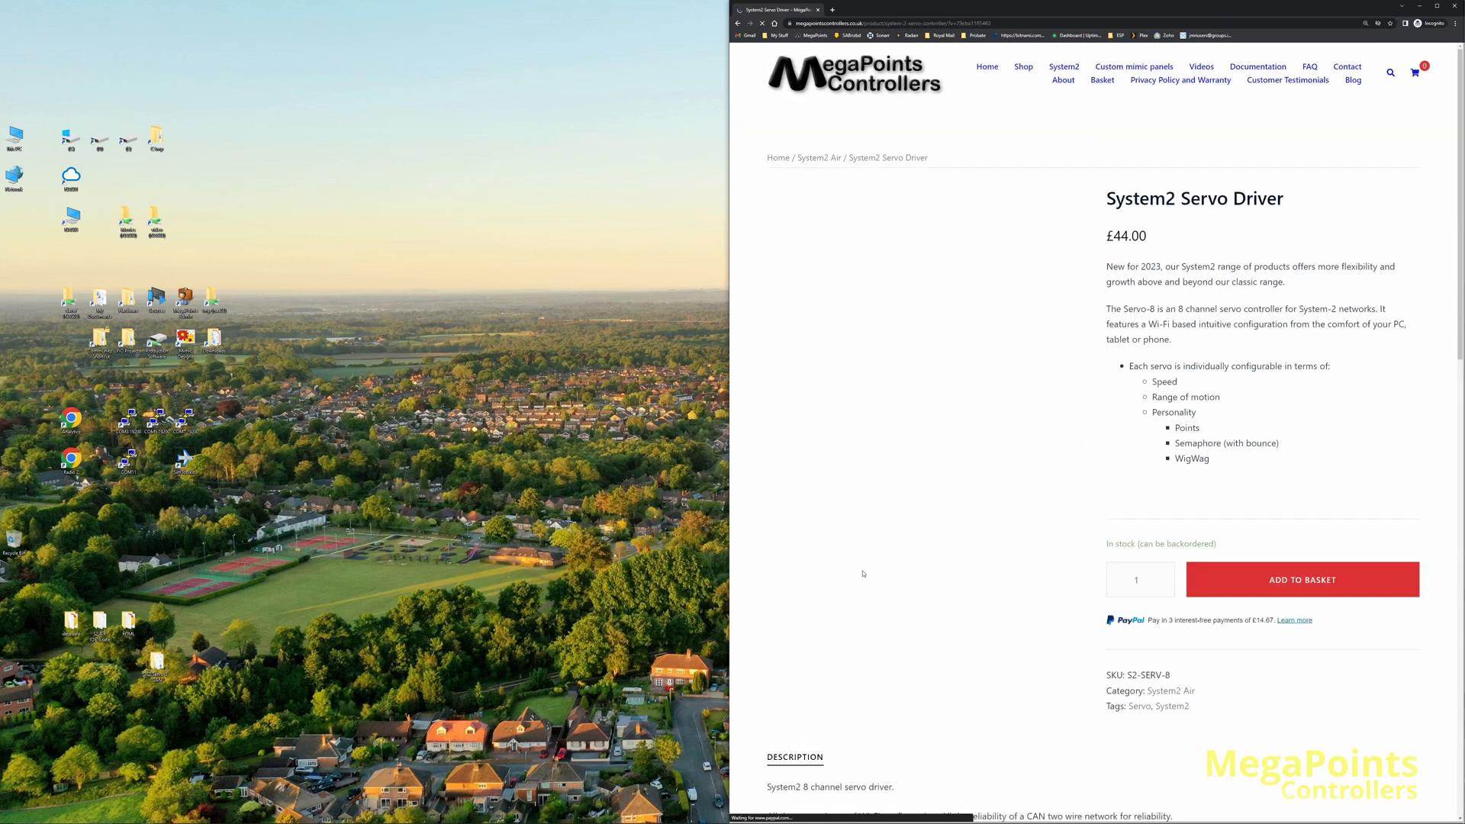
scroll("down", 3)
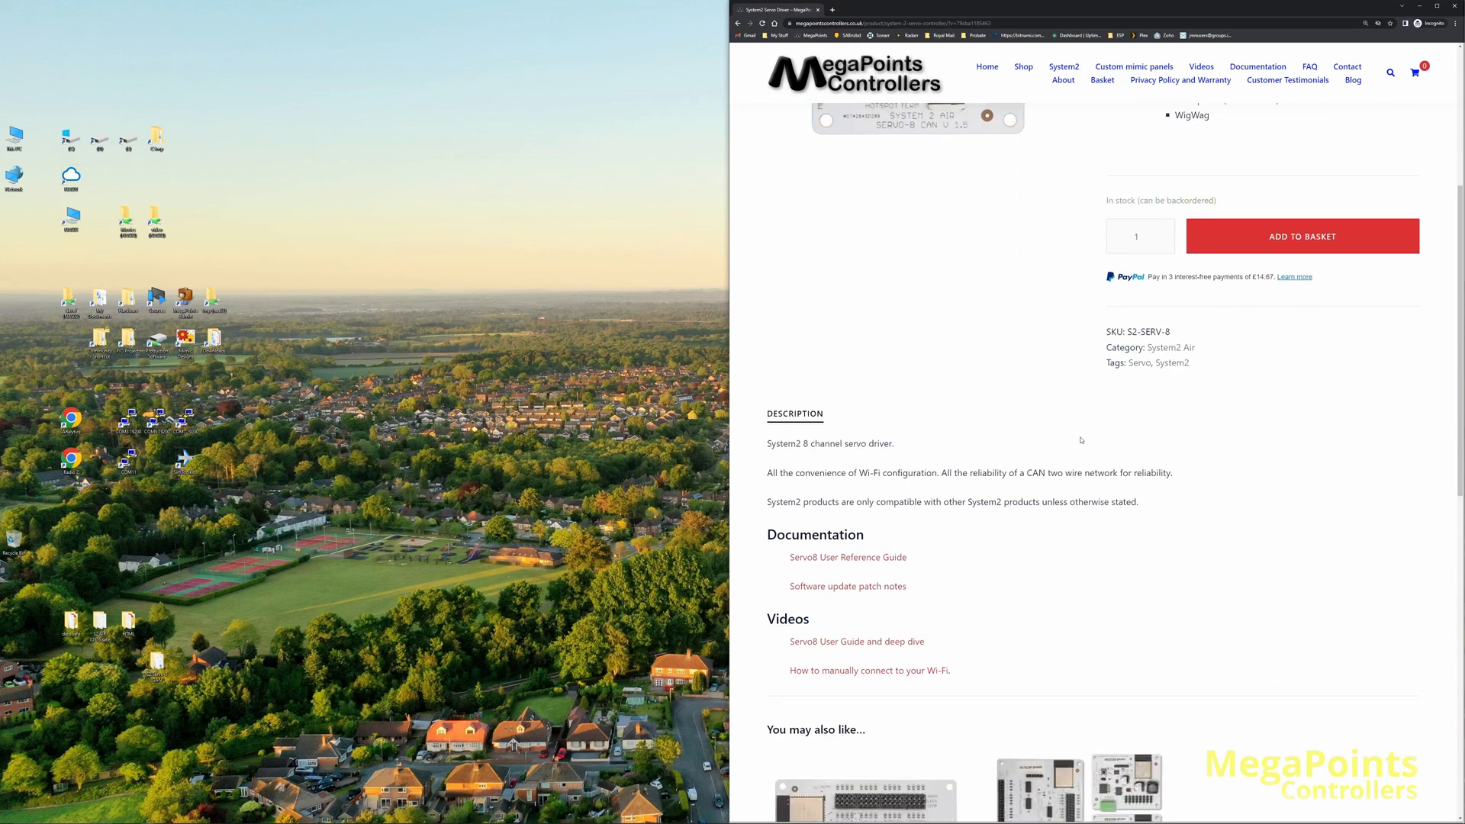
mouse_move(876, 588)
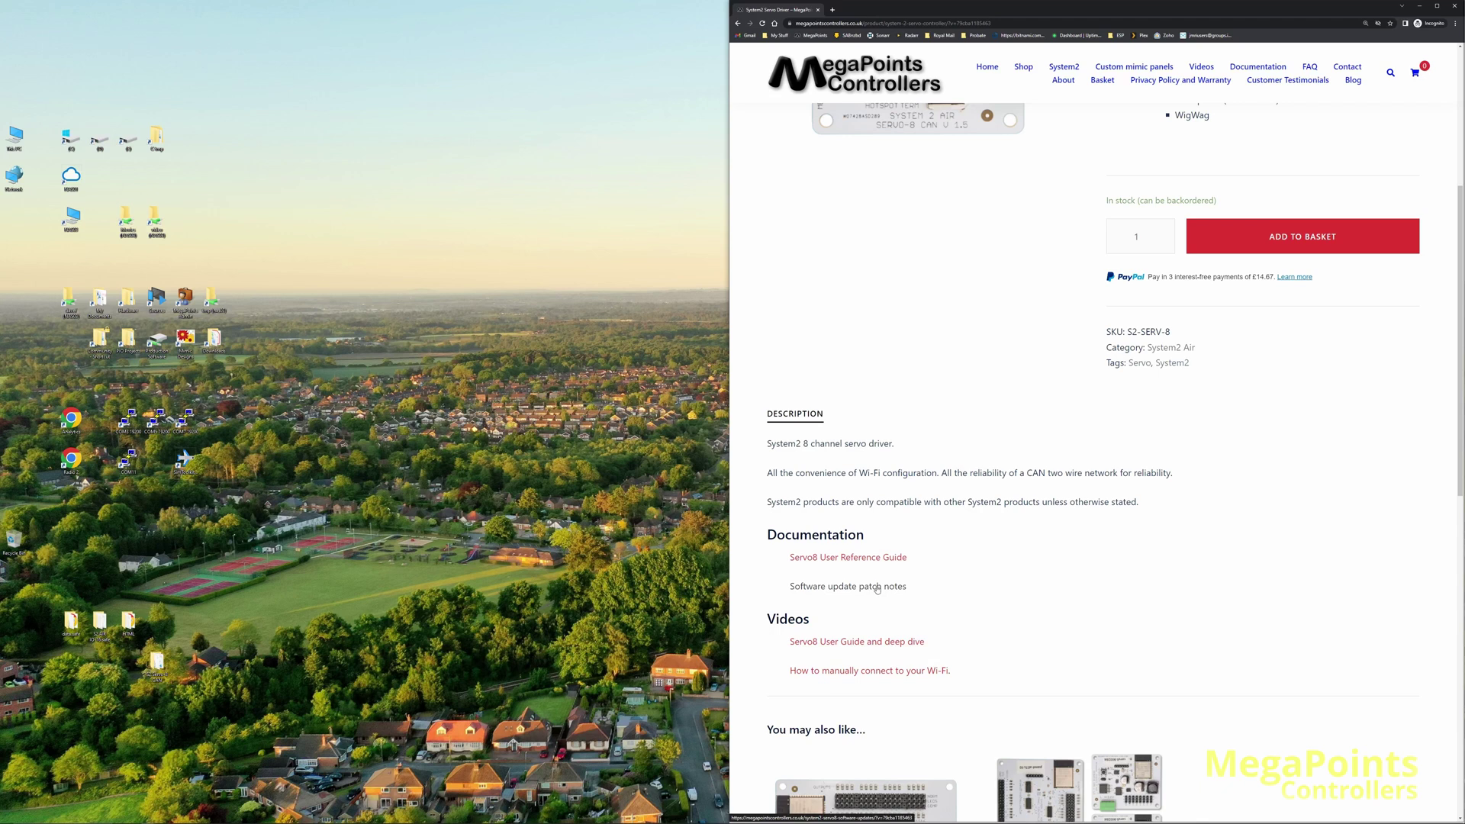
left_click(848, 586)
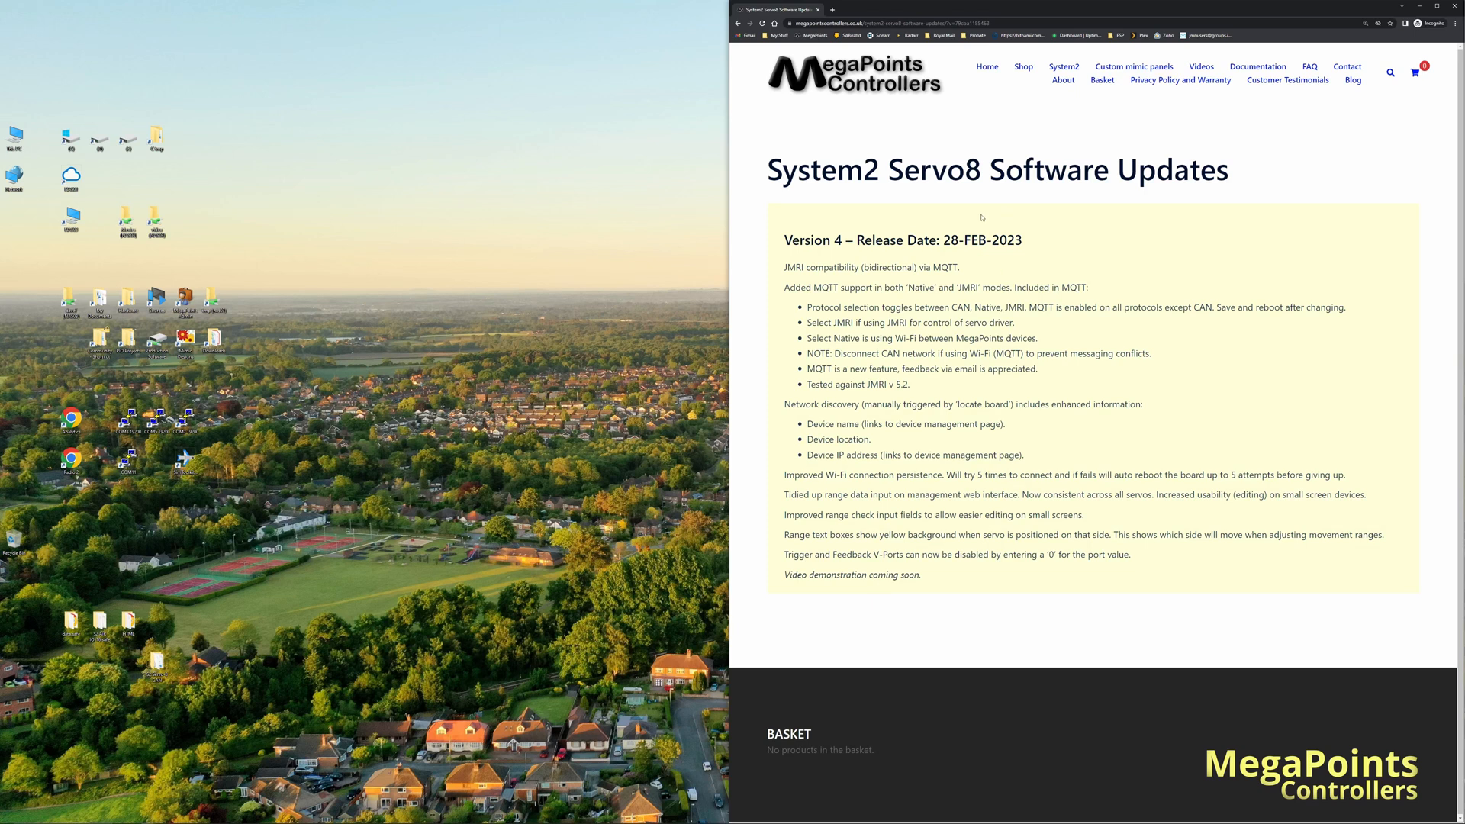
mouse_move(888, 197)
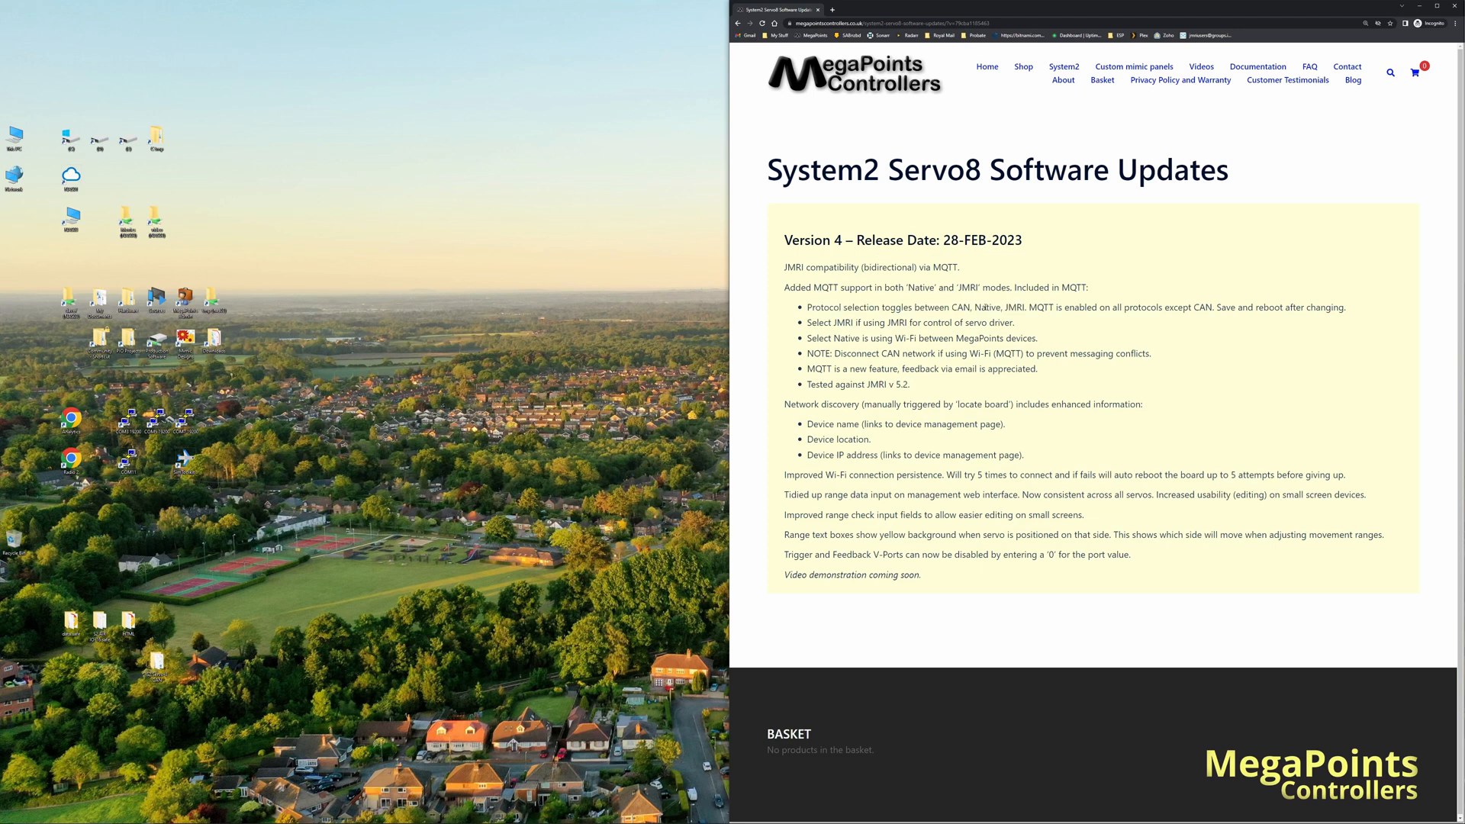
double_click(985, 306)
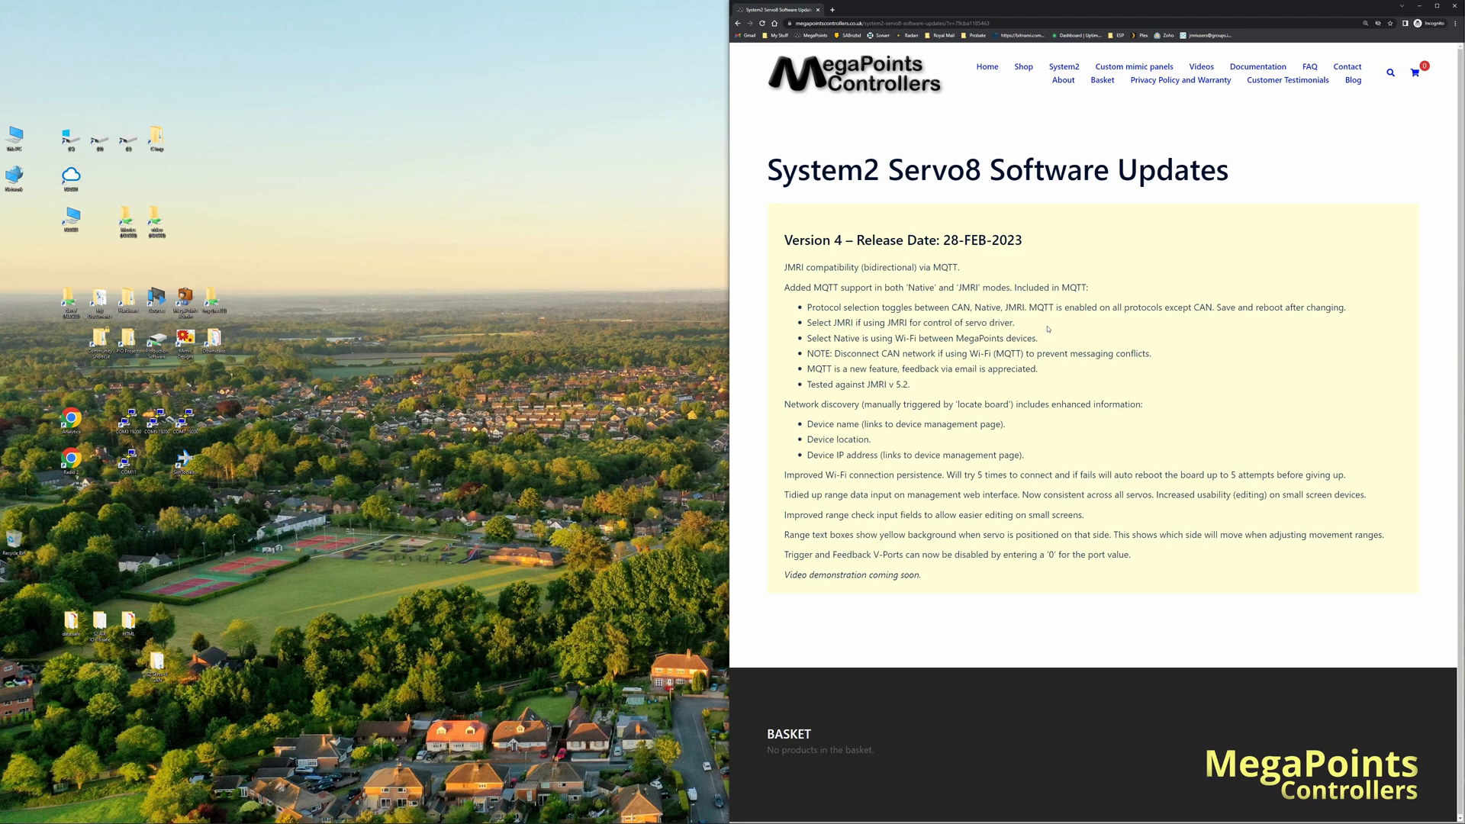
mouse_move(1028, 327)
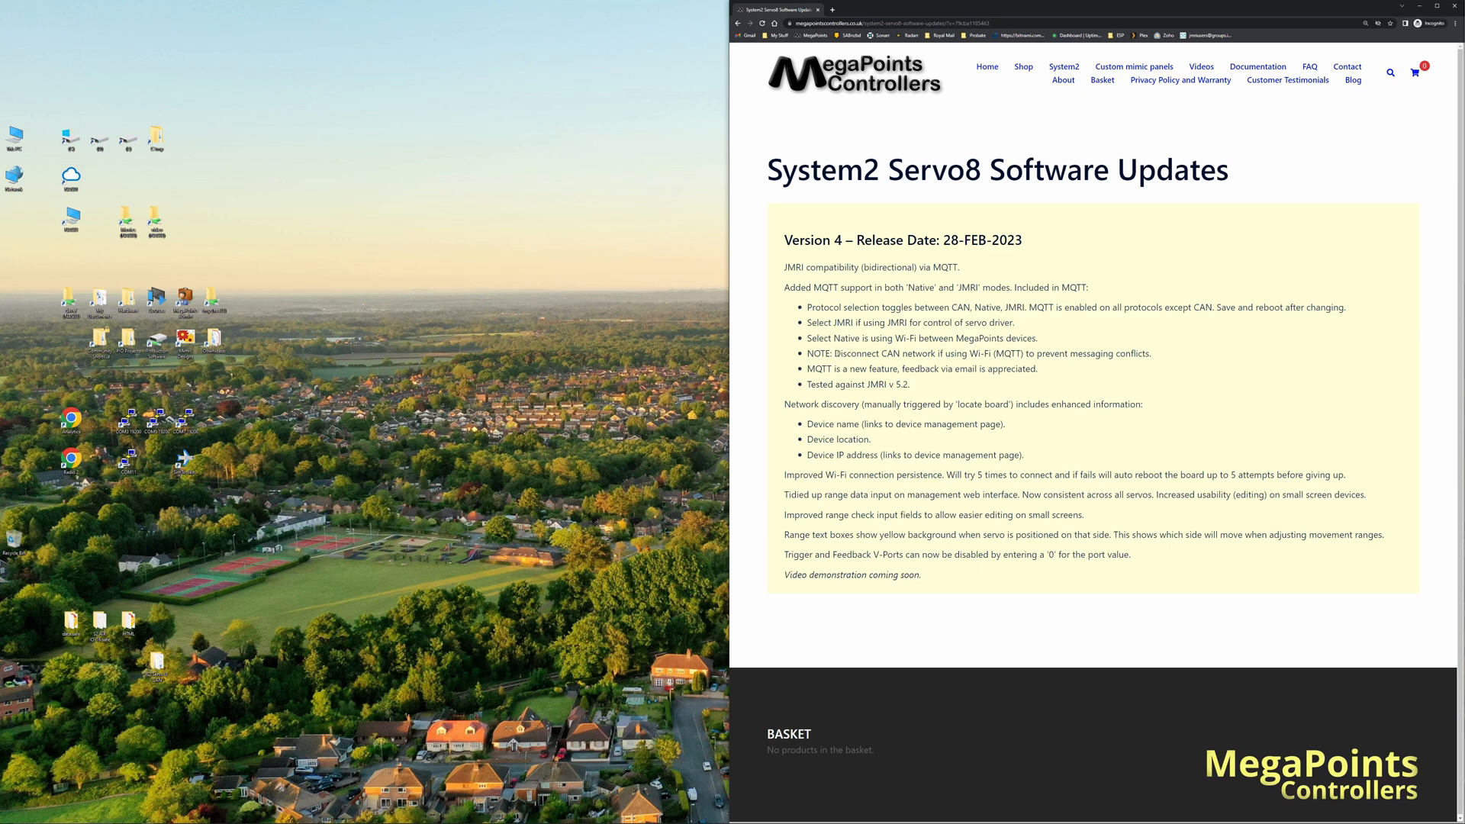
left_click_drag(836, 353, 1027, 352)
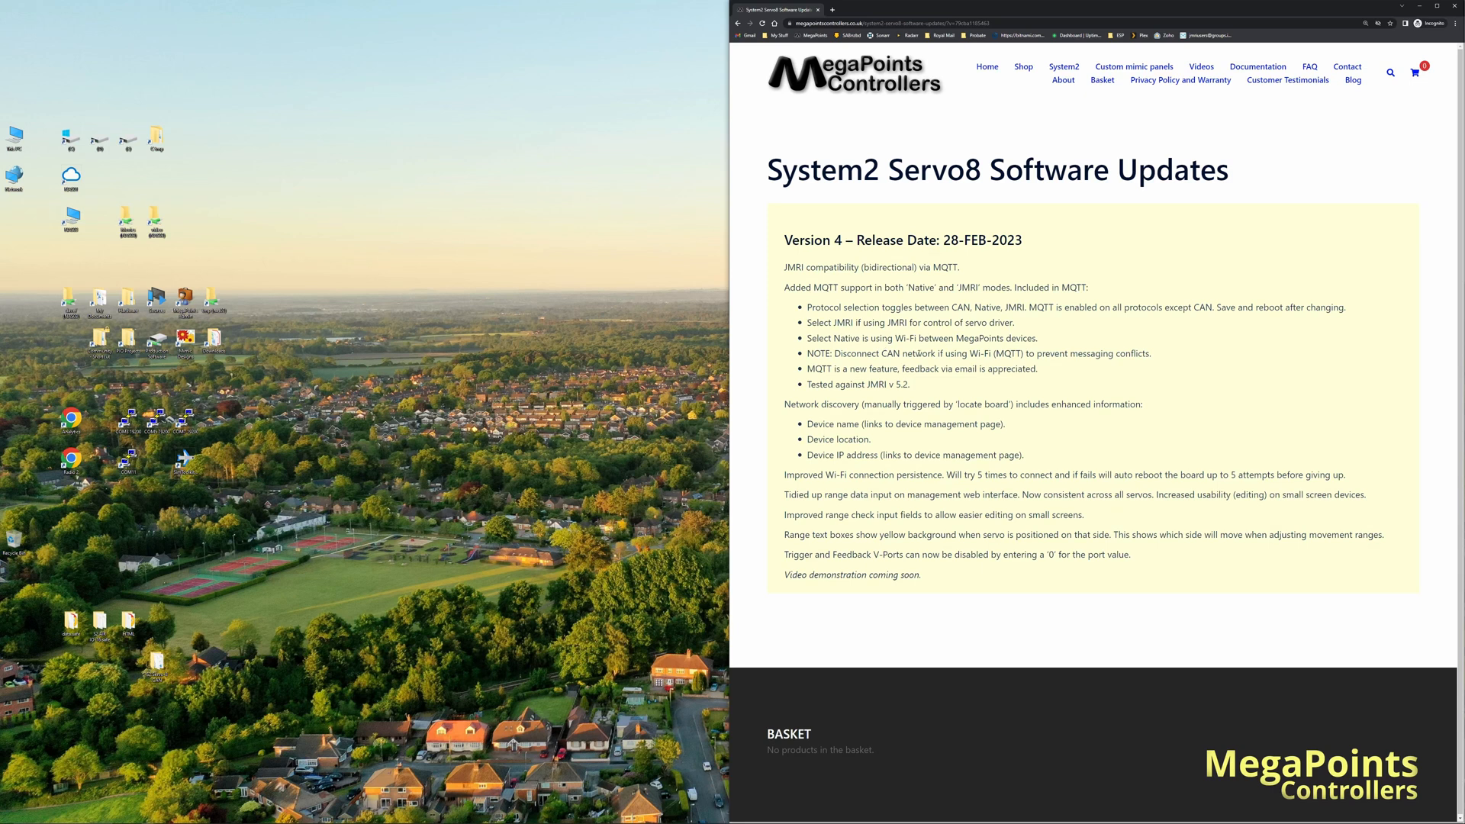
mouse_move(1102, 377)
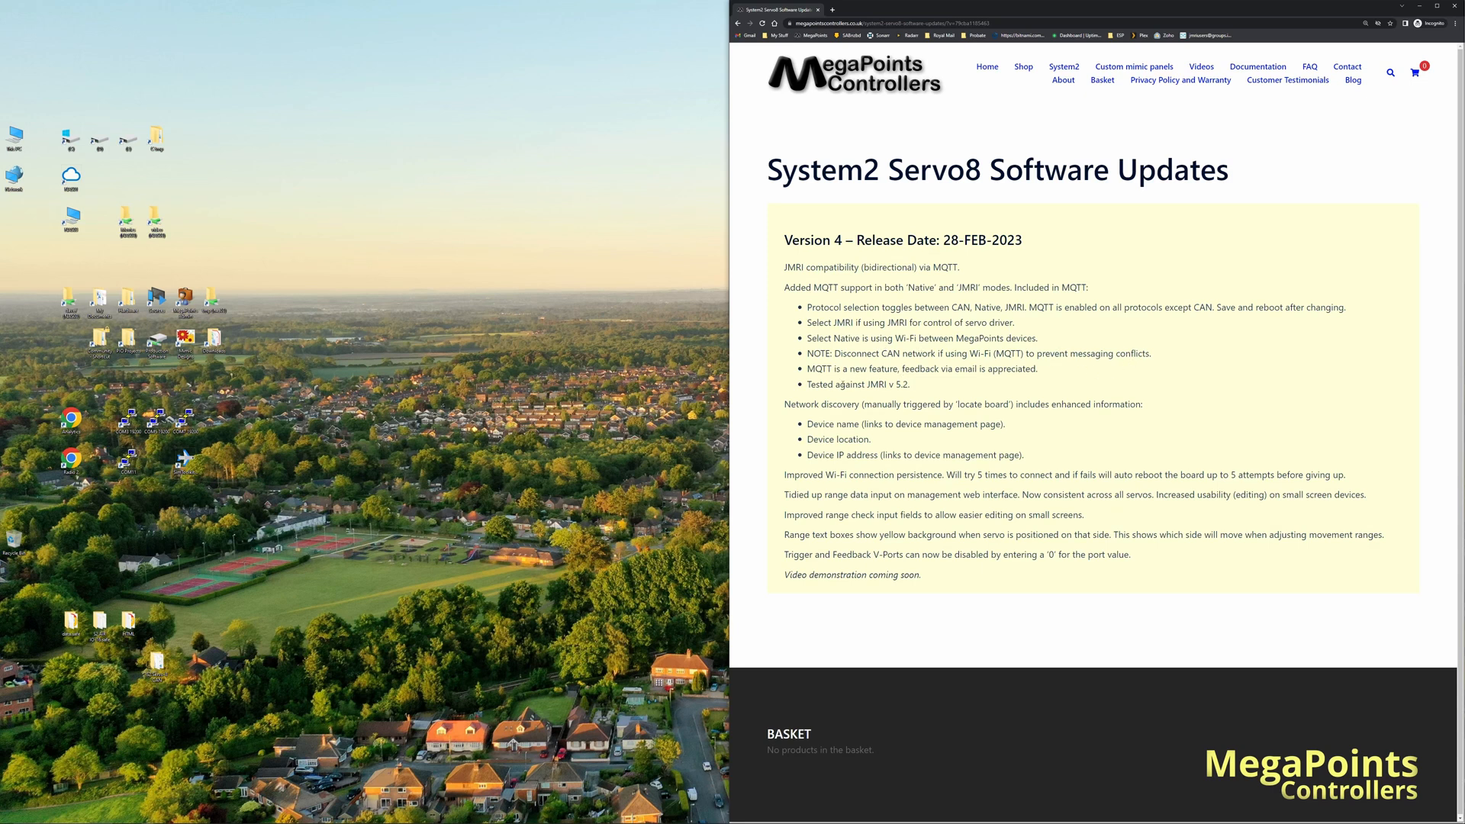
left_click_drag(827, 384, 911, 385)
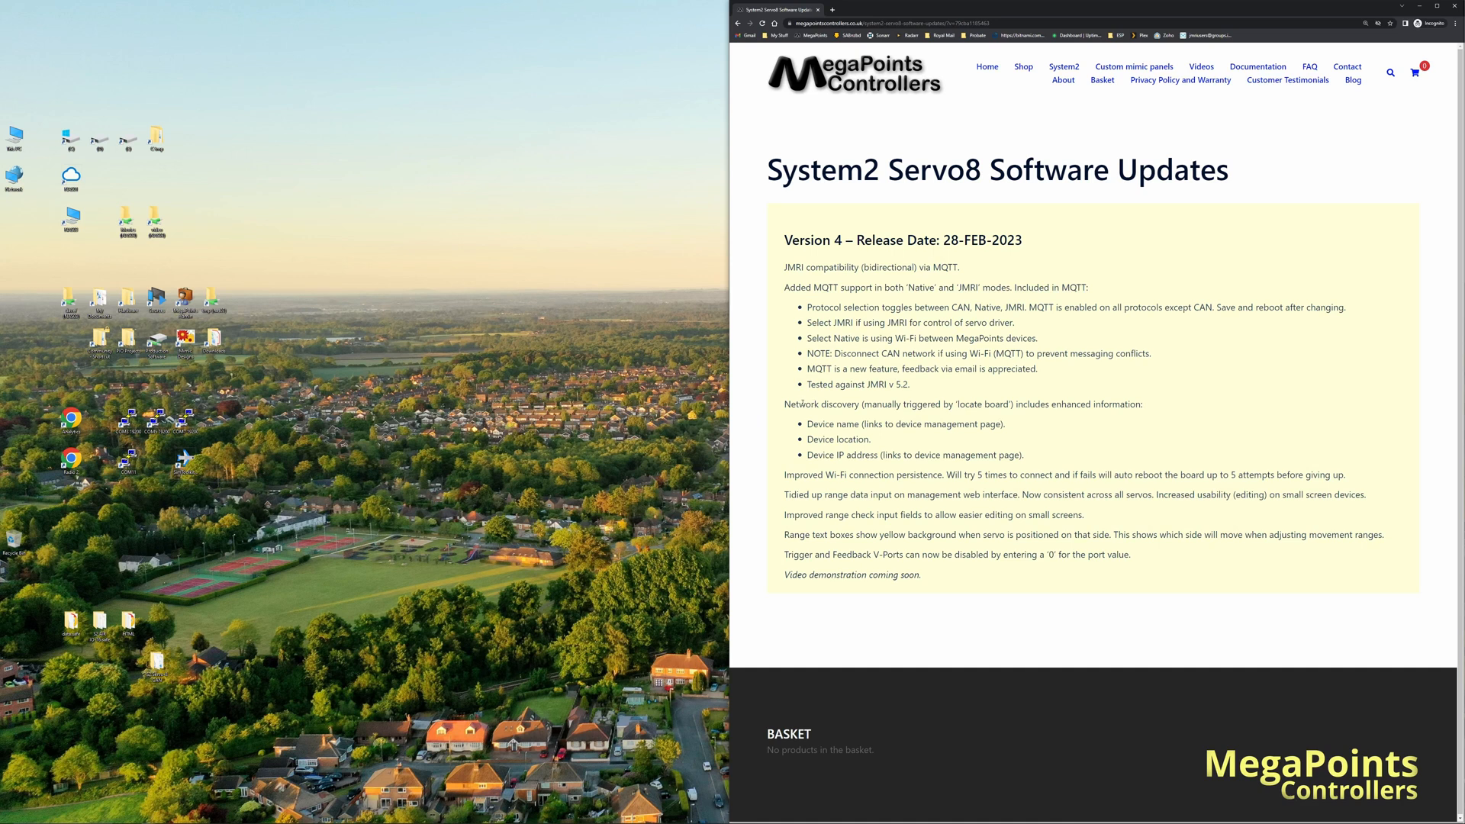
double_click(818, 404)
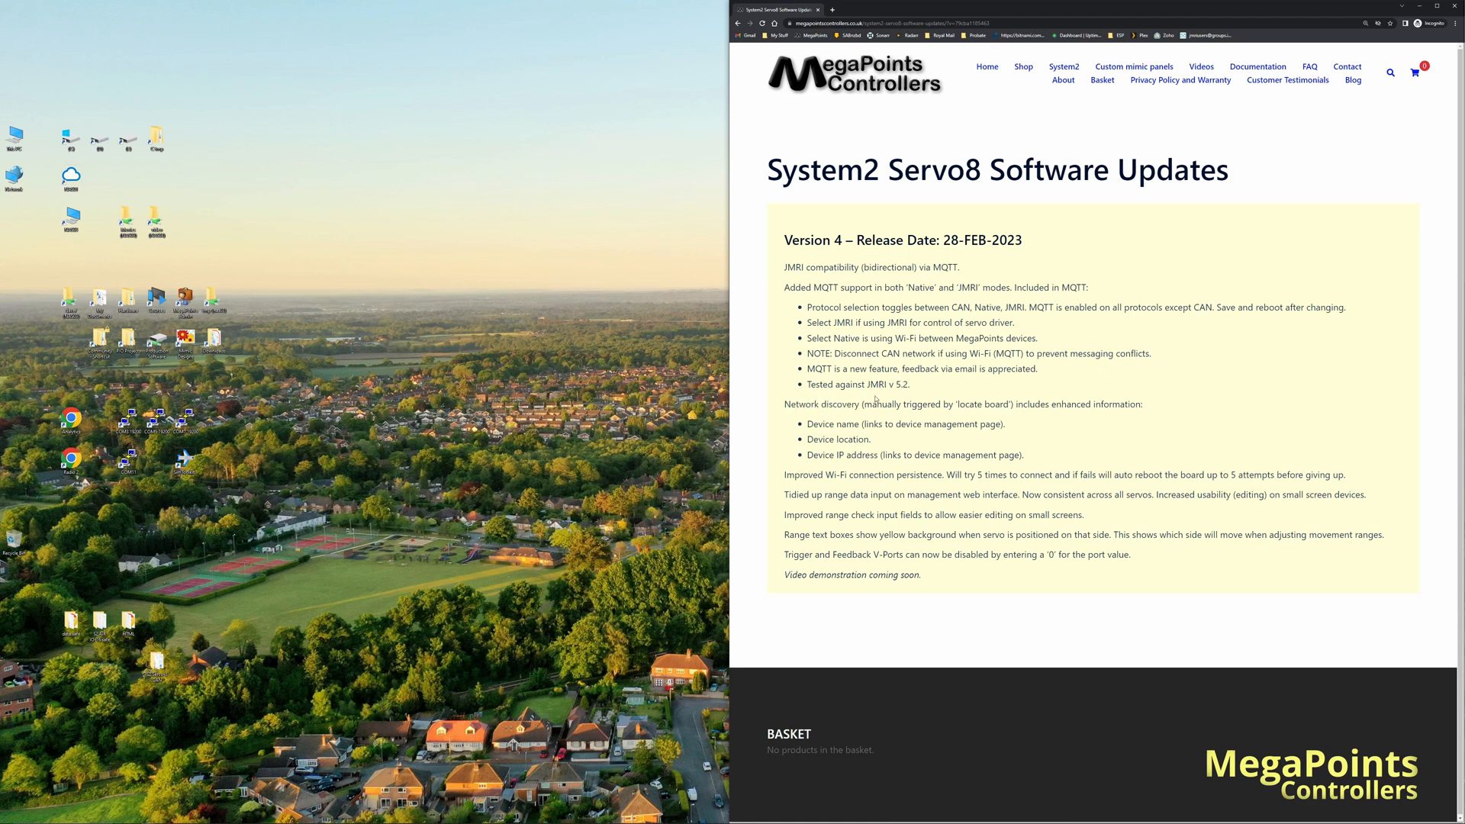
mouse_move(914, 400)
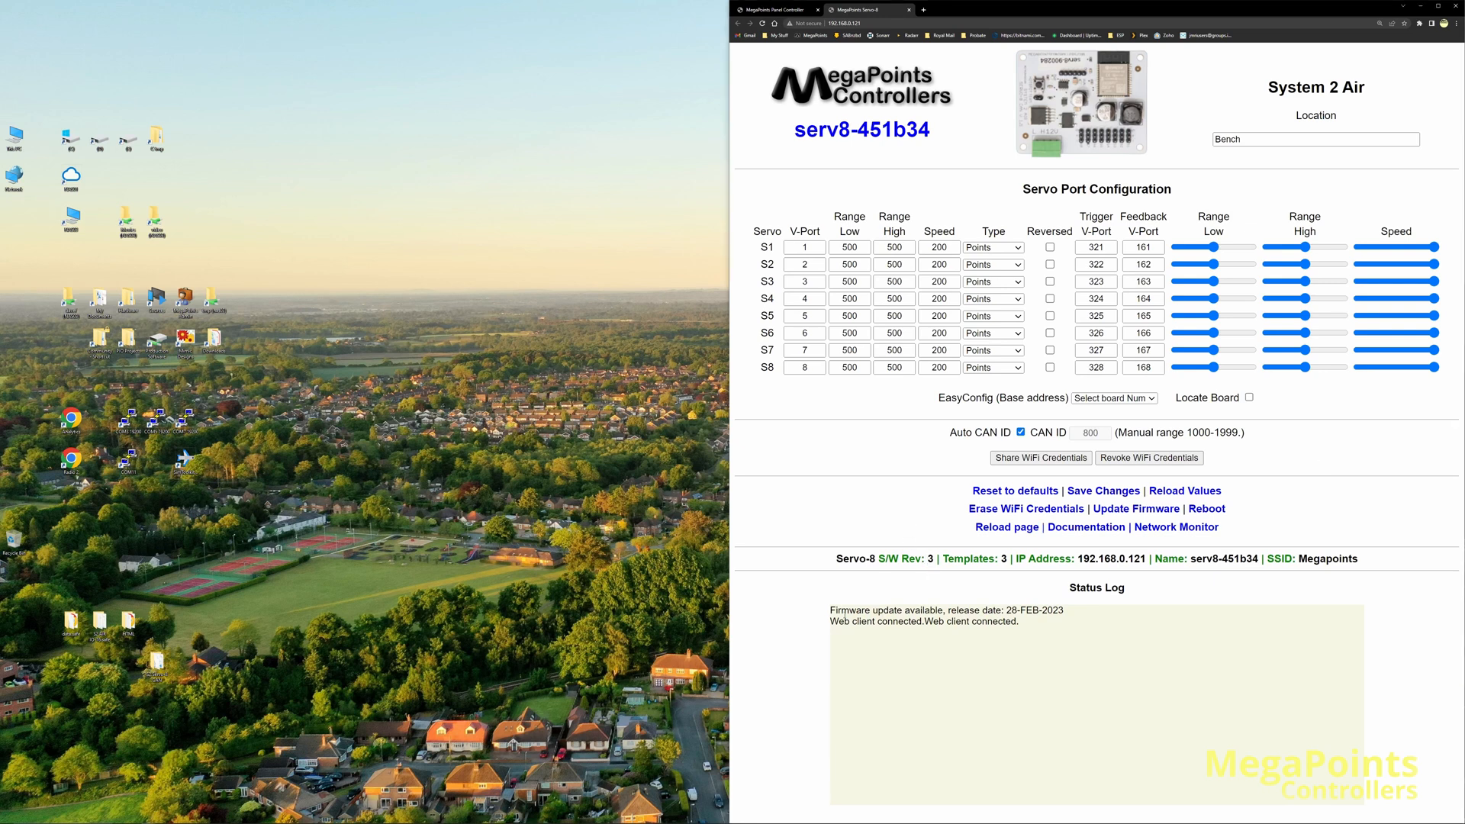
Show the serv8-451b34 board's Software Update page listing the 28-FEB-2023 release.
double_click(885, 611)
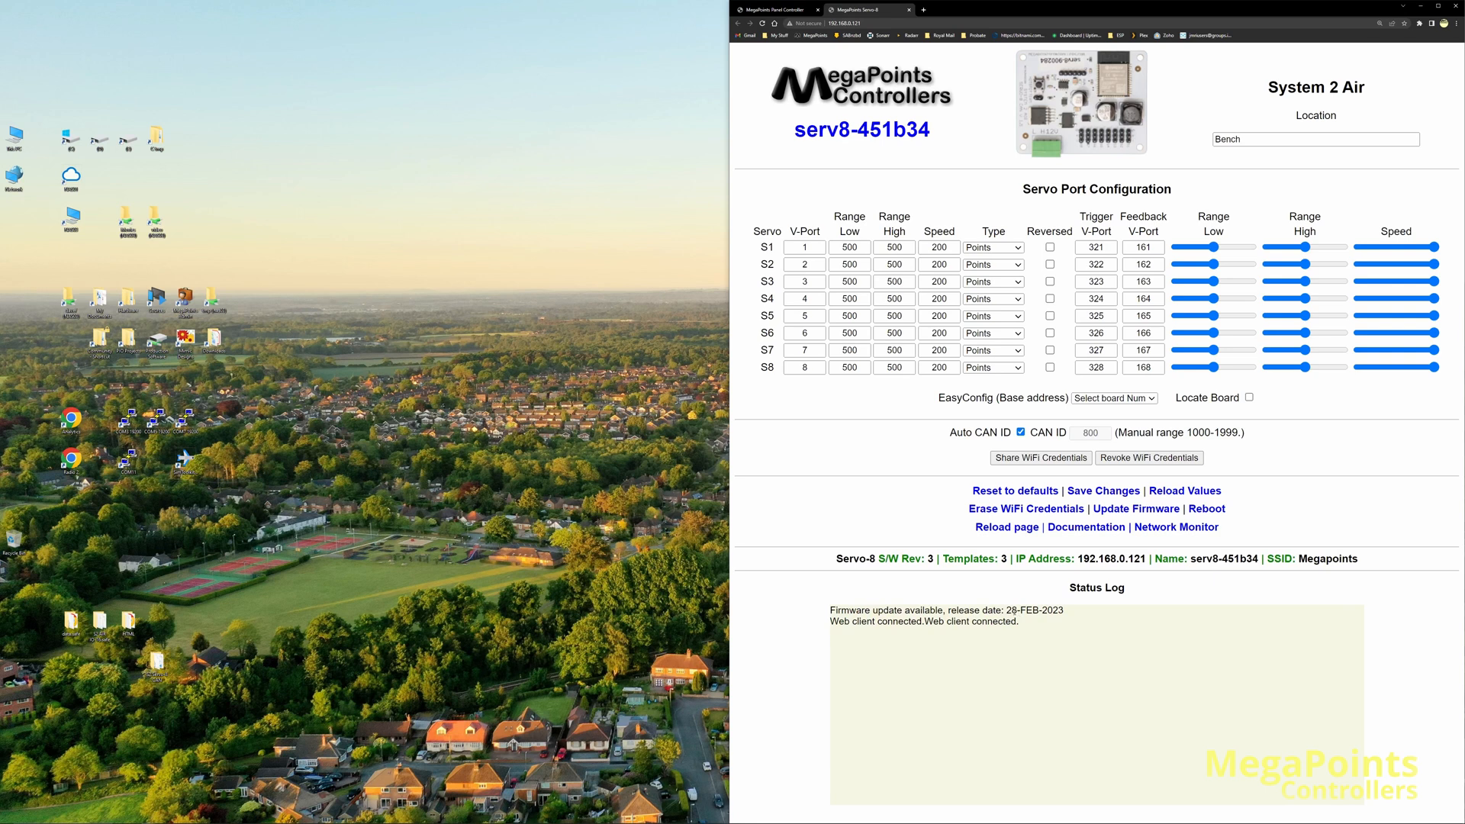
mouse_move(1044, 591)
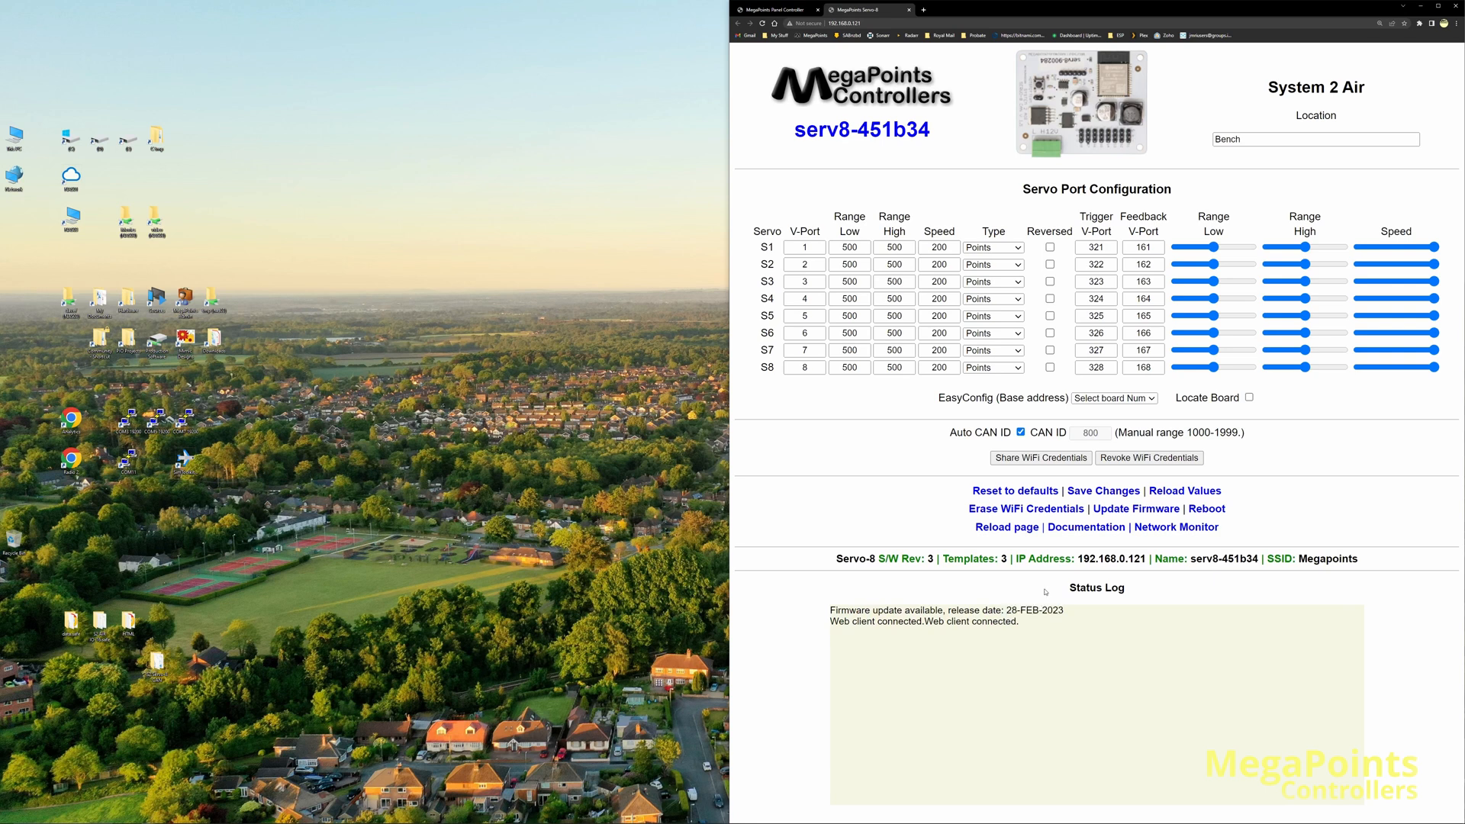
left_click(1136, 509)
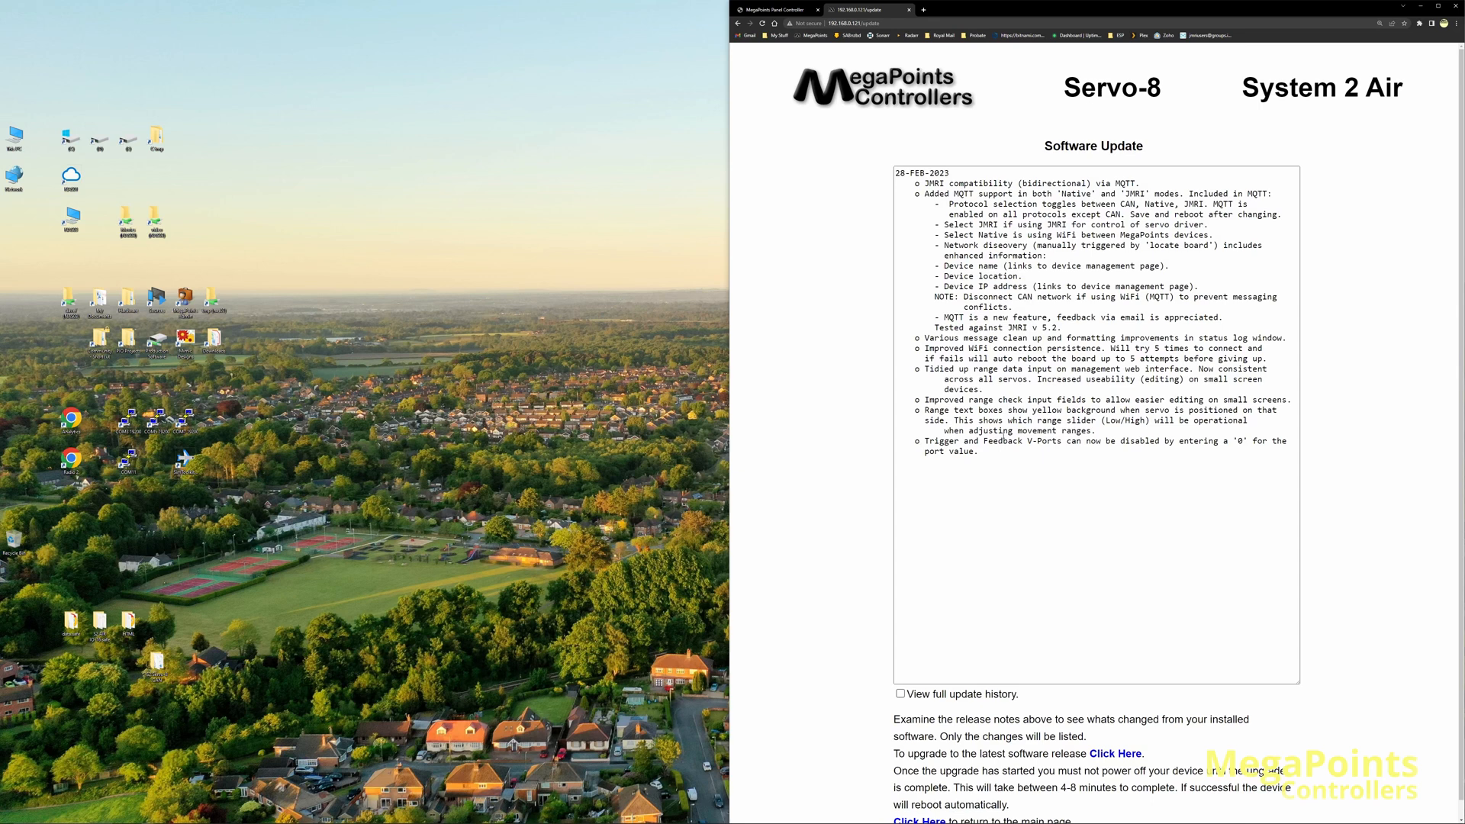
mouse_move(1114, 734)
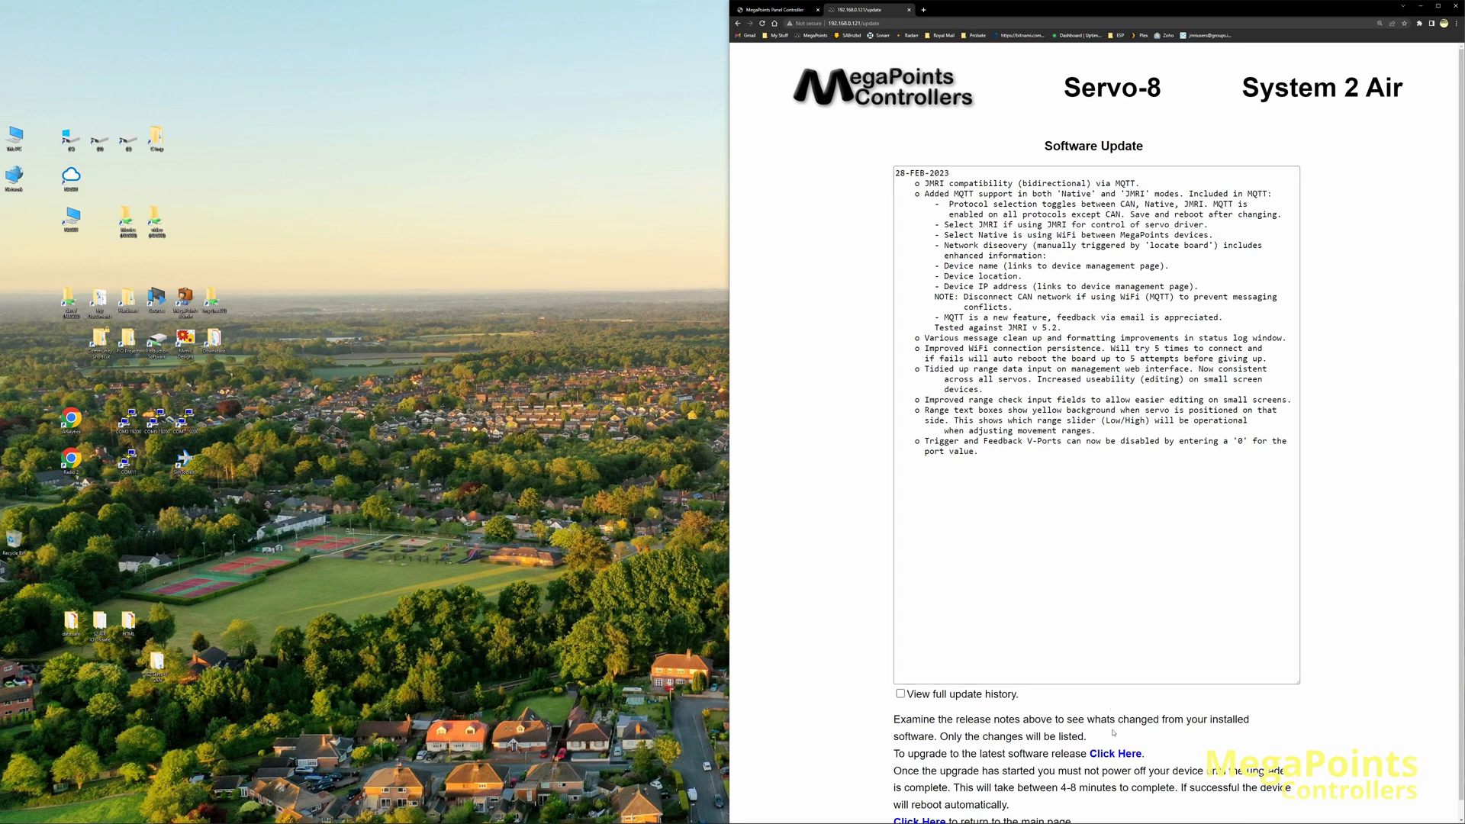
Upgrade to the 28-FEB-2023 firmware, letting both files download and the board reboot to revision 4.
left_click(1114, 754)
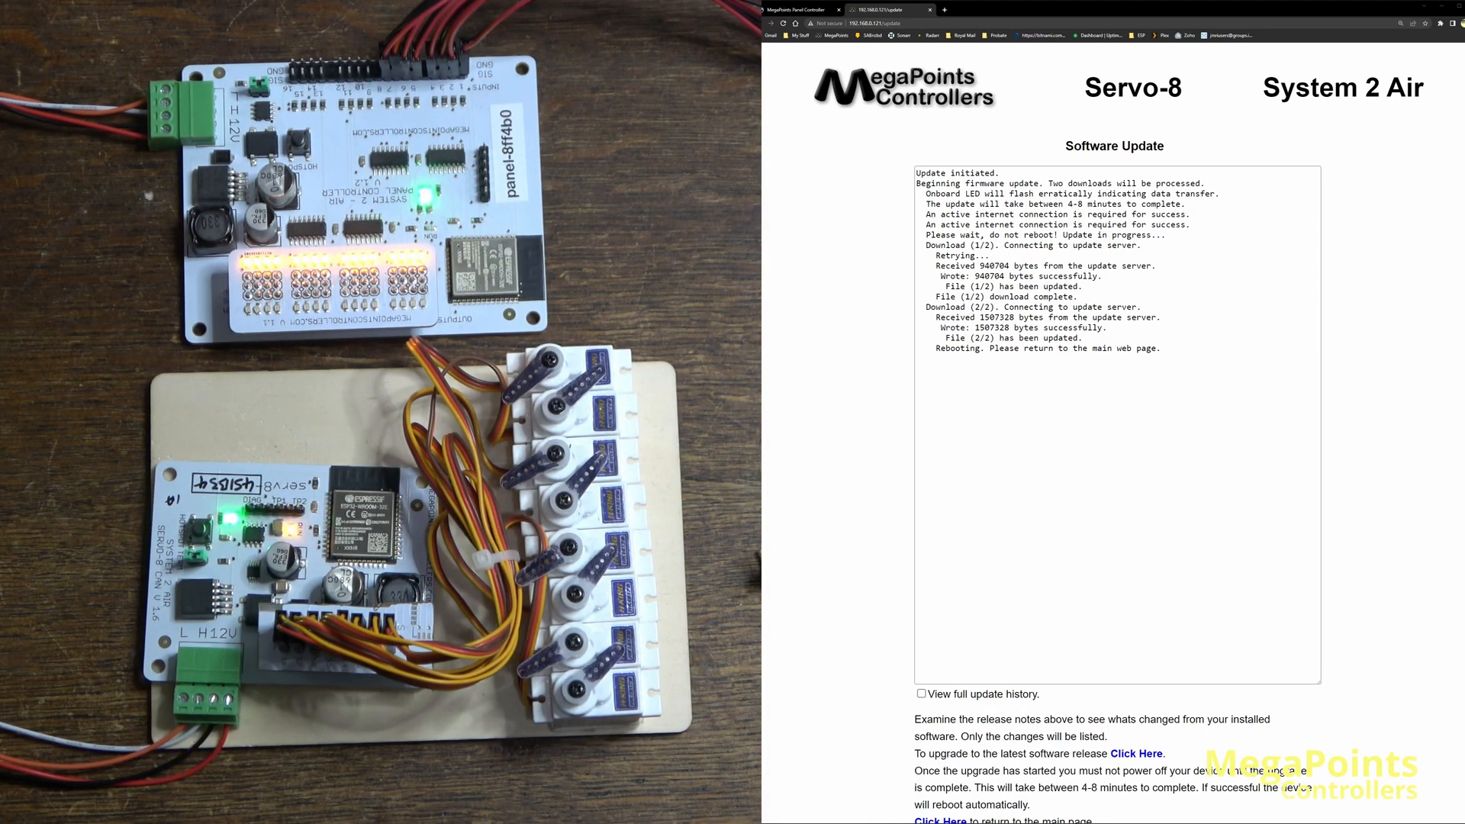
scroll("down", 3)
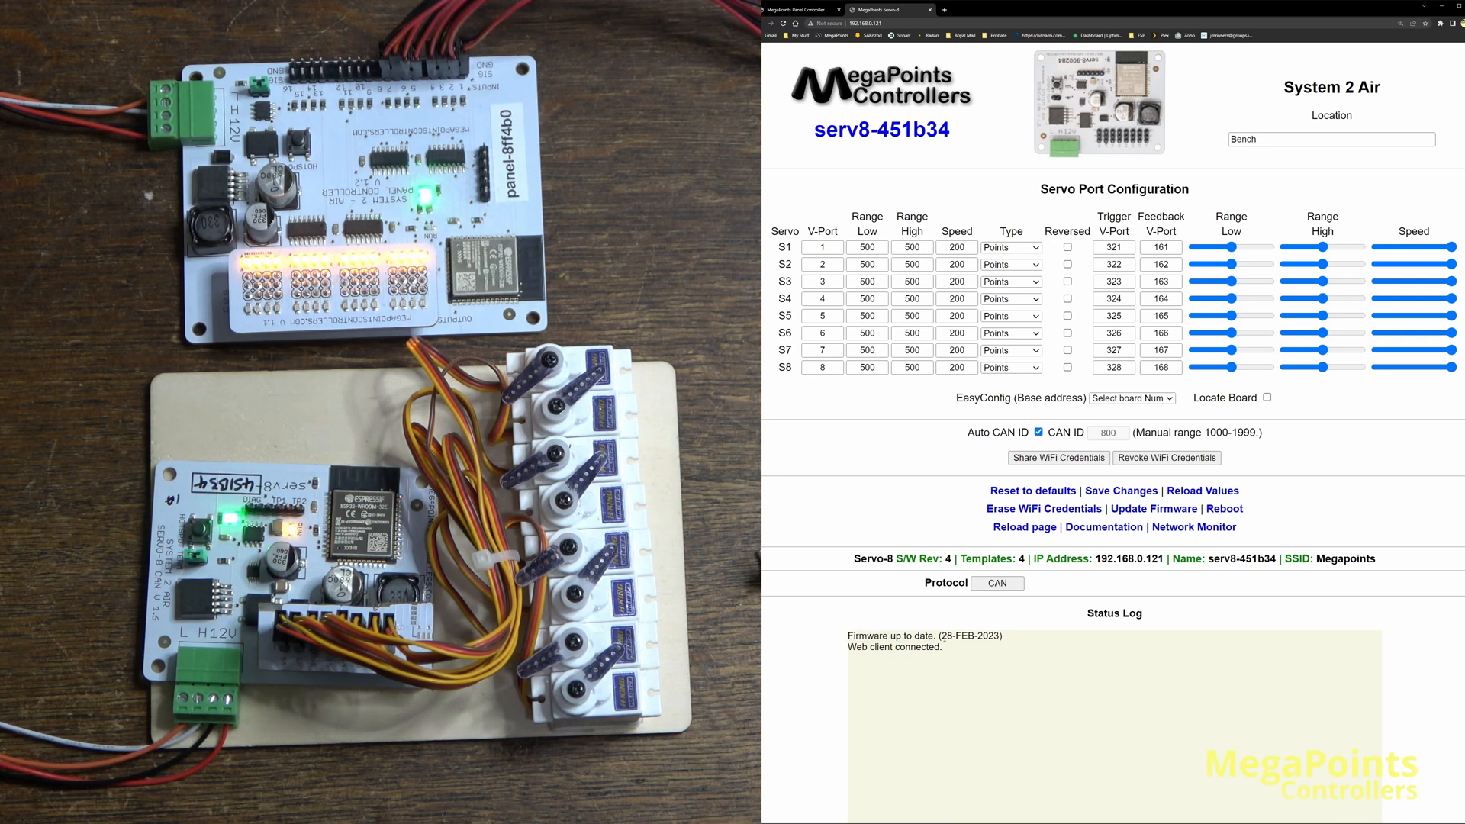
mouse_move(983, 656)
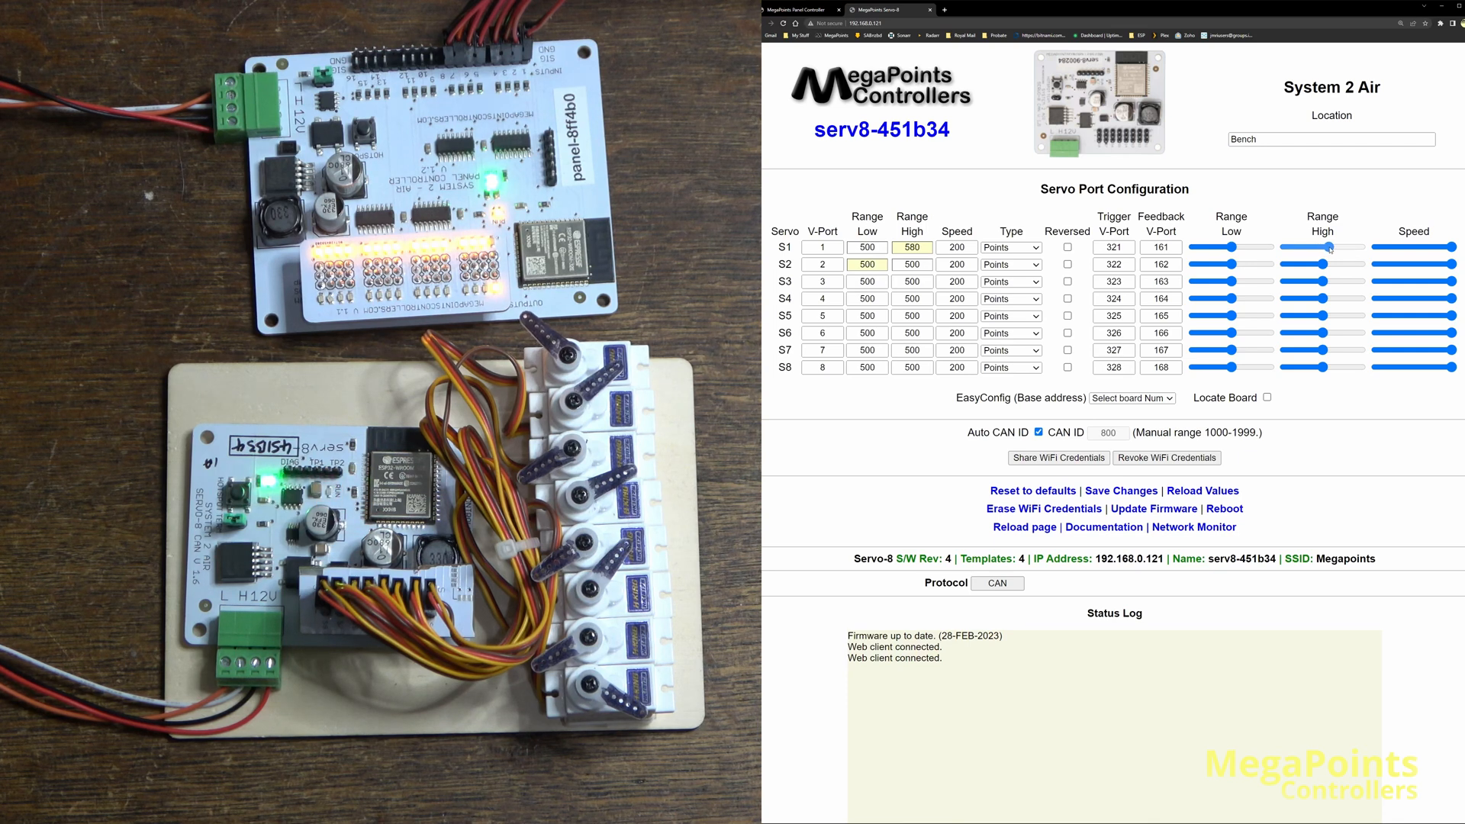
Move servo S1 by dragging its range sliders to 464 high and 526 low.
left_click_drag(1342, 248, 1320, 247)
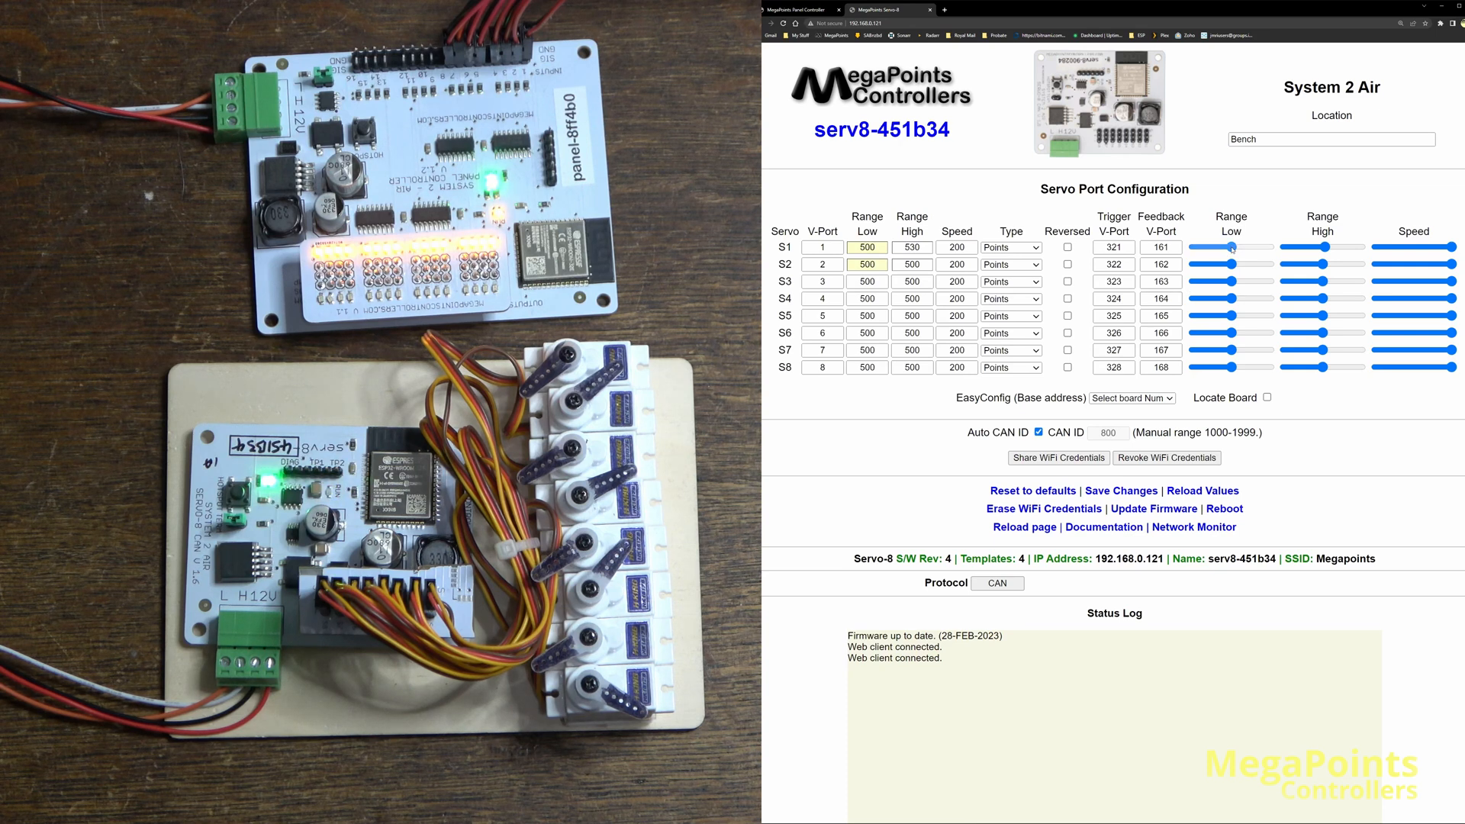
left_click_drag(1219, 248, 1245, 248)
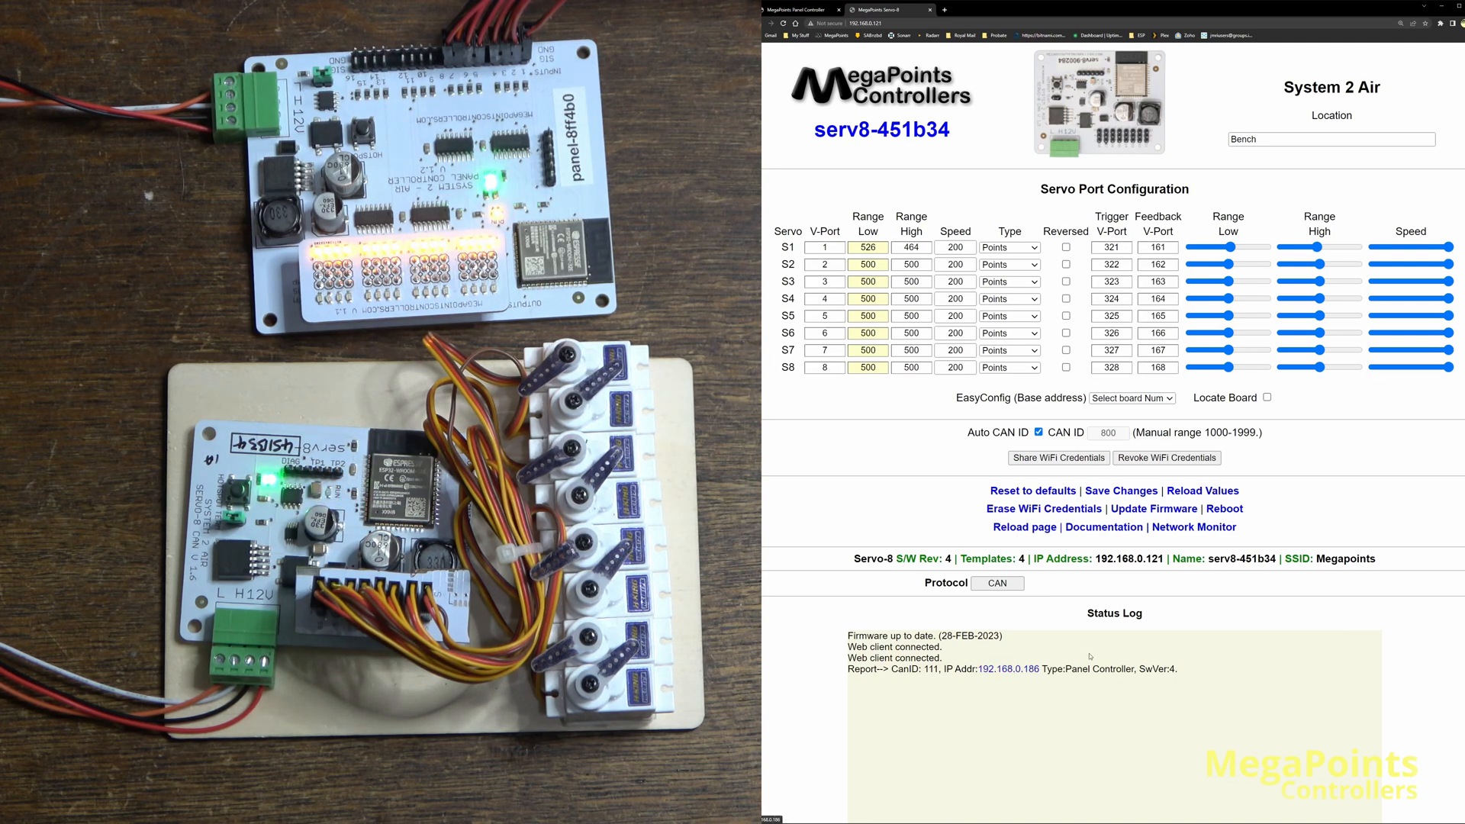
mouse_move(1123, 638)
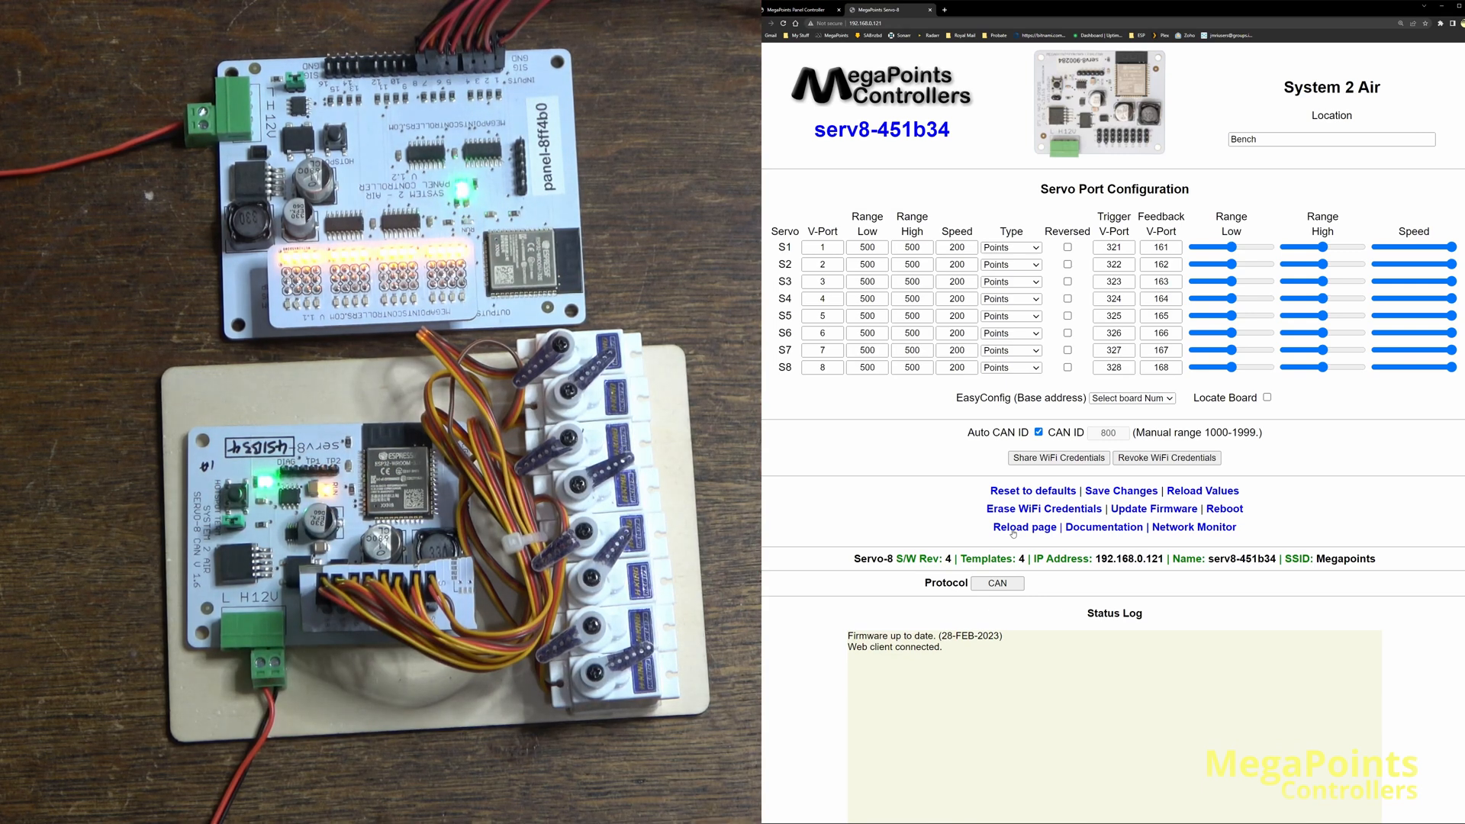
mouse_move(934, 514)
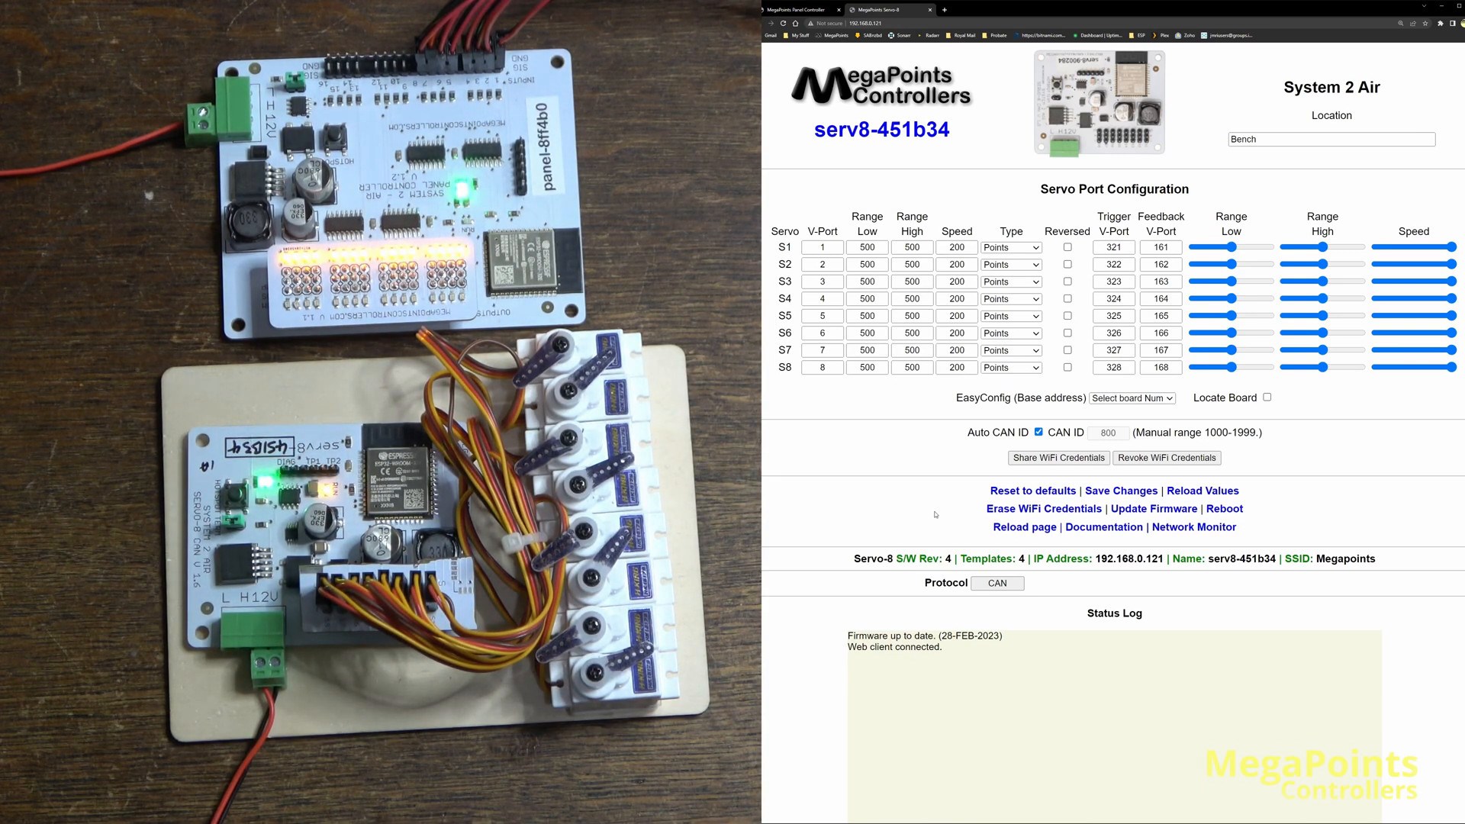
Switch the Servo-8 protocol from CAN to Native, enter broker zm3.loolee.home on port 1883 and save.
left_click(998, 583)
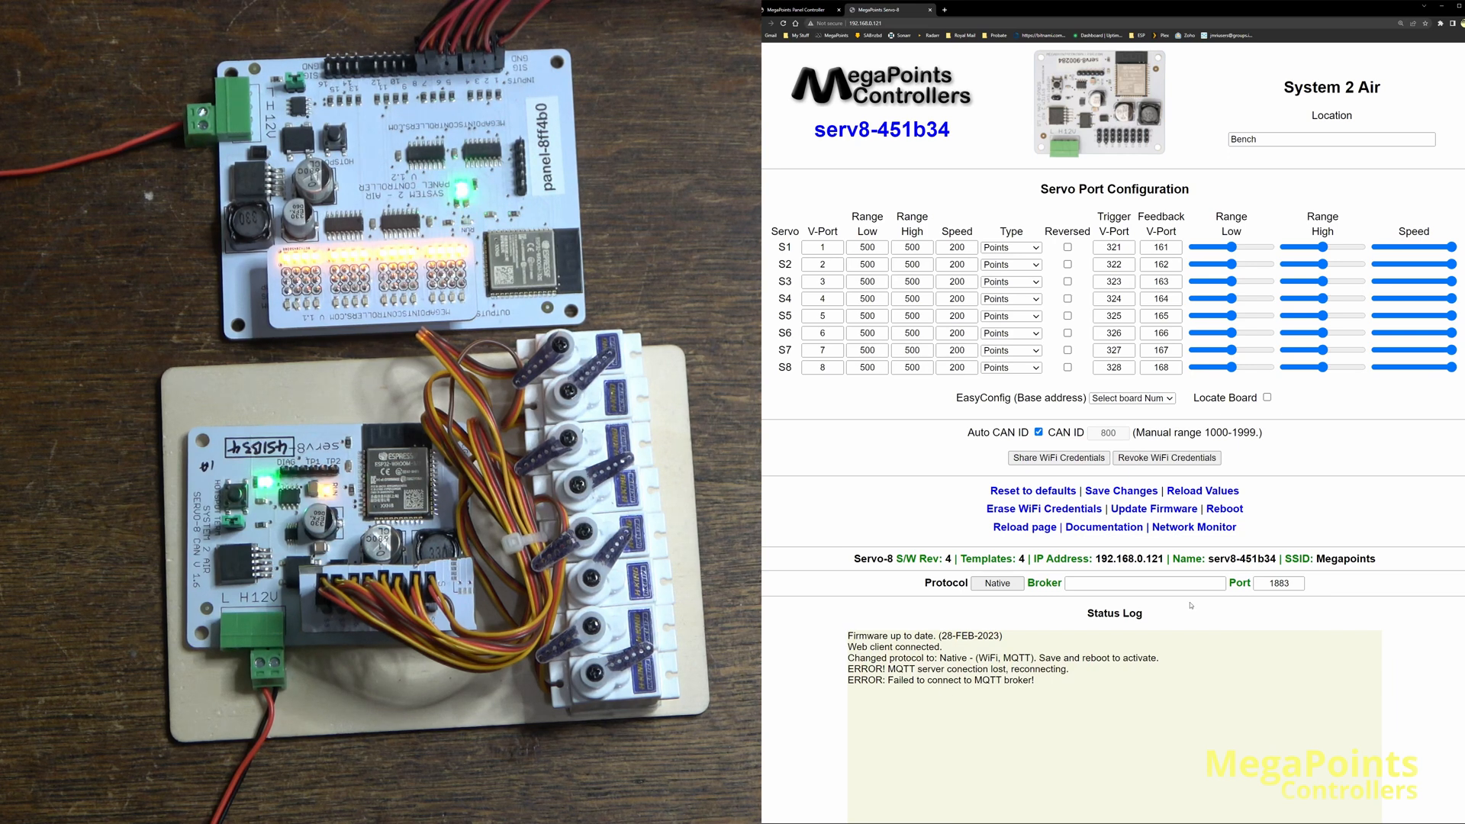
left_click(1144, 583)
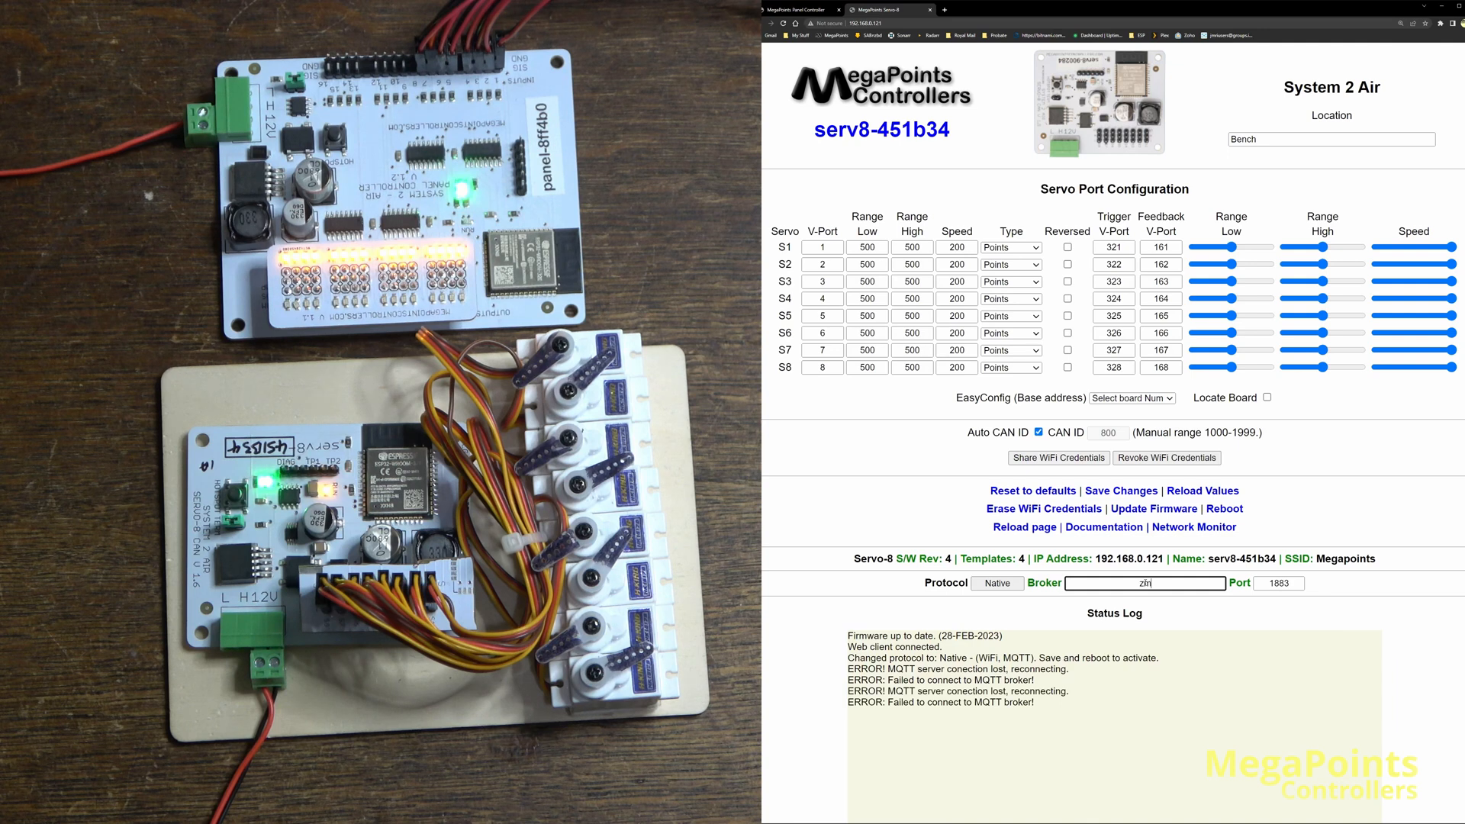
type("zm3.iboolee.home")
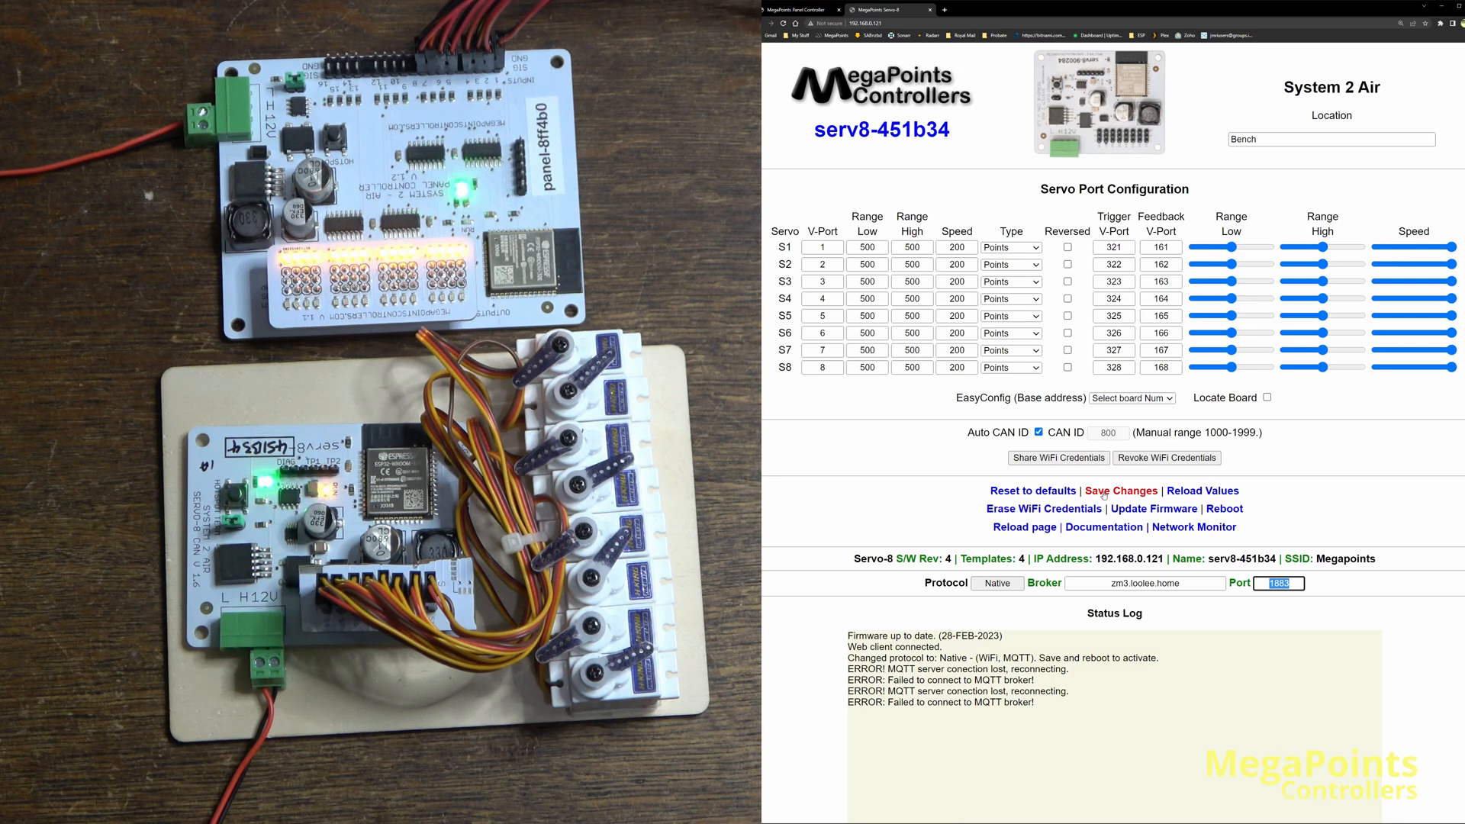
left_click(1120, 492)
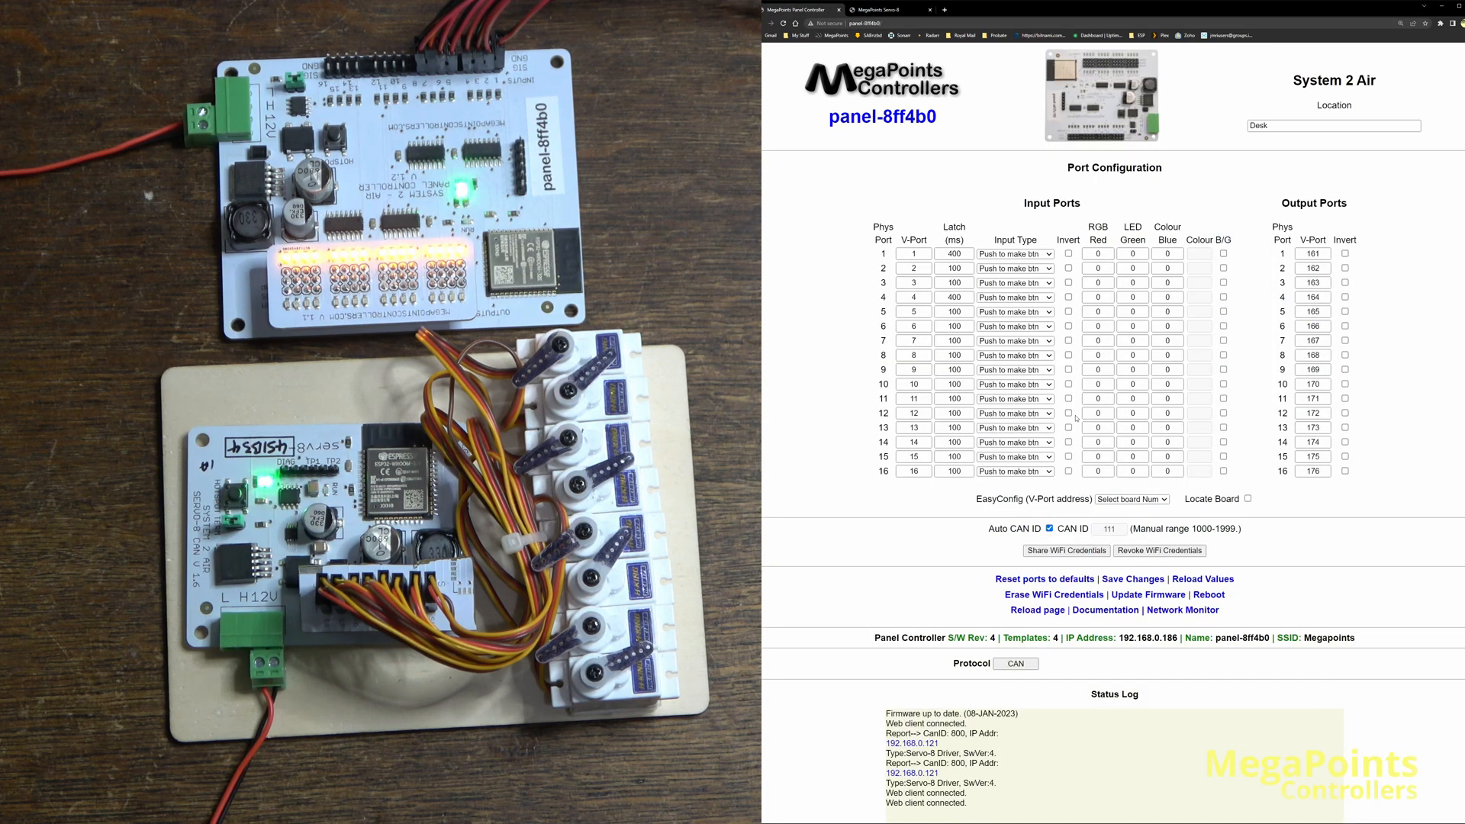
Set the Panel Controller to Native with broker zm3.loolee.home, port 1883, then reboot it.
left_click(1016, 664)
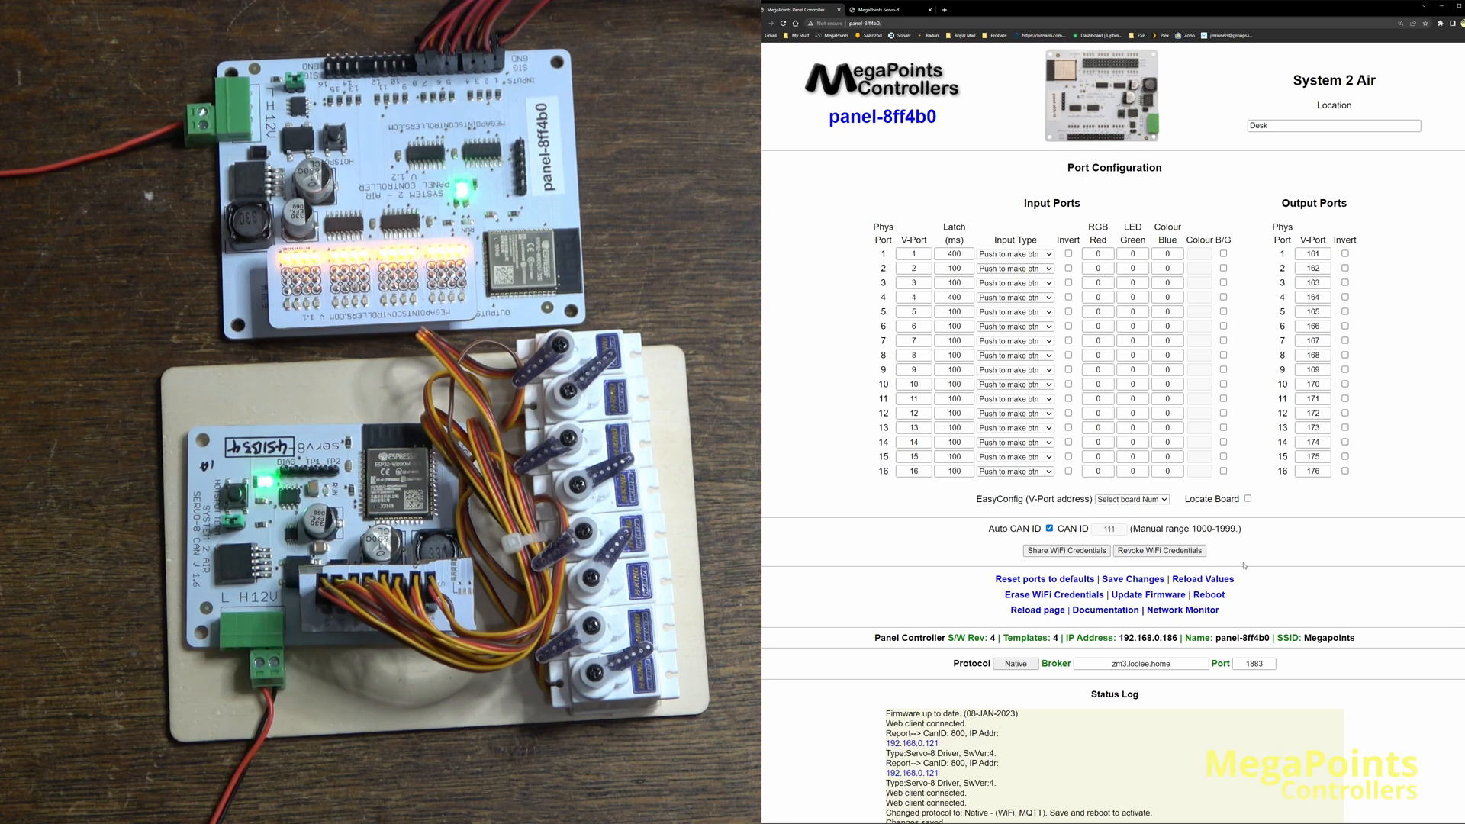
left_click(890, 7)
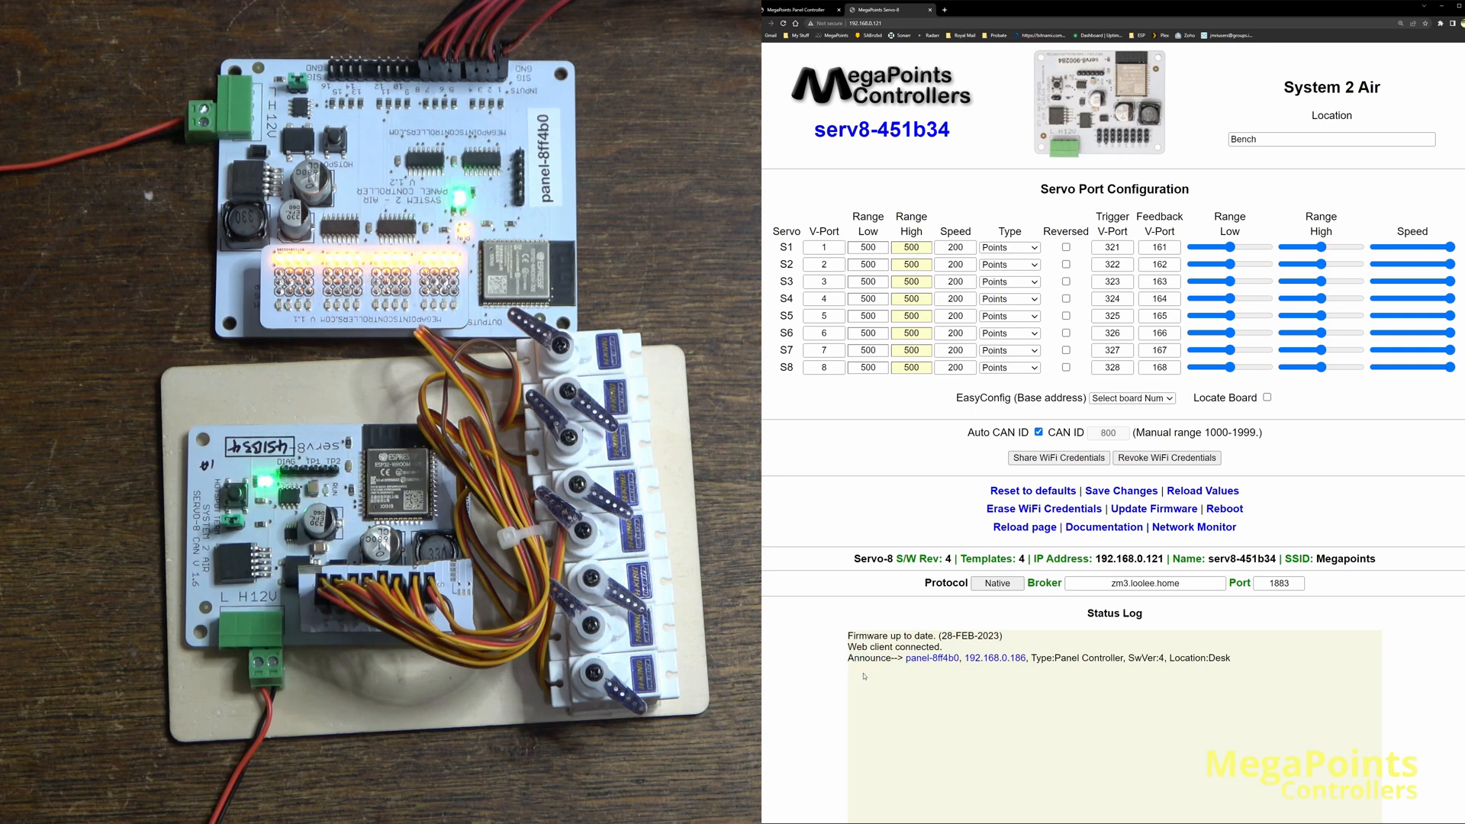
Check the Servo-8 status log for the panel controller announcement, then return to the Panel Controller page.
double_click(867, 657)
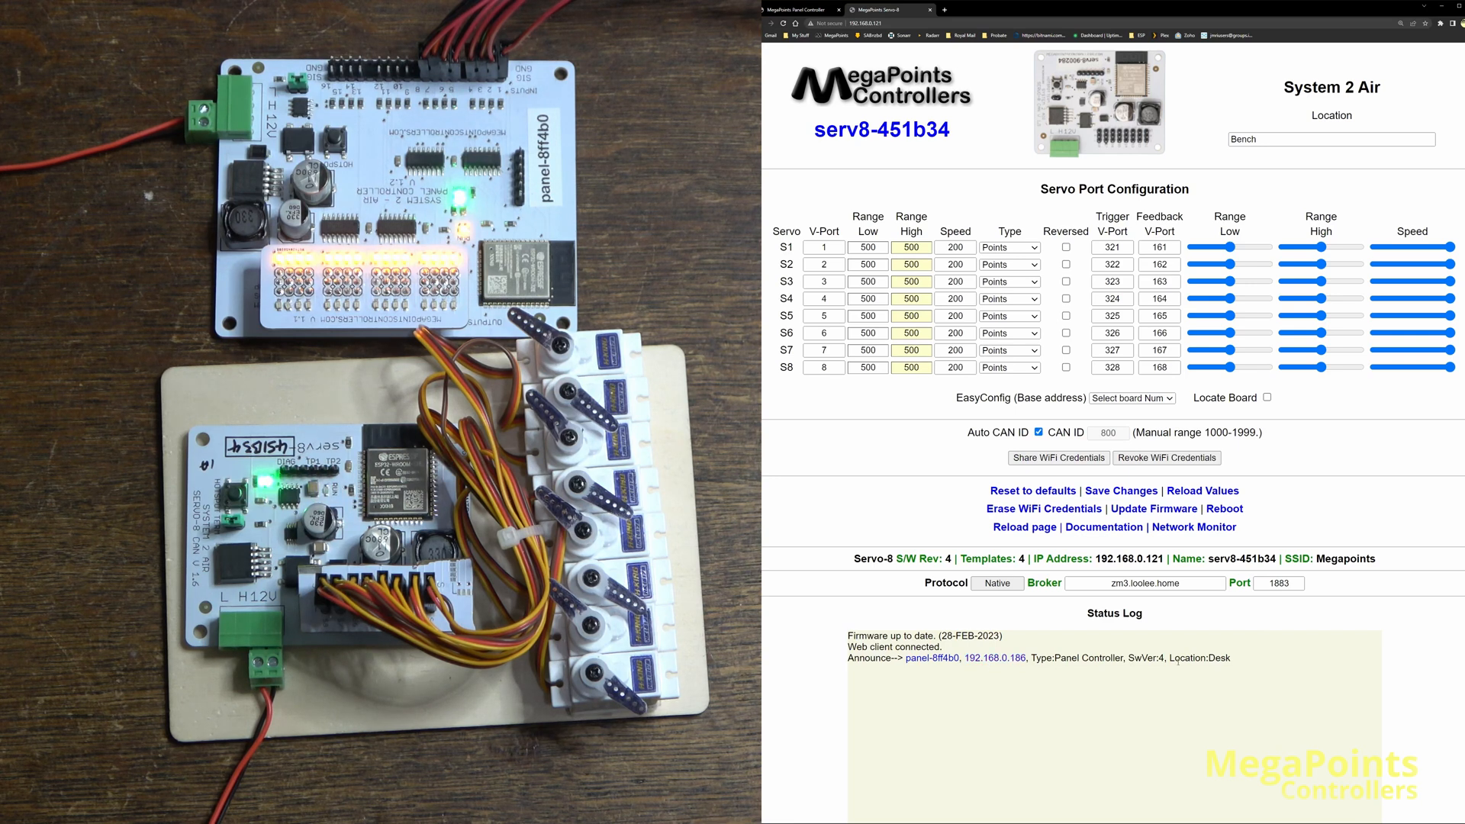
double_click(1221, 658)
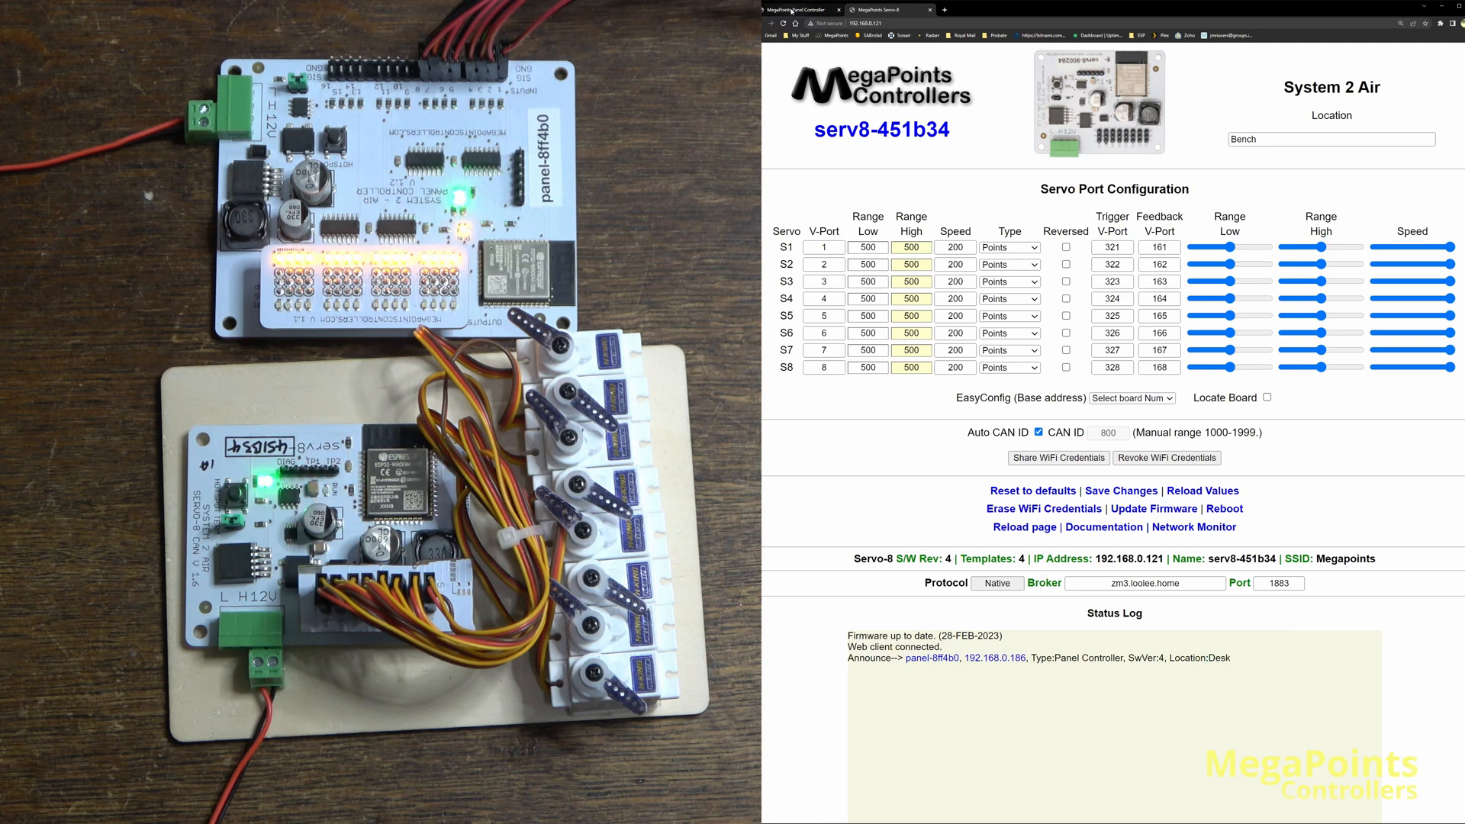
left_click(797, 9)
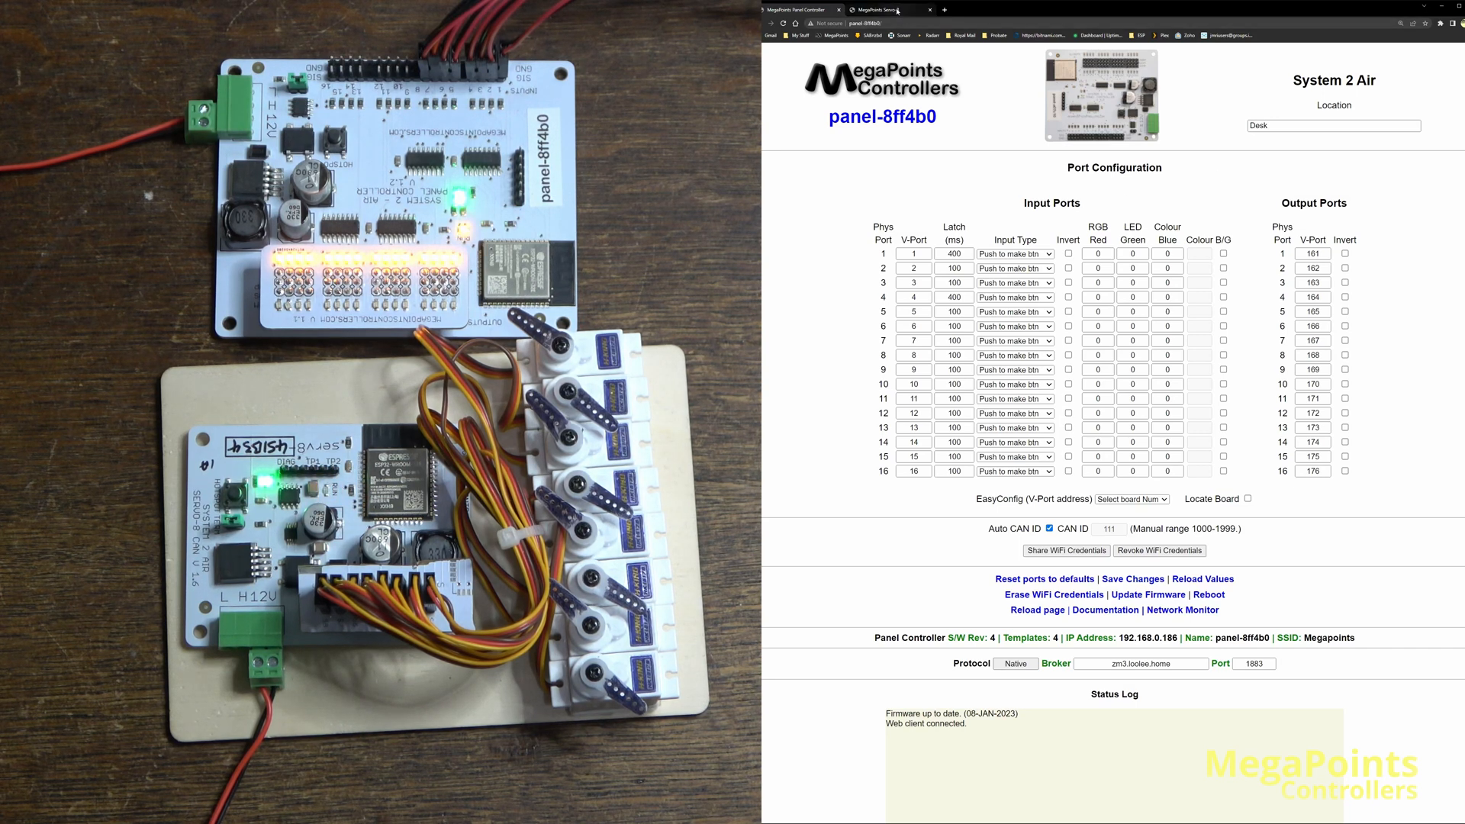
Switch back to the Servo-8 configuration page showing Native protocol and the announcement log.
left_click(881, 7)
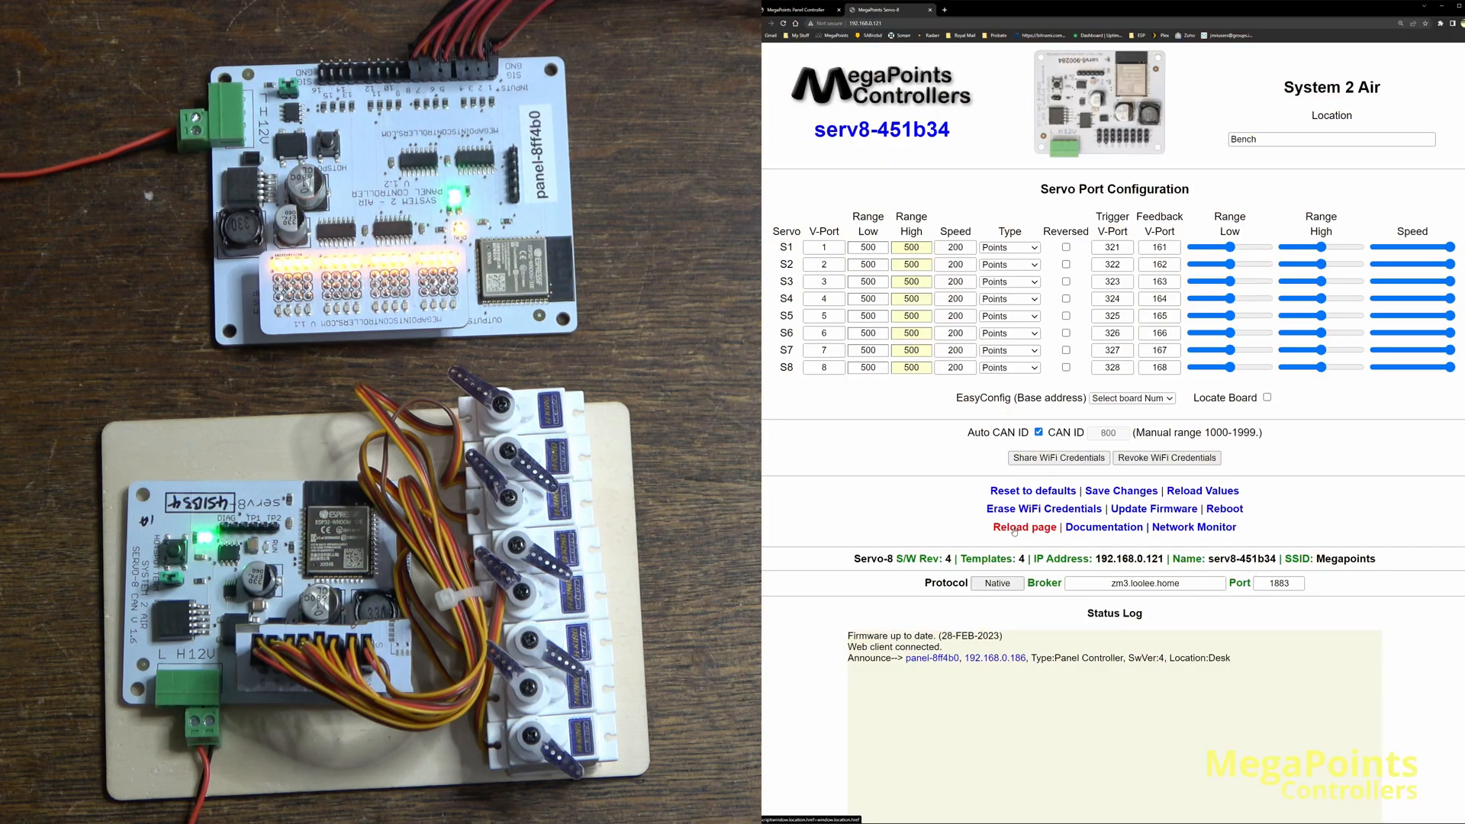
left_click(1024, 527)
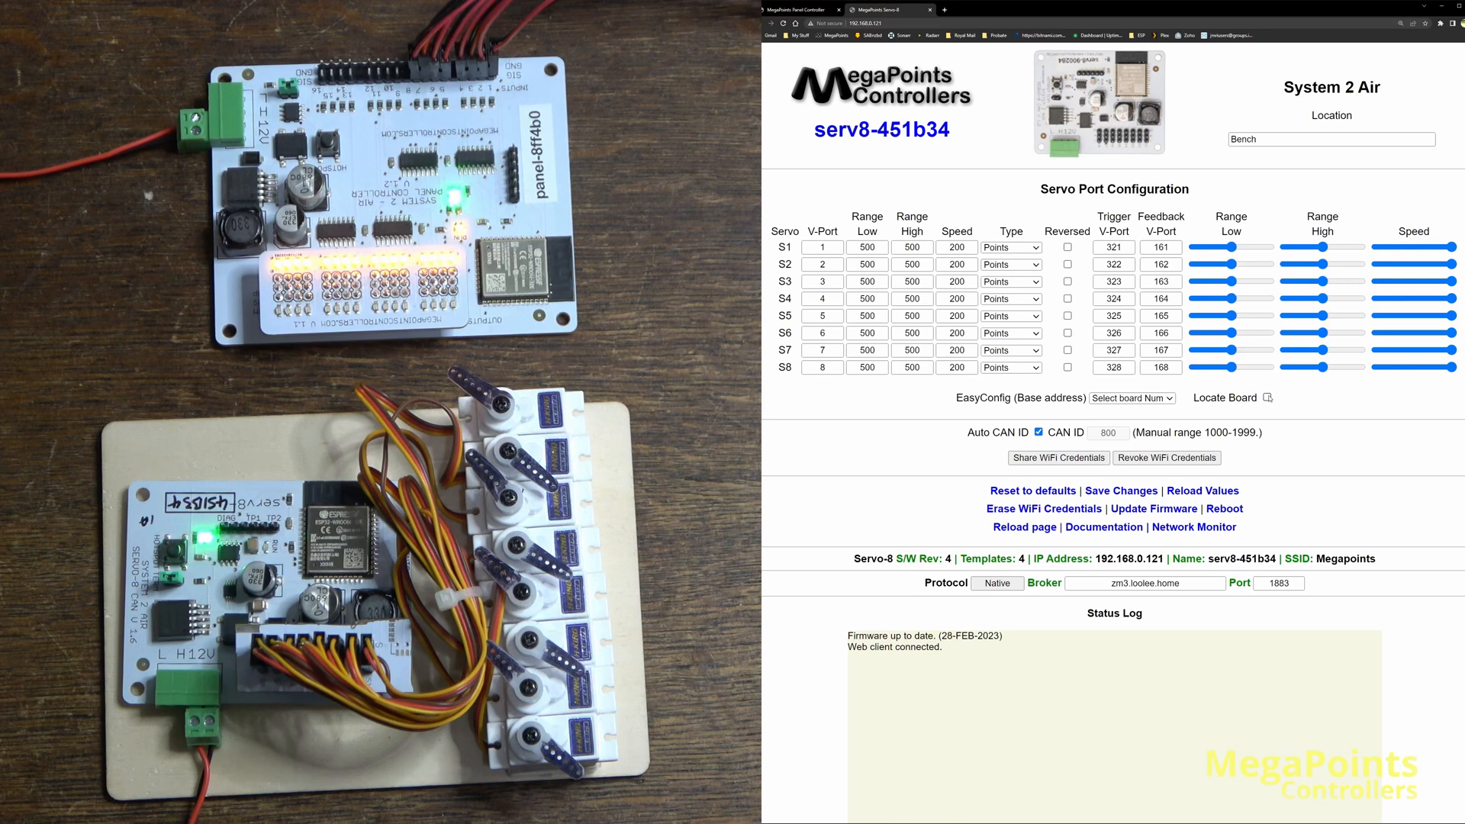
left_click(1266, 397)
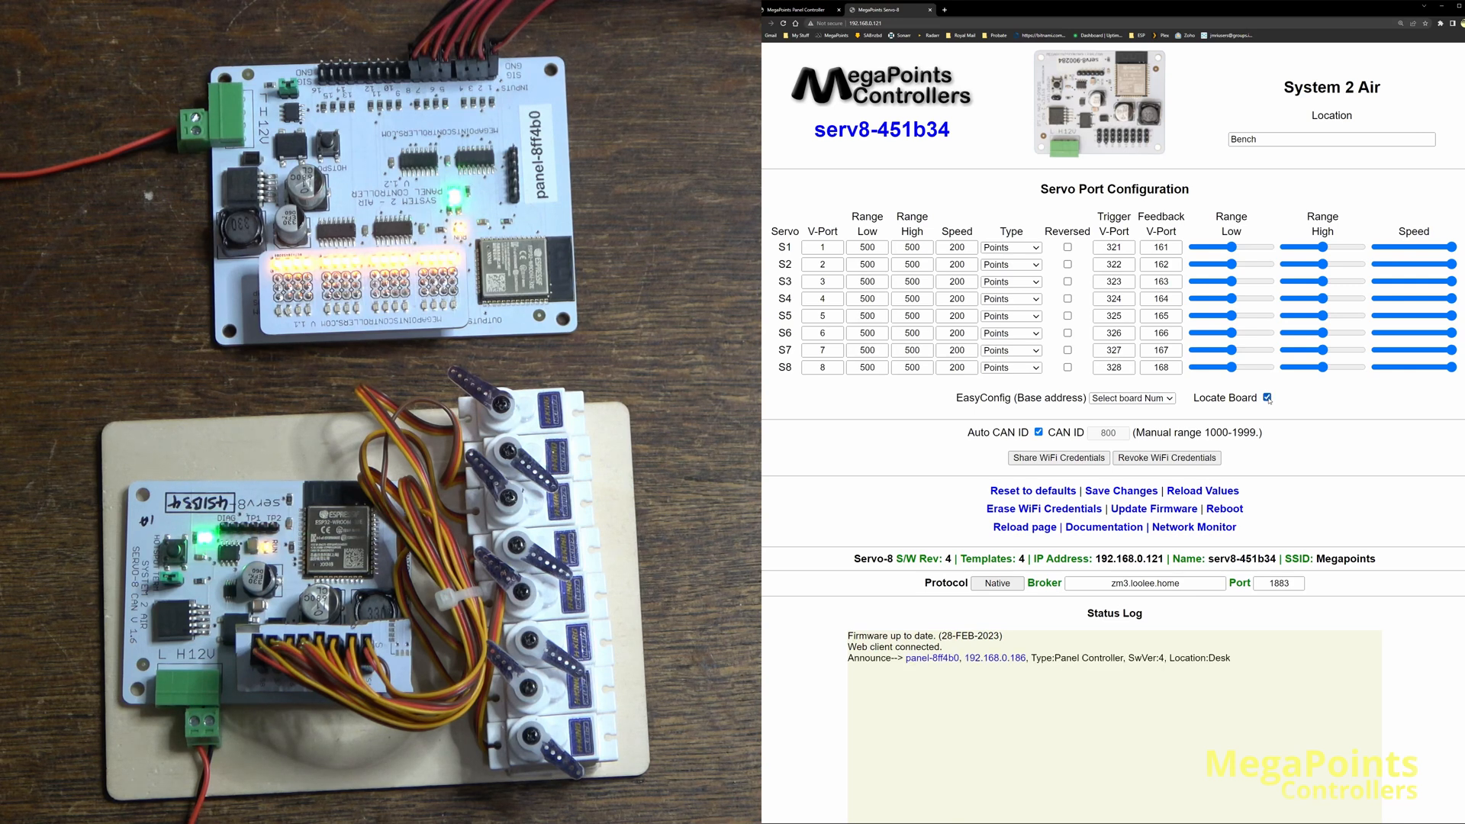
left_click(1267, 396)
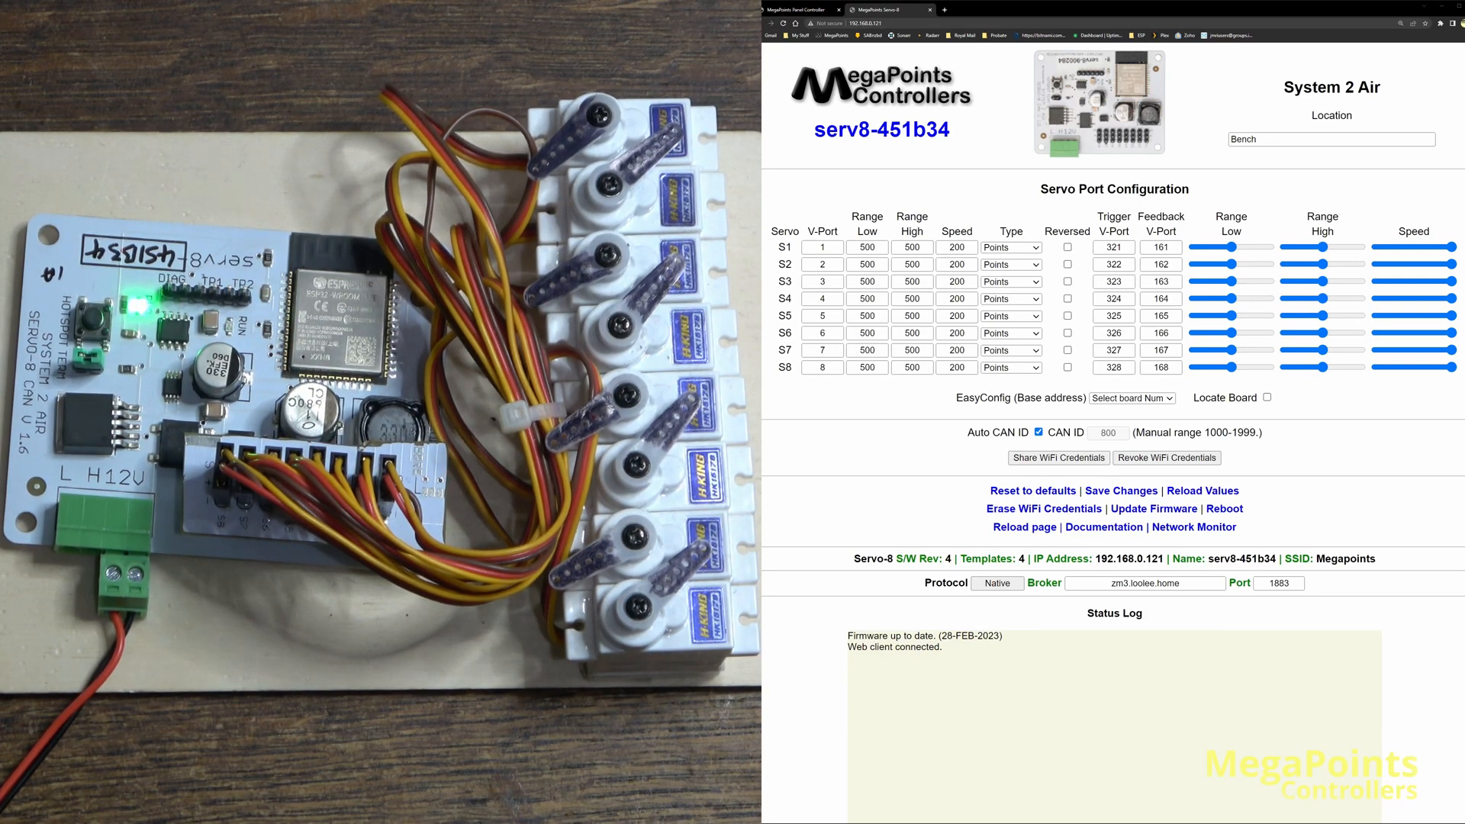
mouse_move(780, 714)
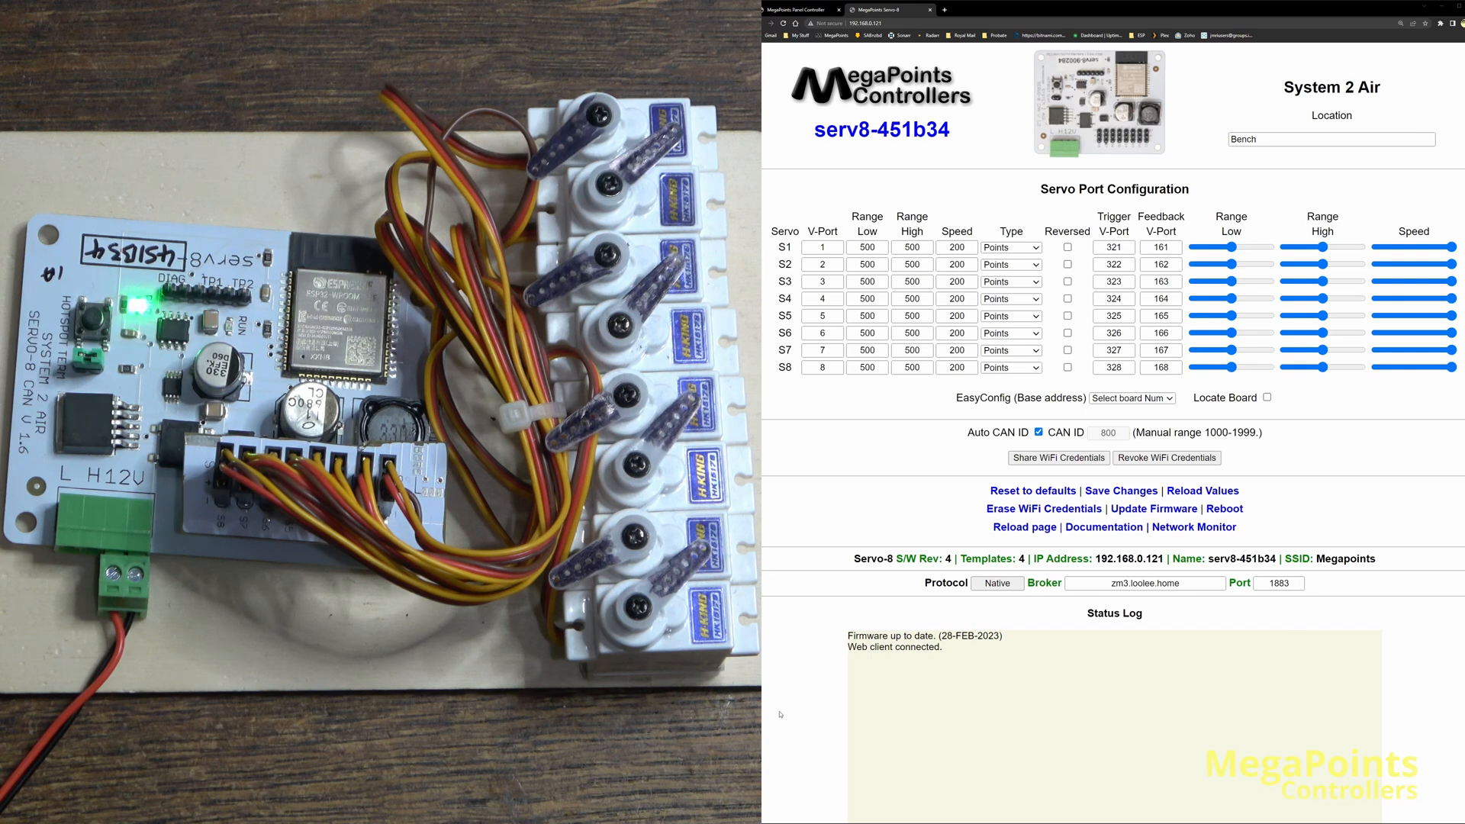
Cycle the Servo-8 protocol button round to JMRI and save the setting.
left_click(998, 583)
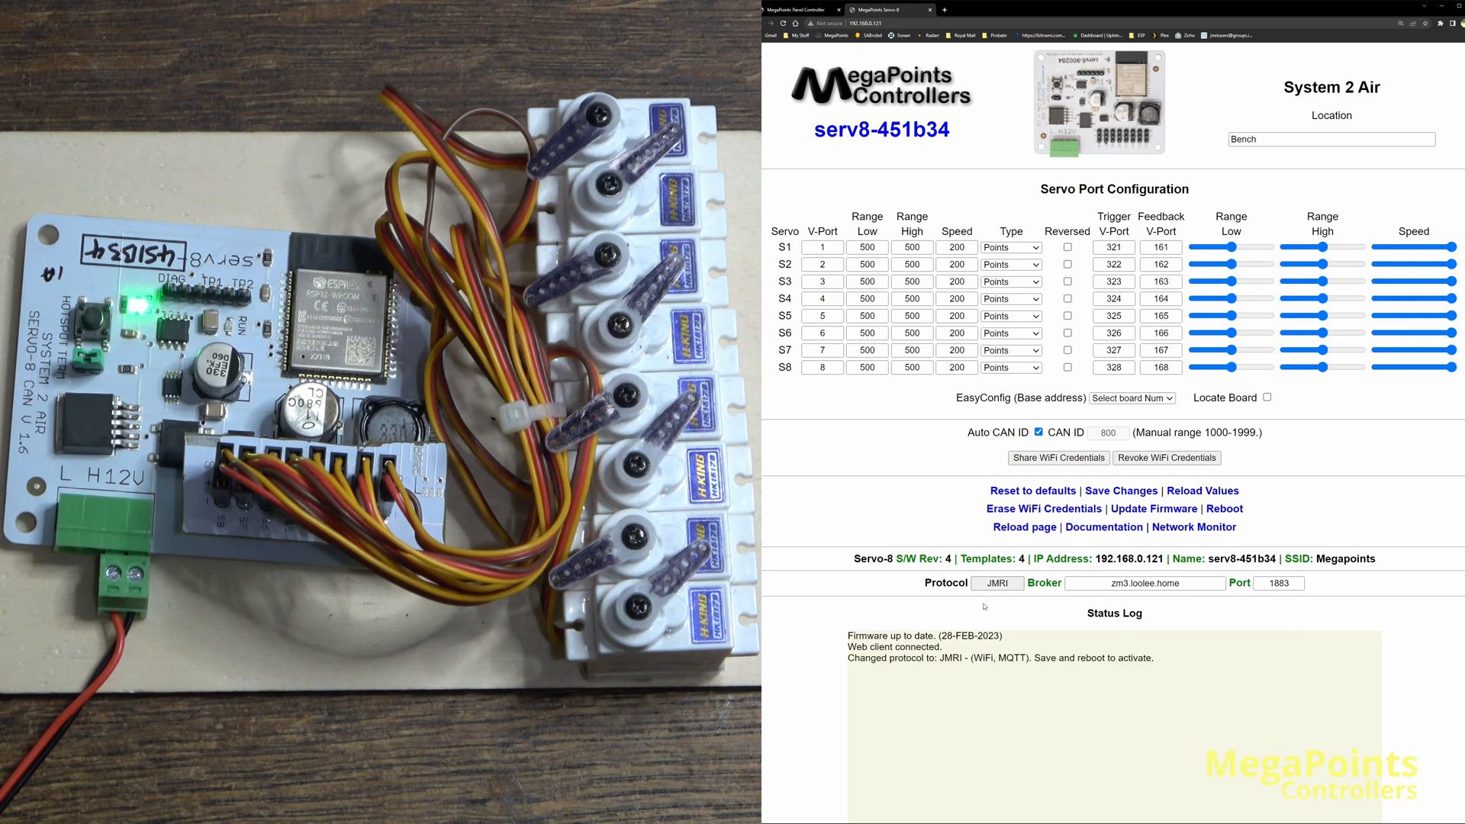
left_click(997, 583)
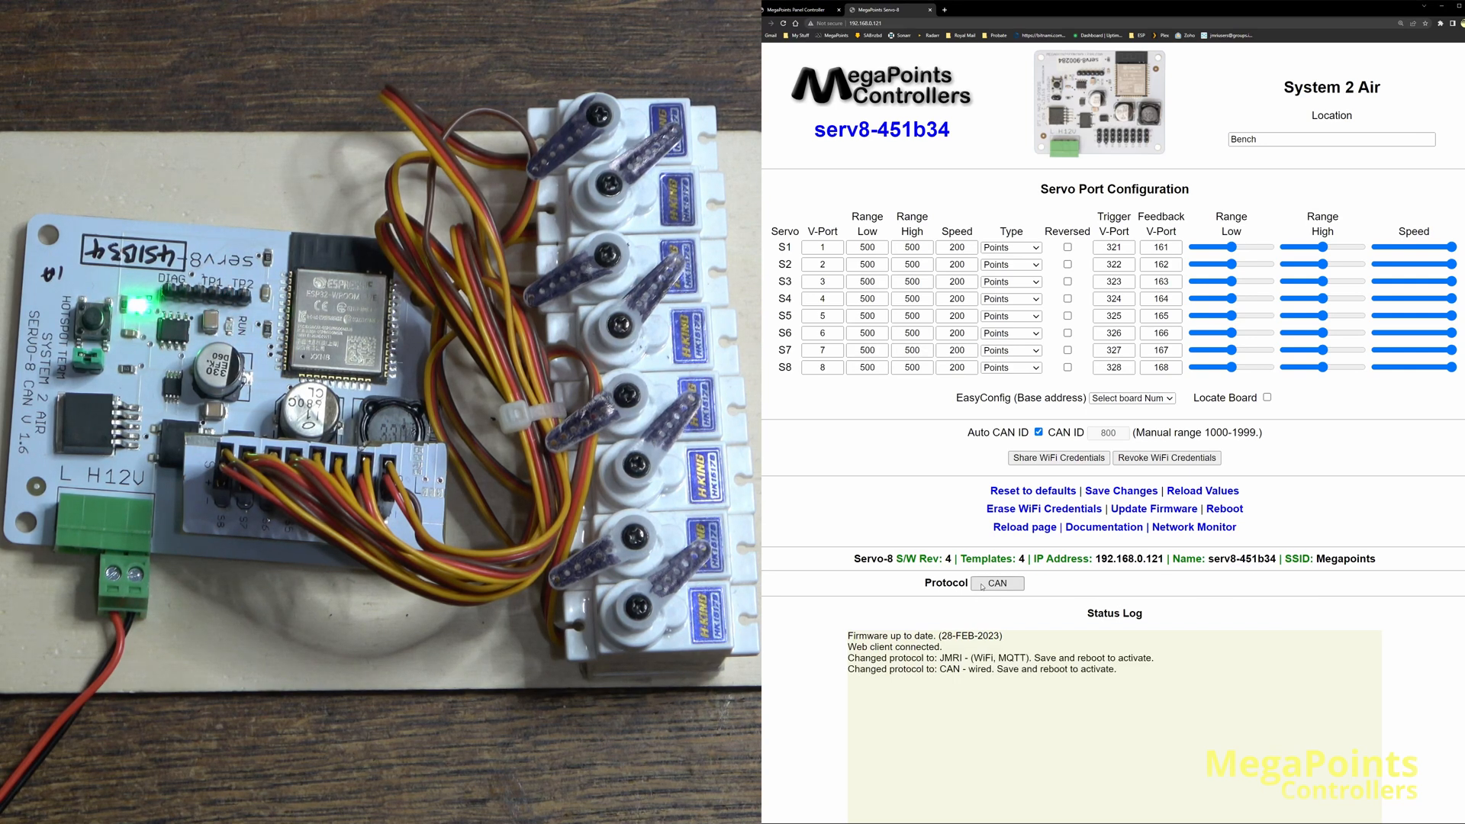
left_click(997, 583)
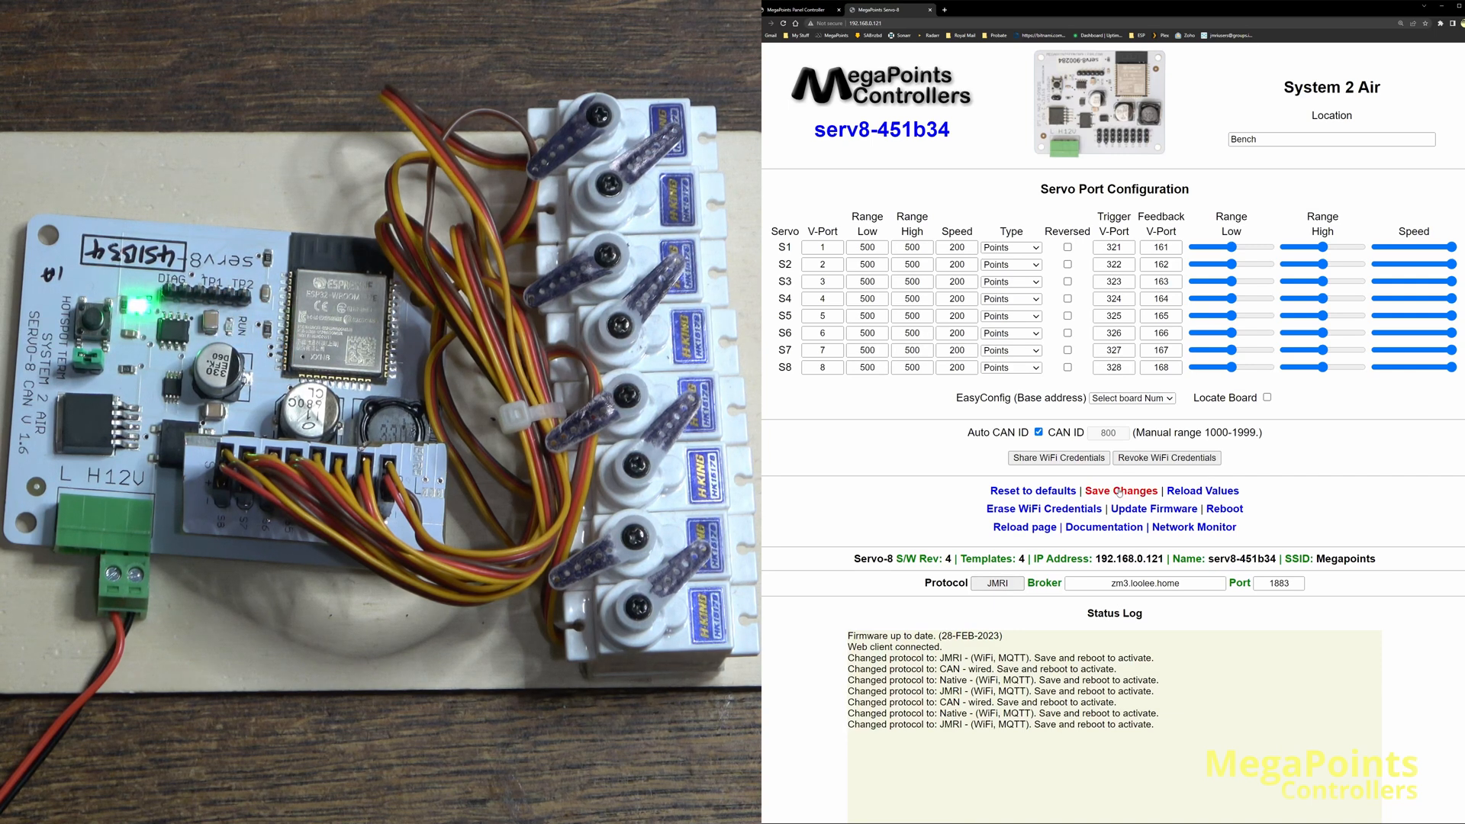
left_click(1121, 491)
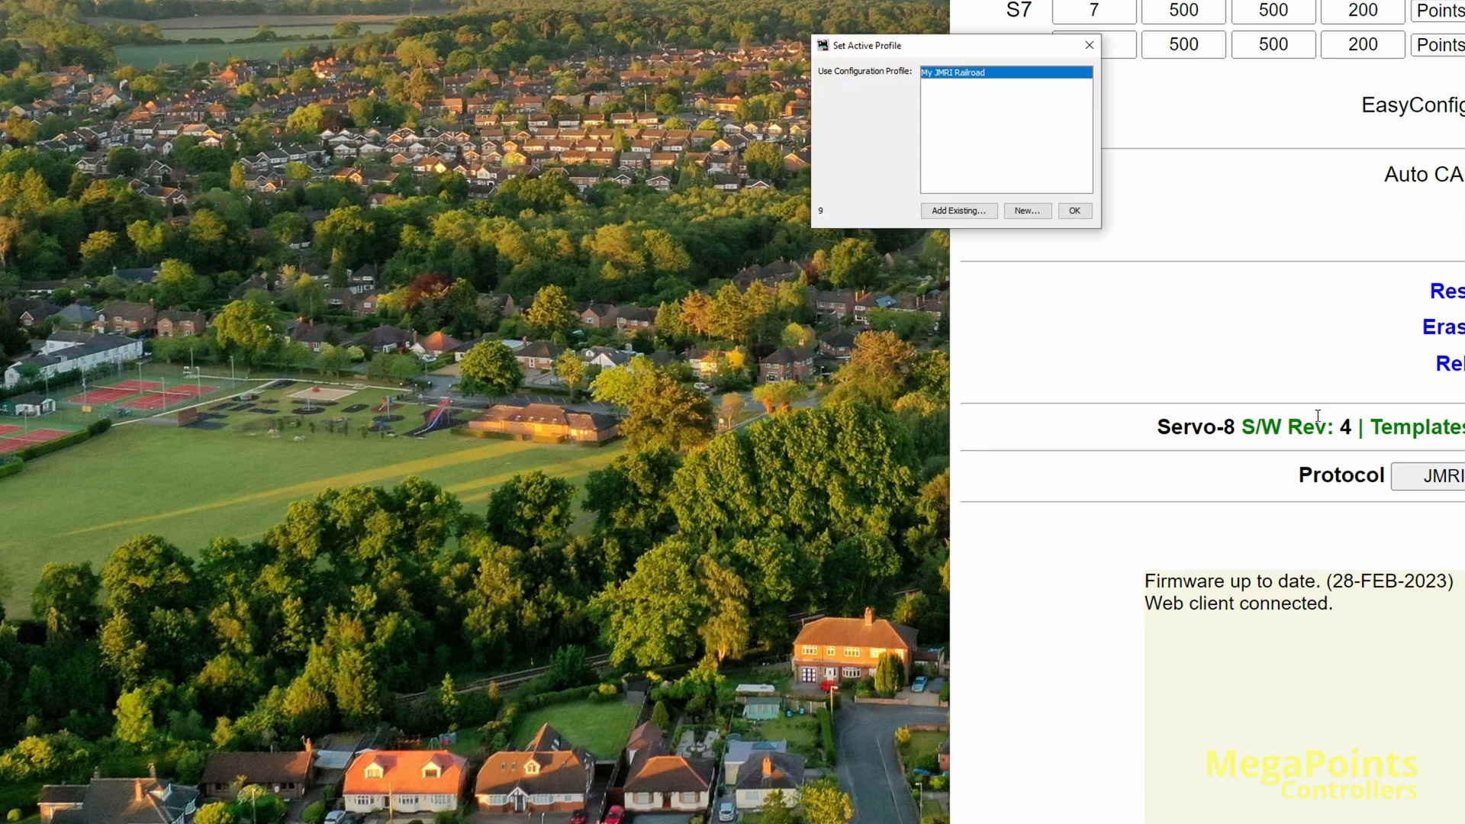
Start PanelPro with the My JMRI Railroad profile and show the empty Turnouts table.
left_click(1074, 211)
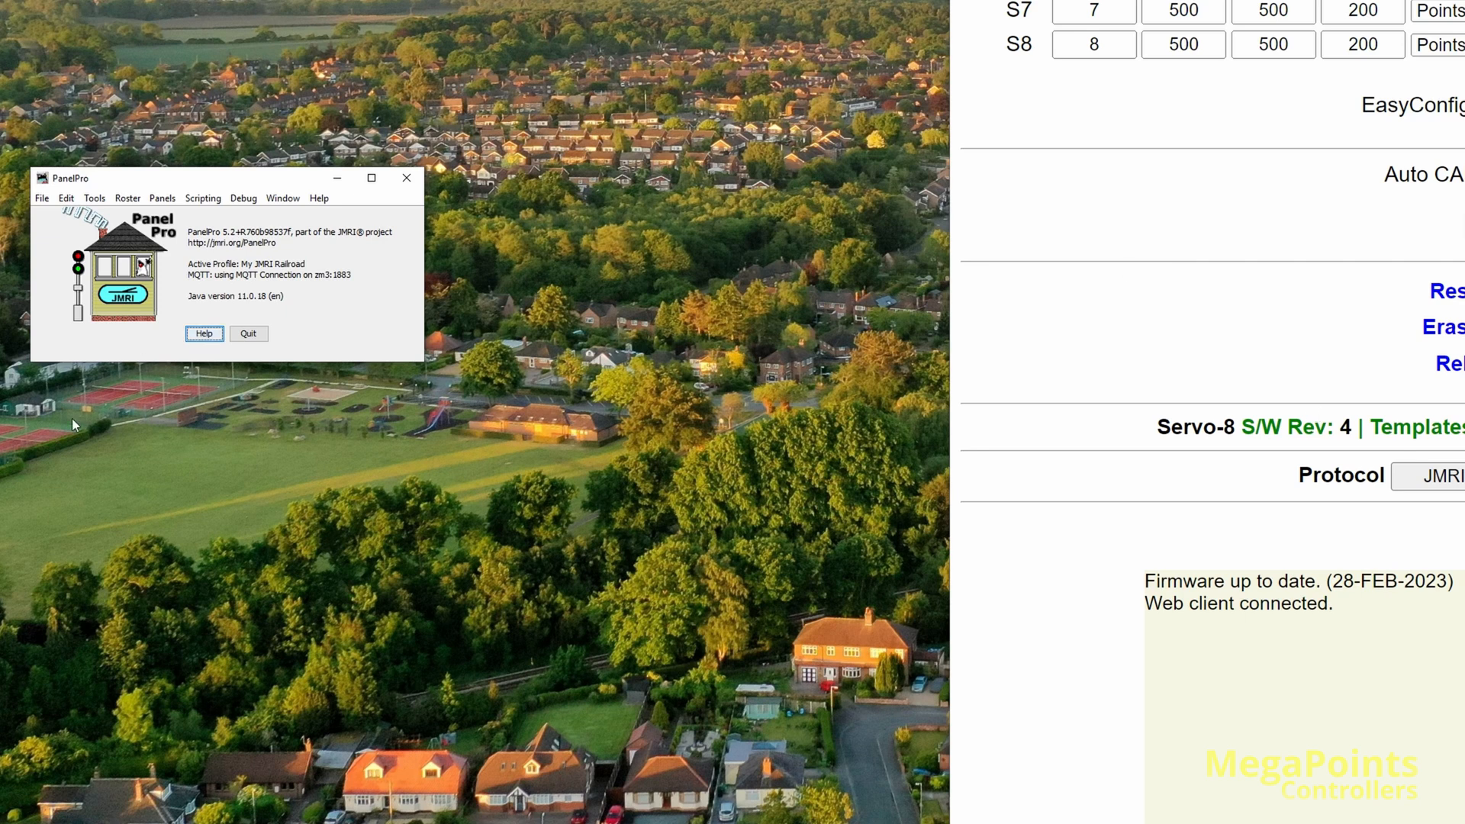
left_click(94, 197)
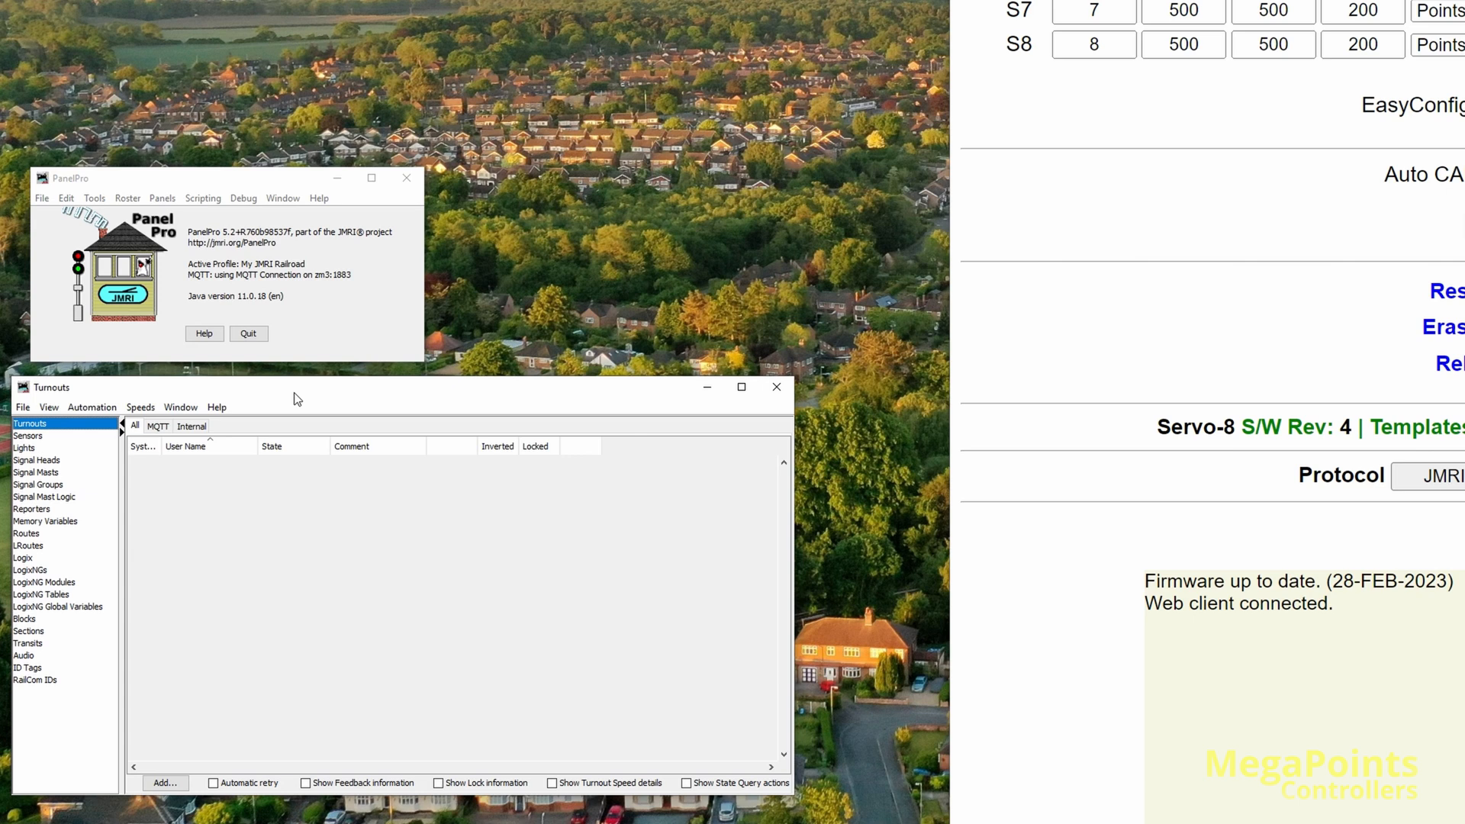
mouse_move(104, 687)
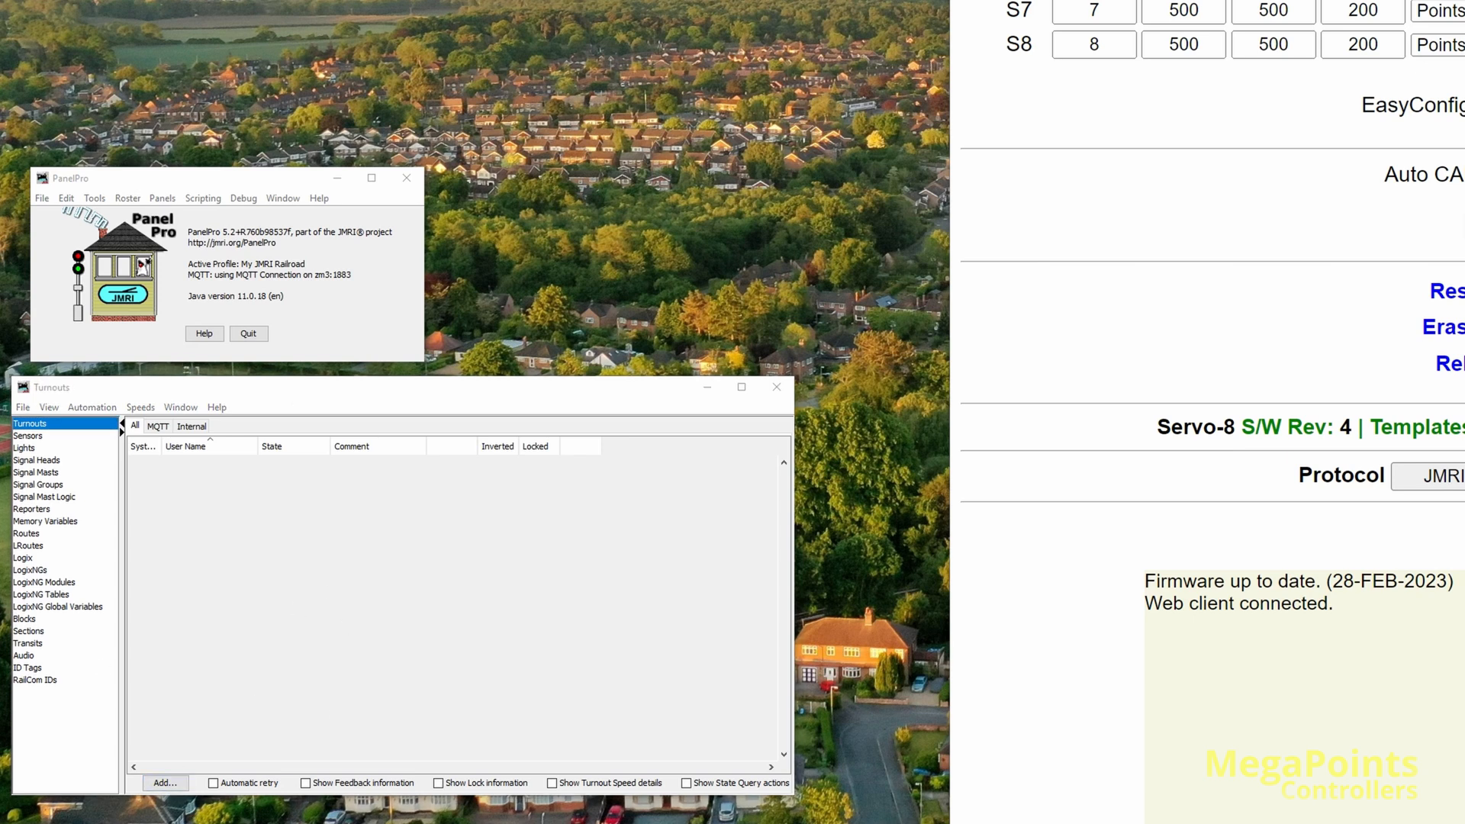
Fill Add New Turnout with MQTT hardware address 1 and a sequential range of 8 items.
left_click(165, 781)
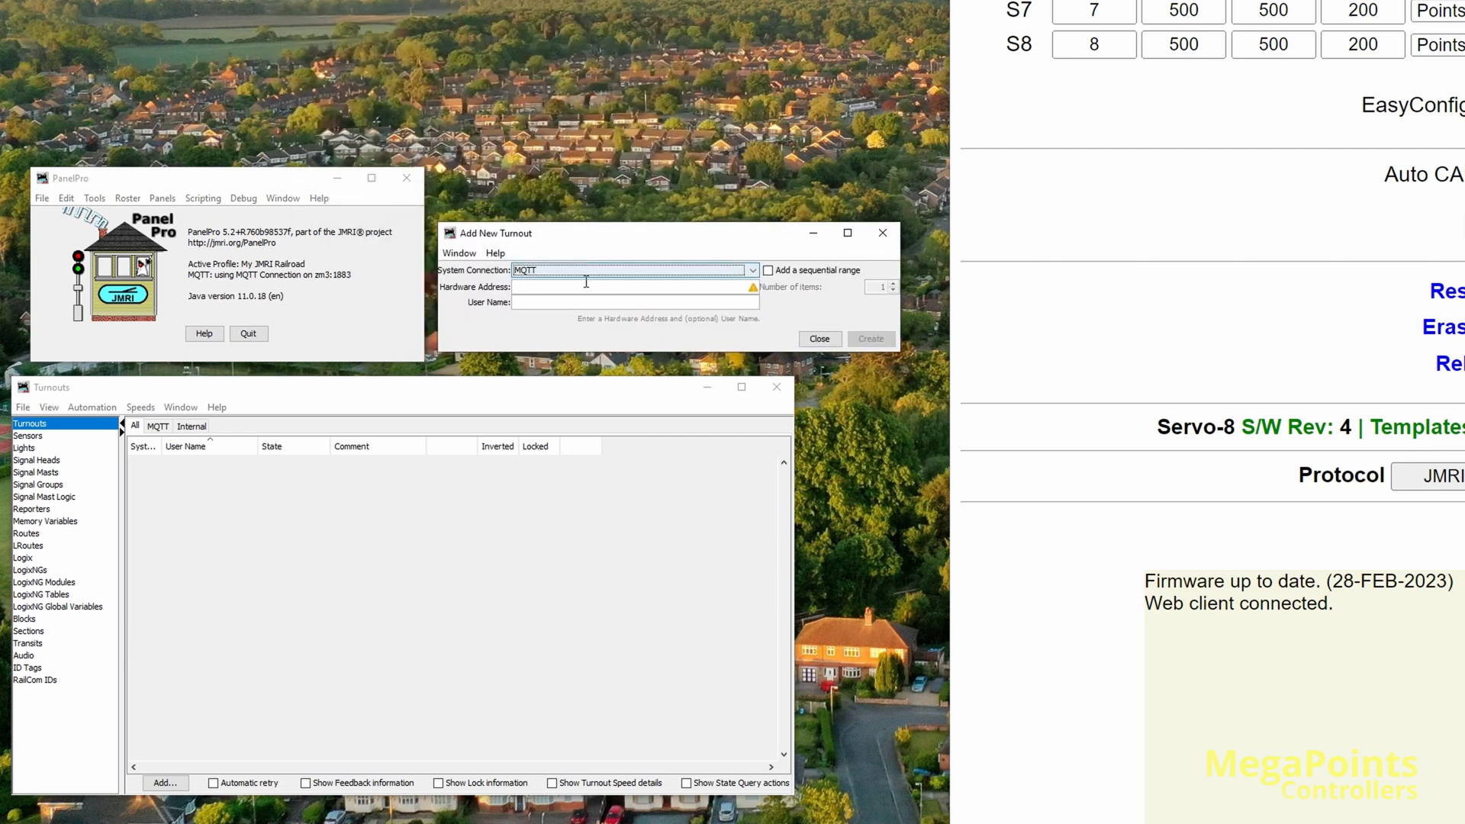
mouse_move(650, 275)
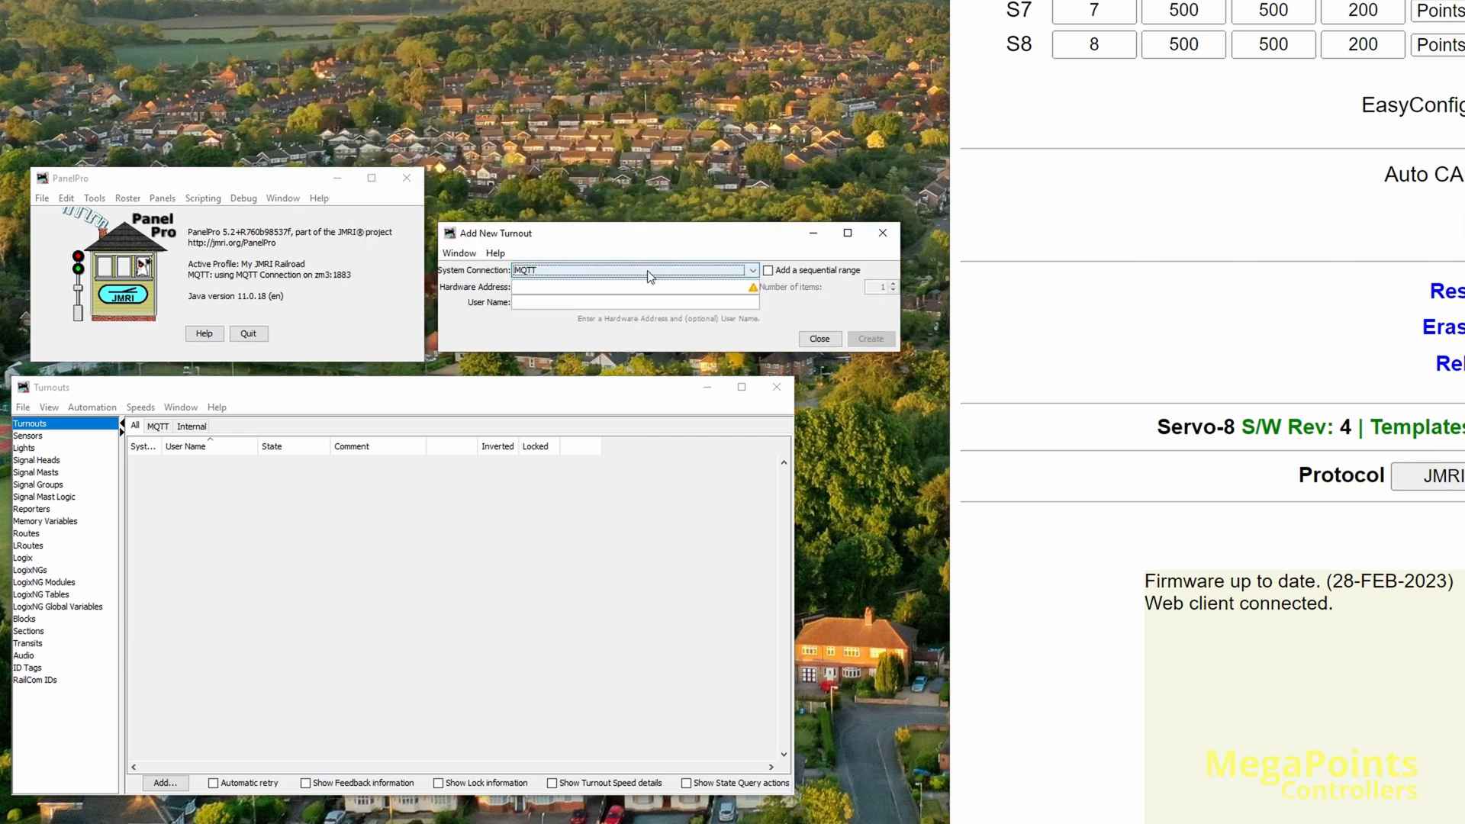
left_click(675, 287)
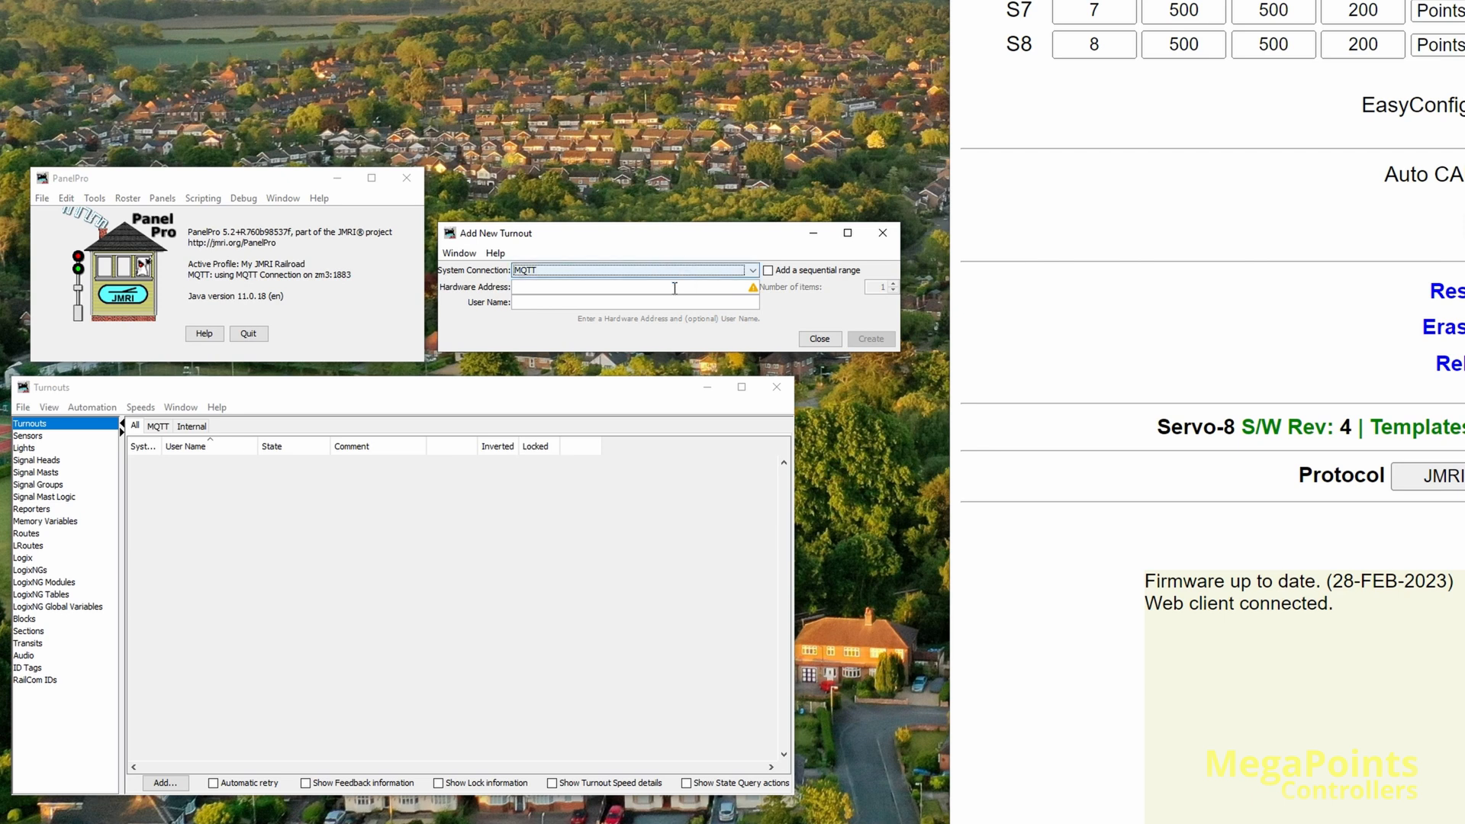
type("1")
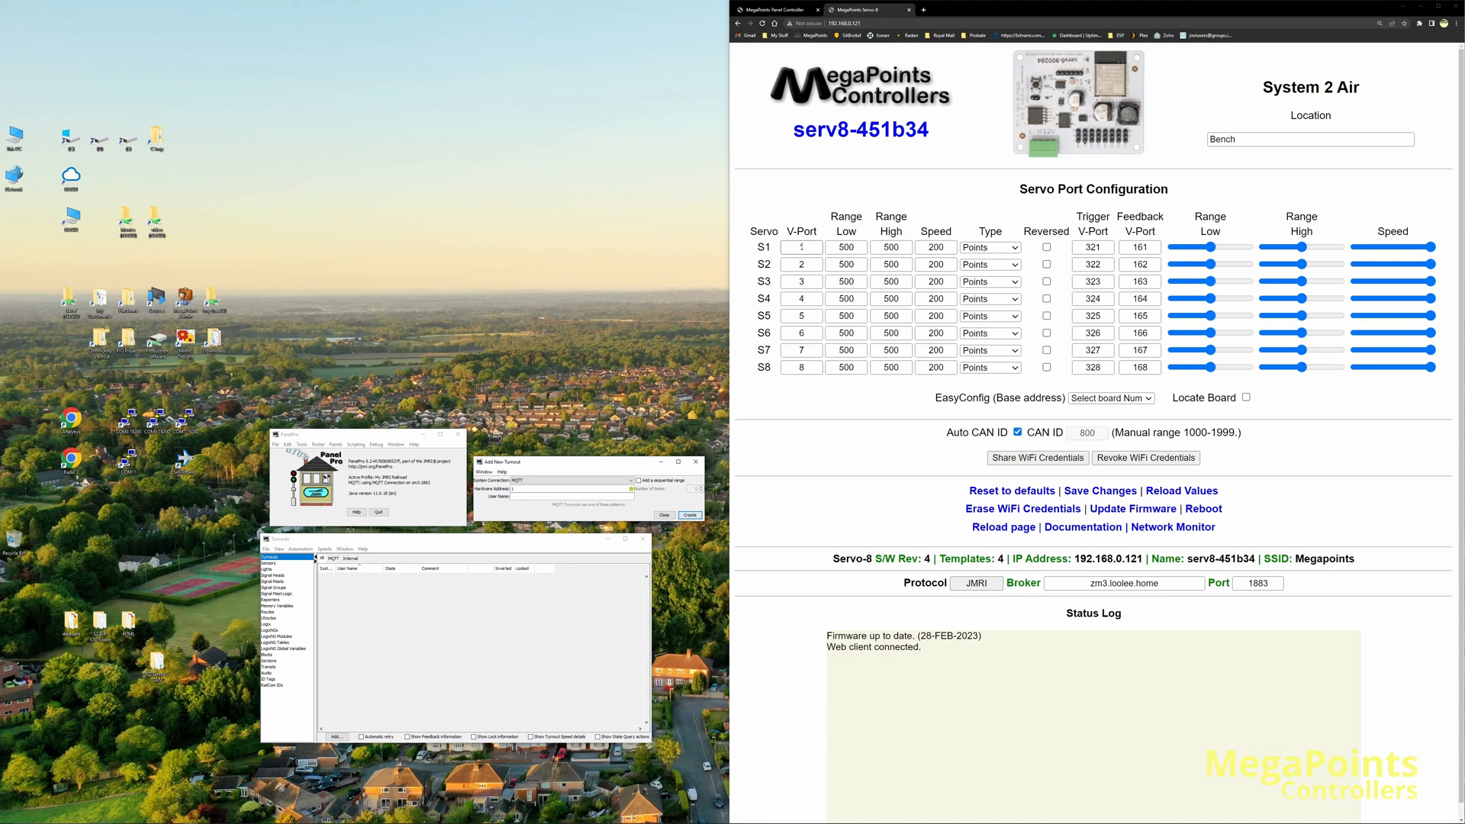
left_click(801, 247)
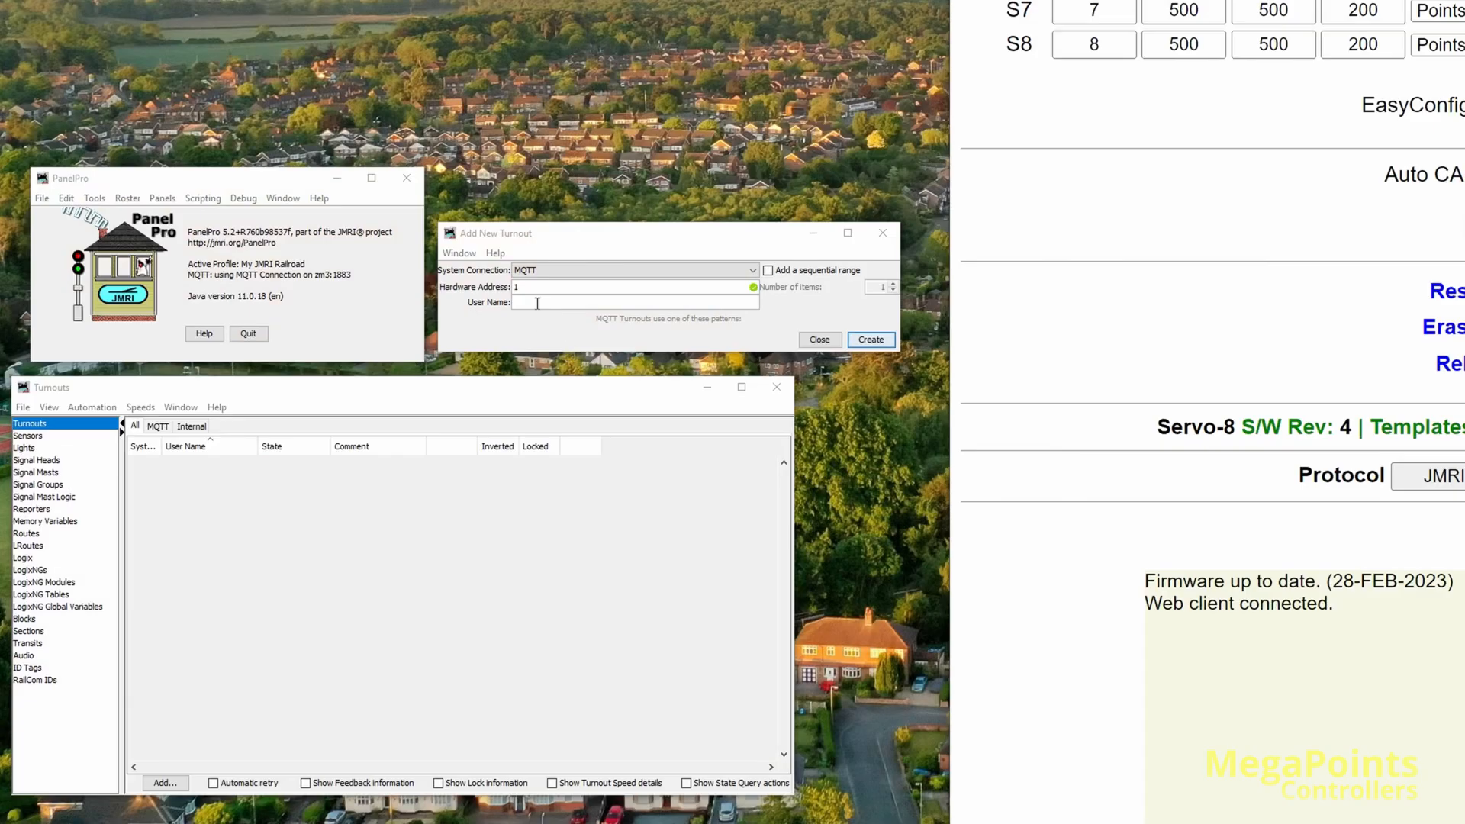
left_click(768, 270)
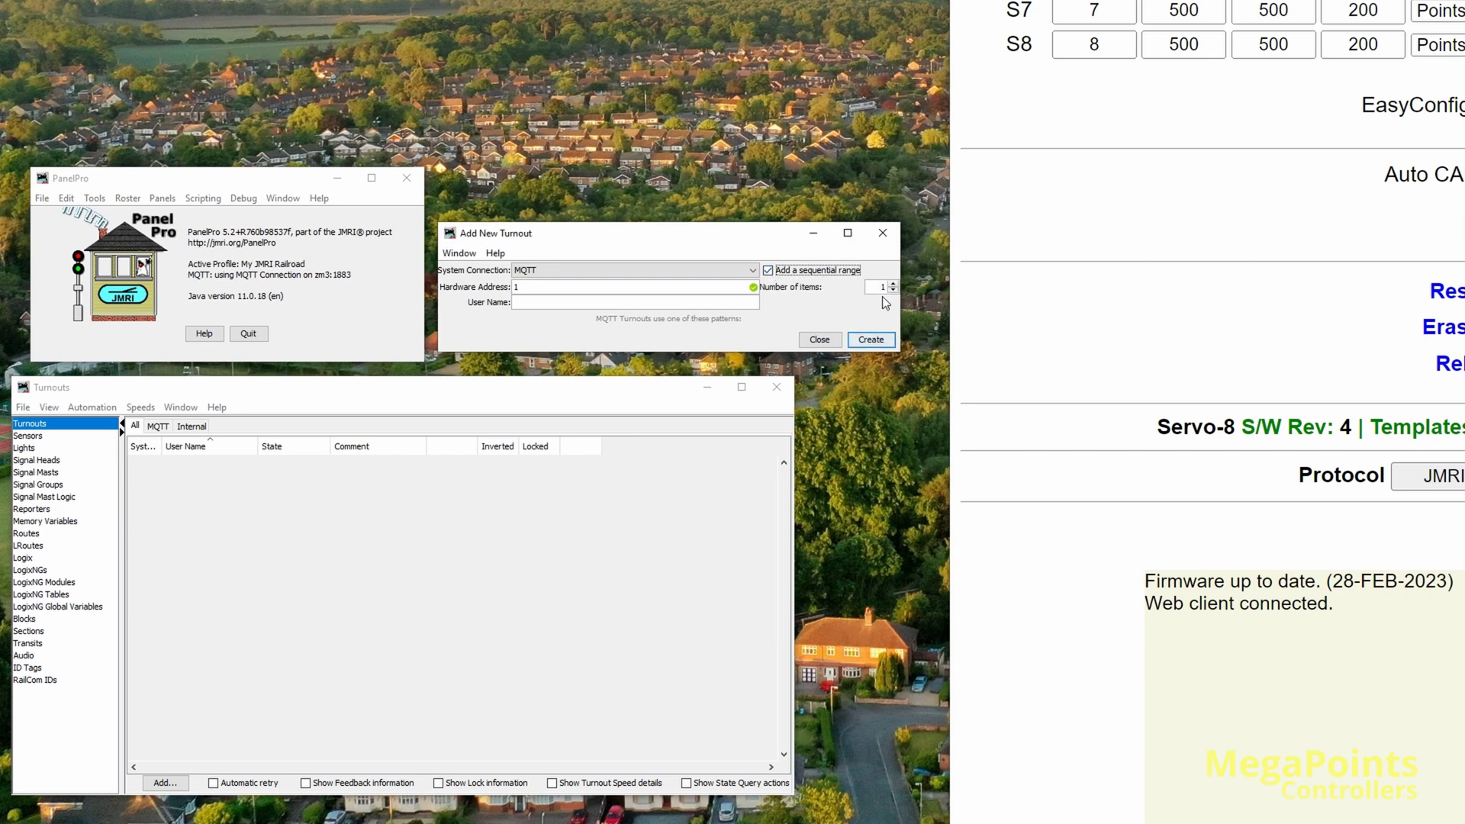
left_click(894, 283)
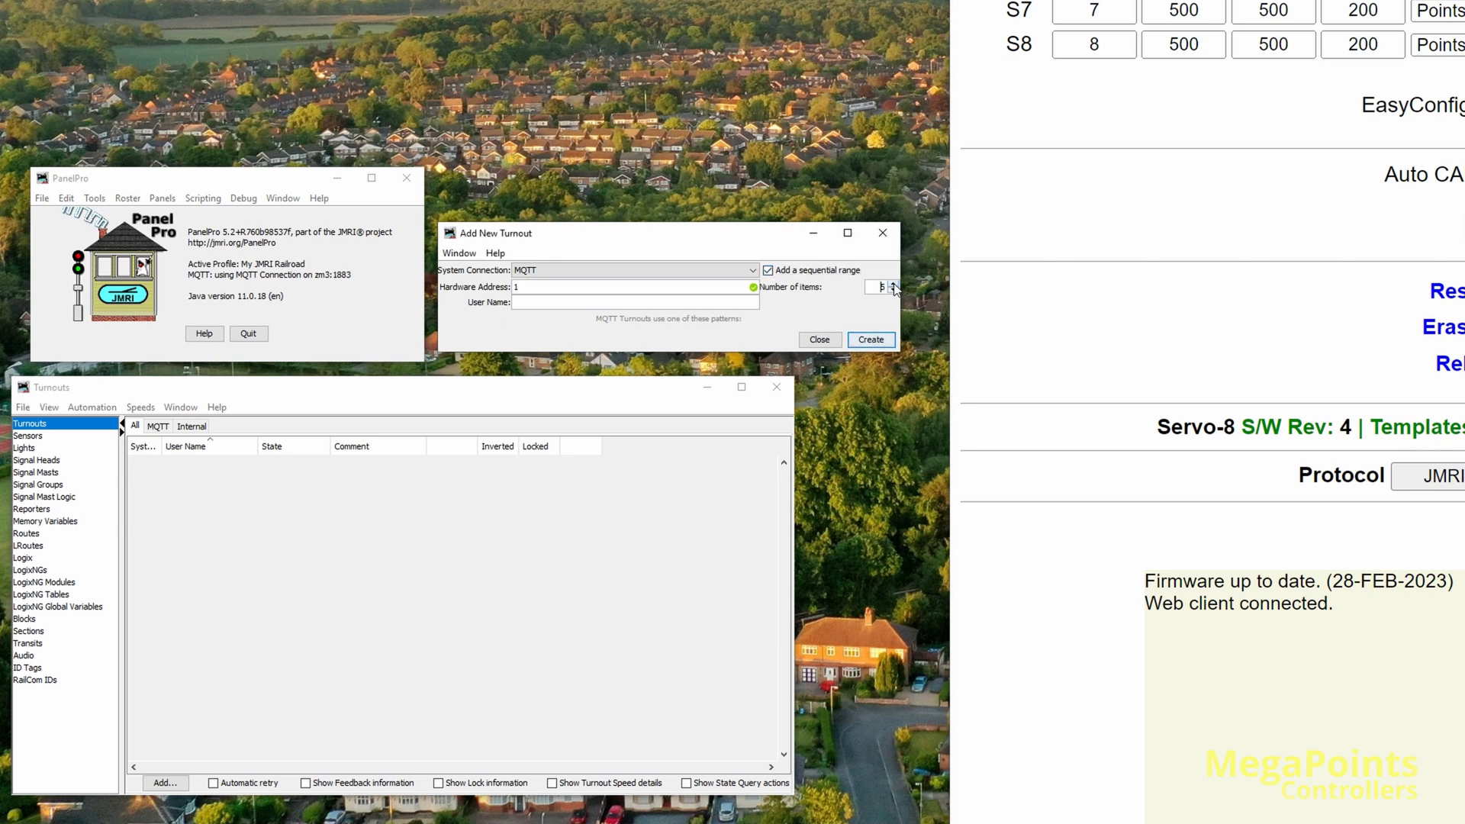
left_click(894, 283)
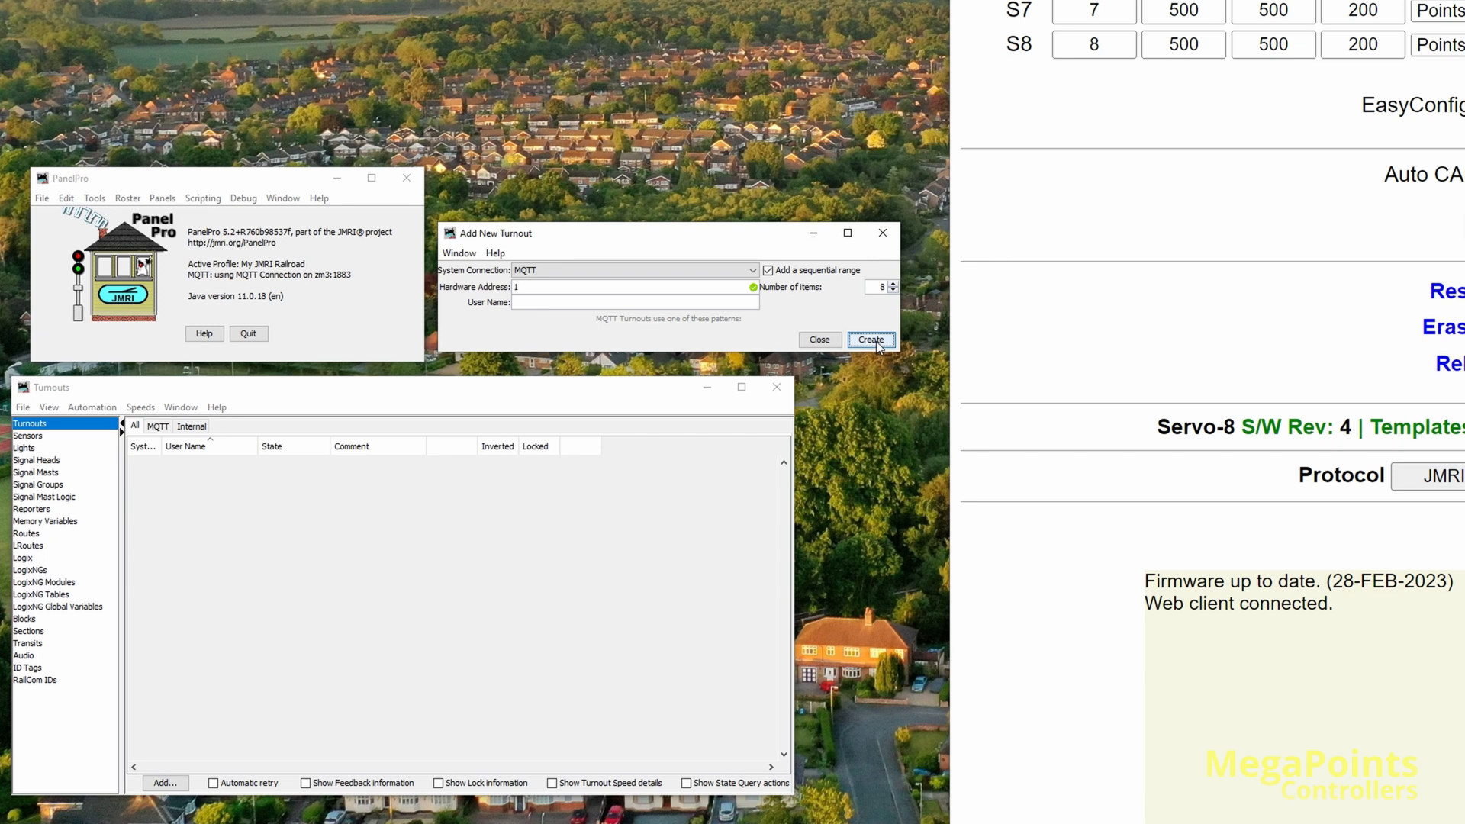
Toggle turnouts MT1, MT2, MT3 and MT4 to Thrown and back to Closed to test their servos.
left_click(871, 338)
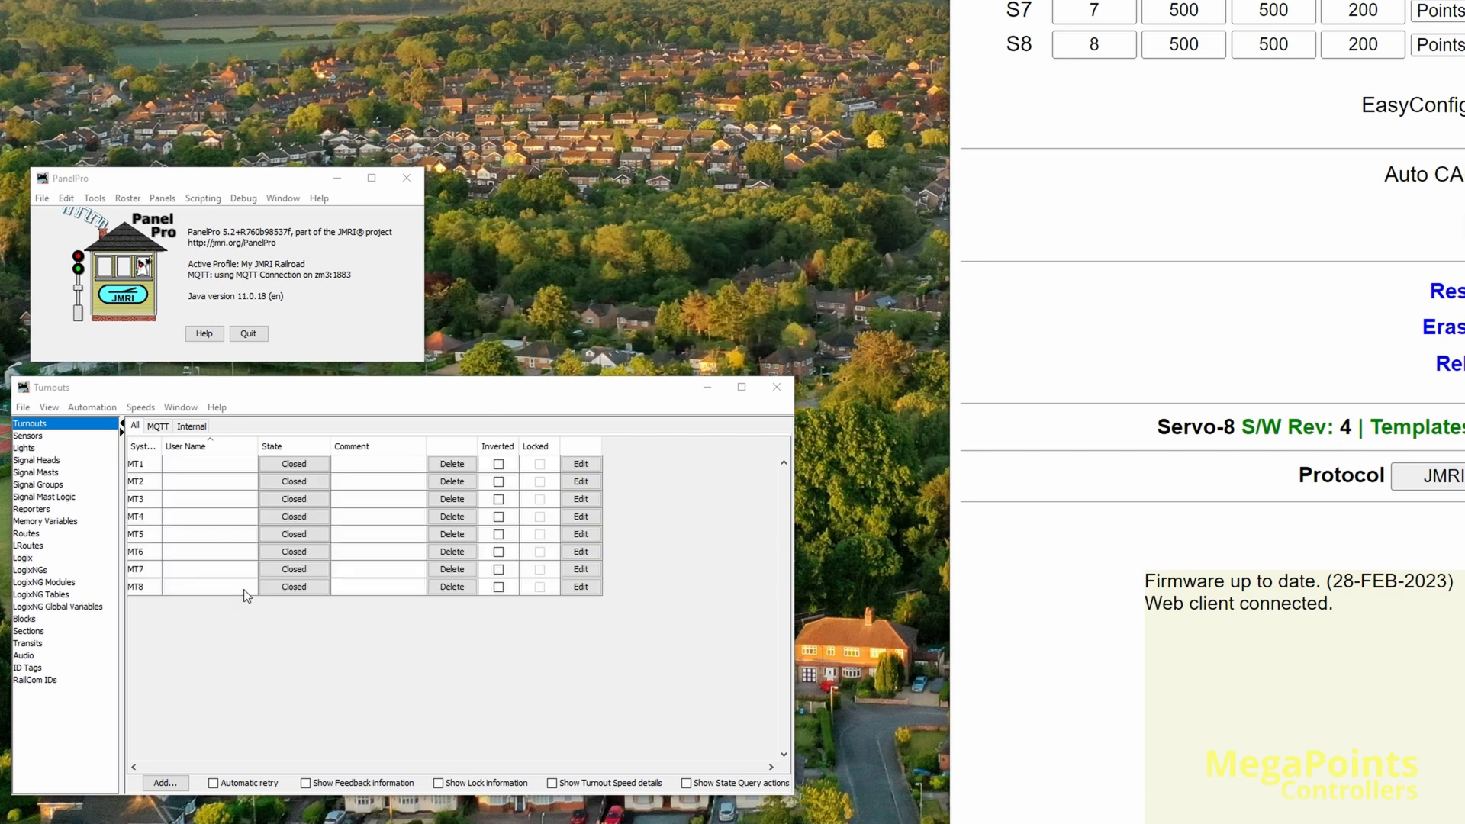
mouse_move(196, 708)
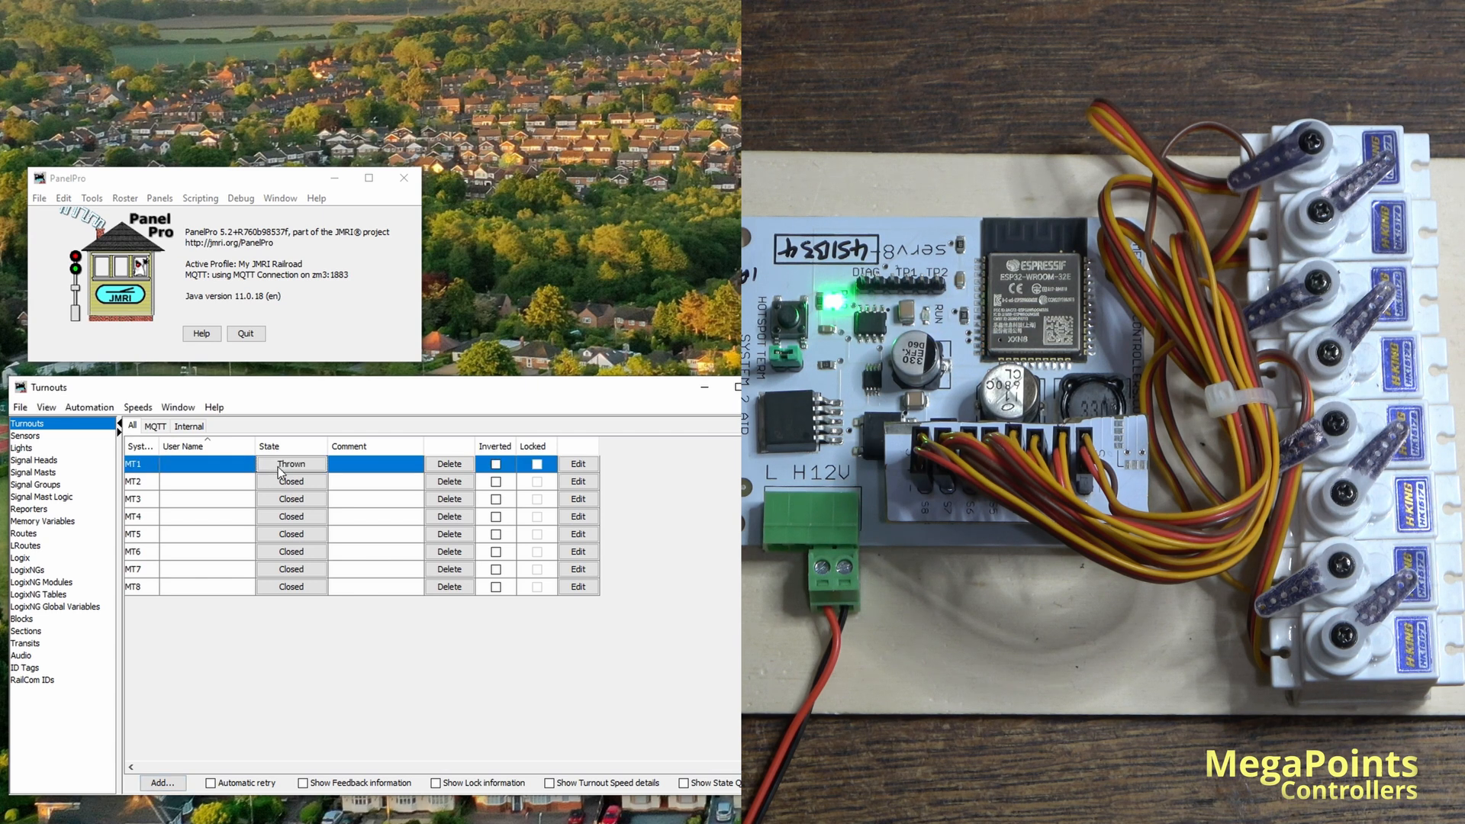
mouse_move(299, 481)
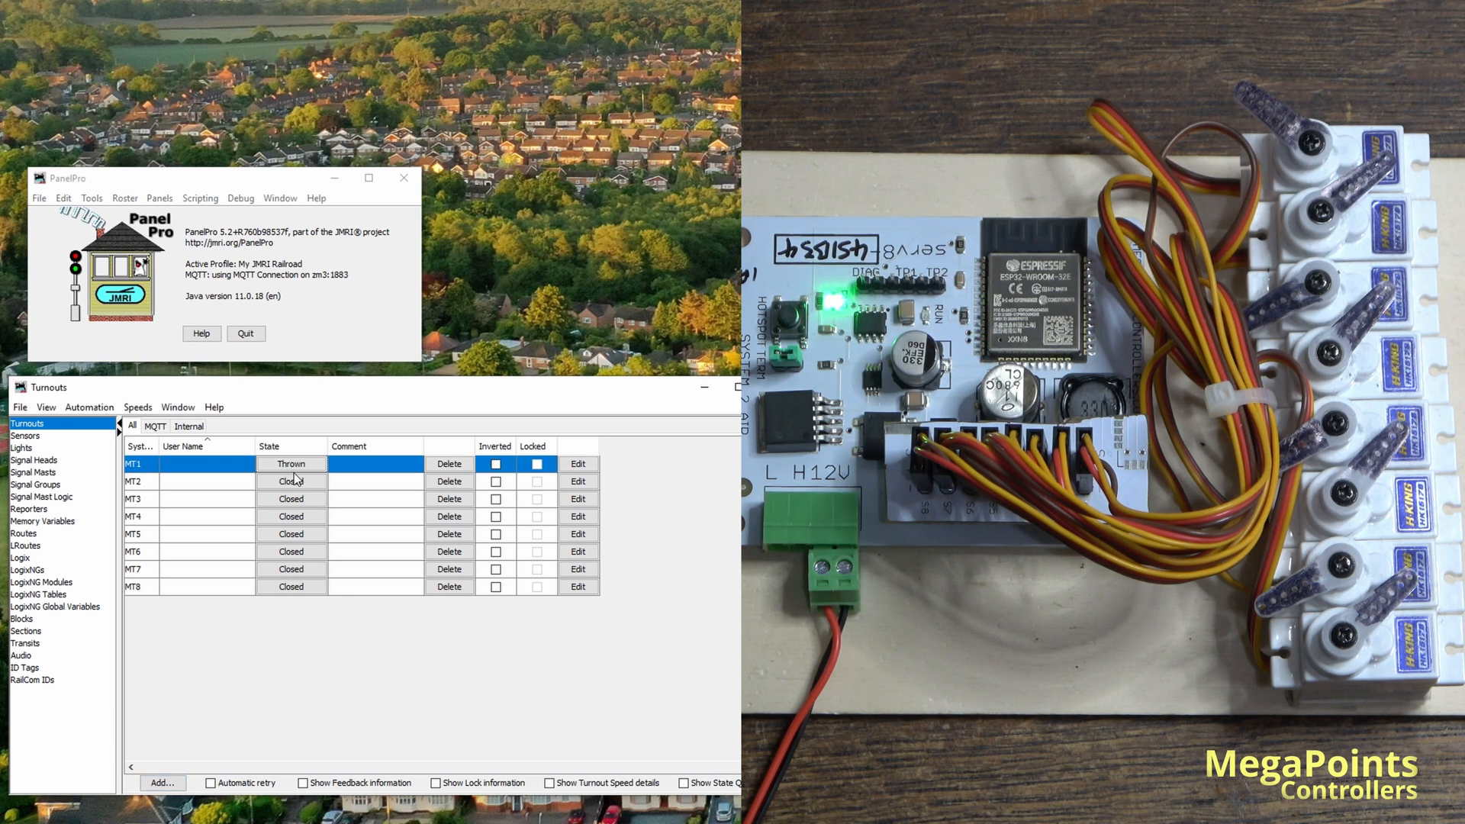
left_click(290, 464)
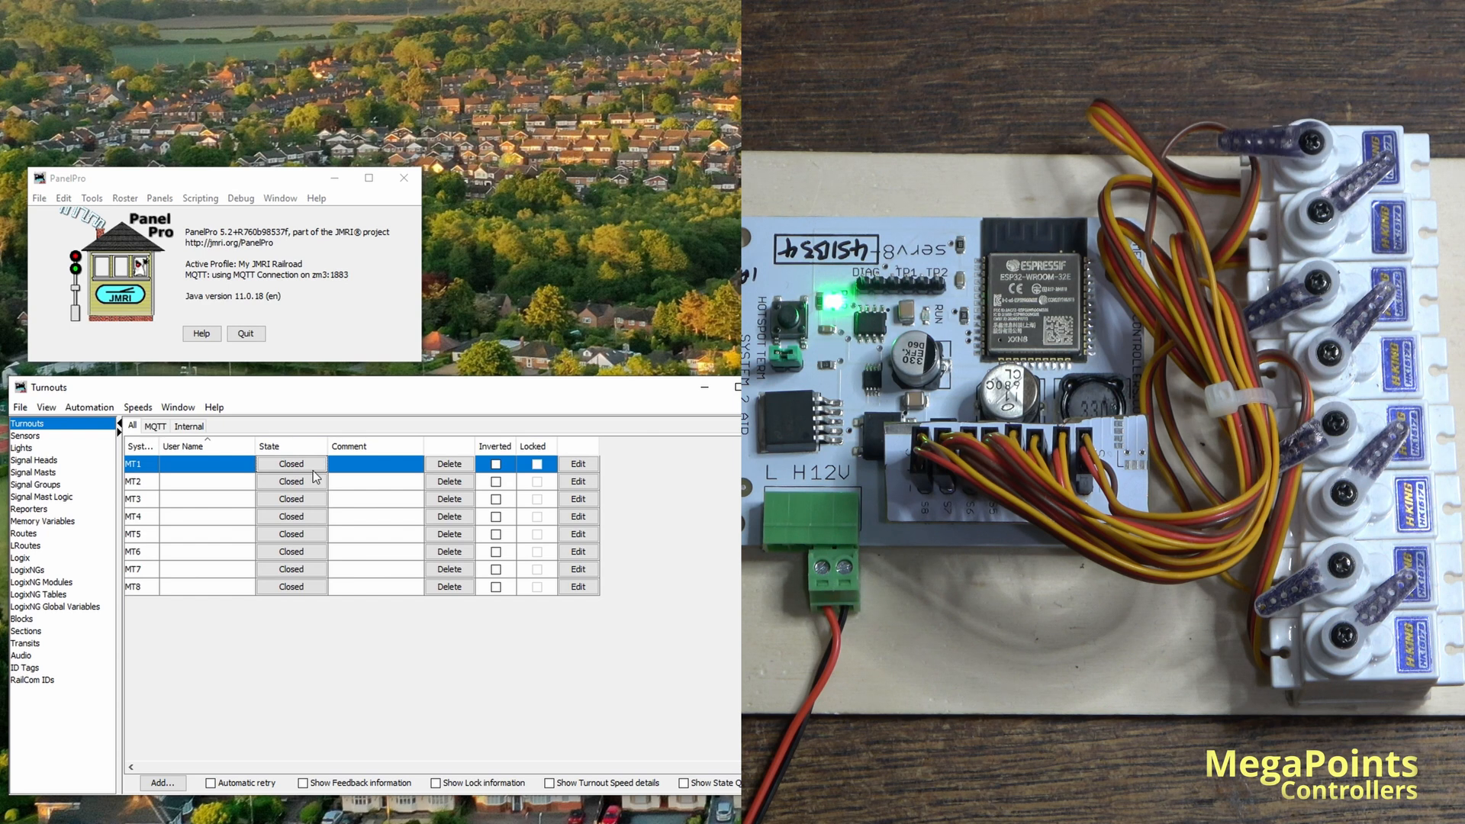
left_click(290, 481)
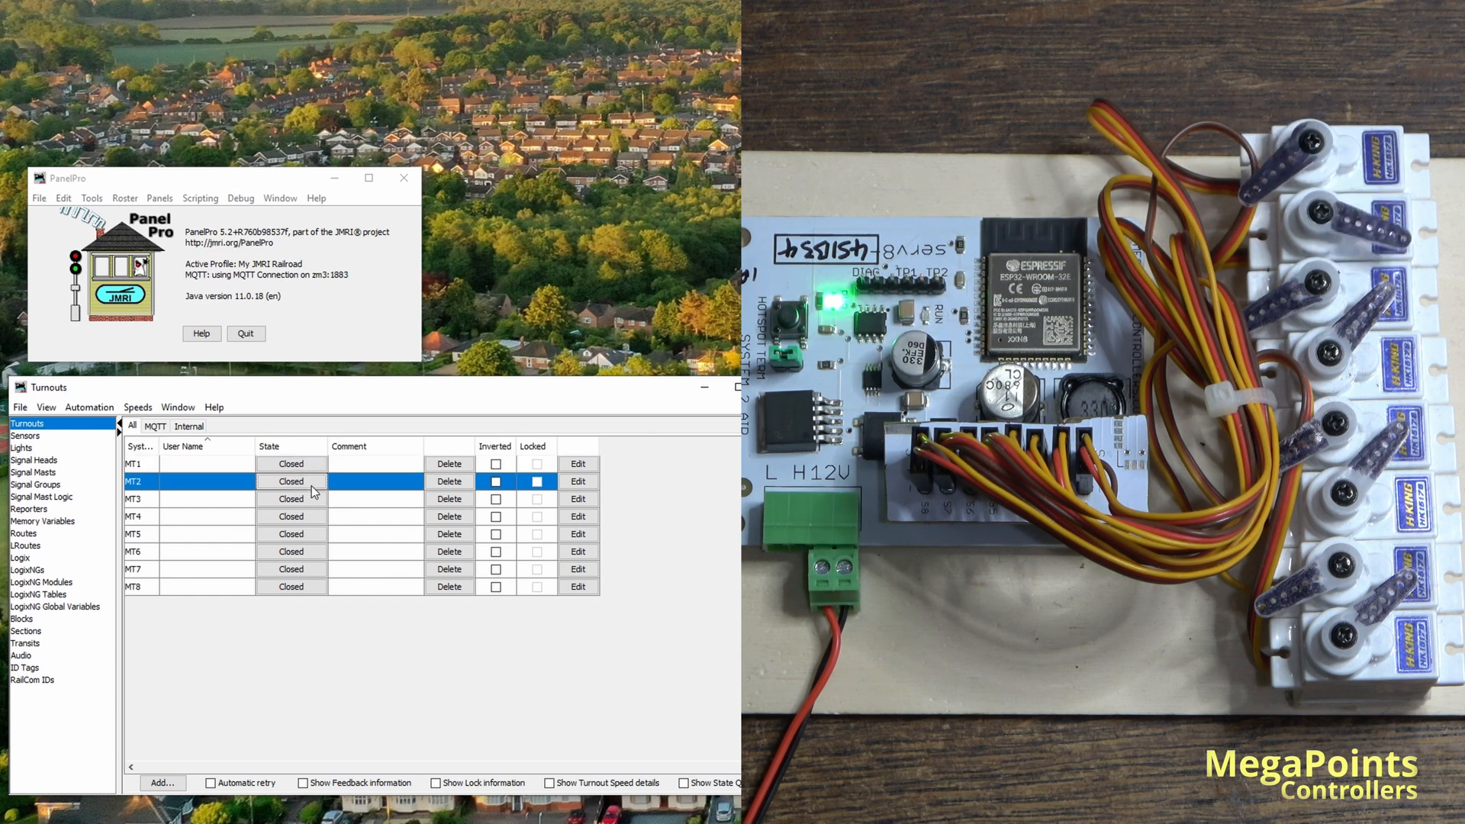
left_click(290, 497)
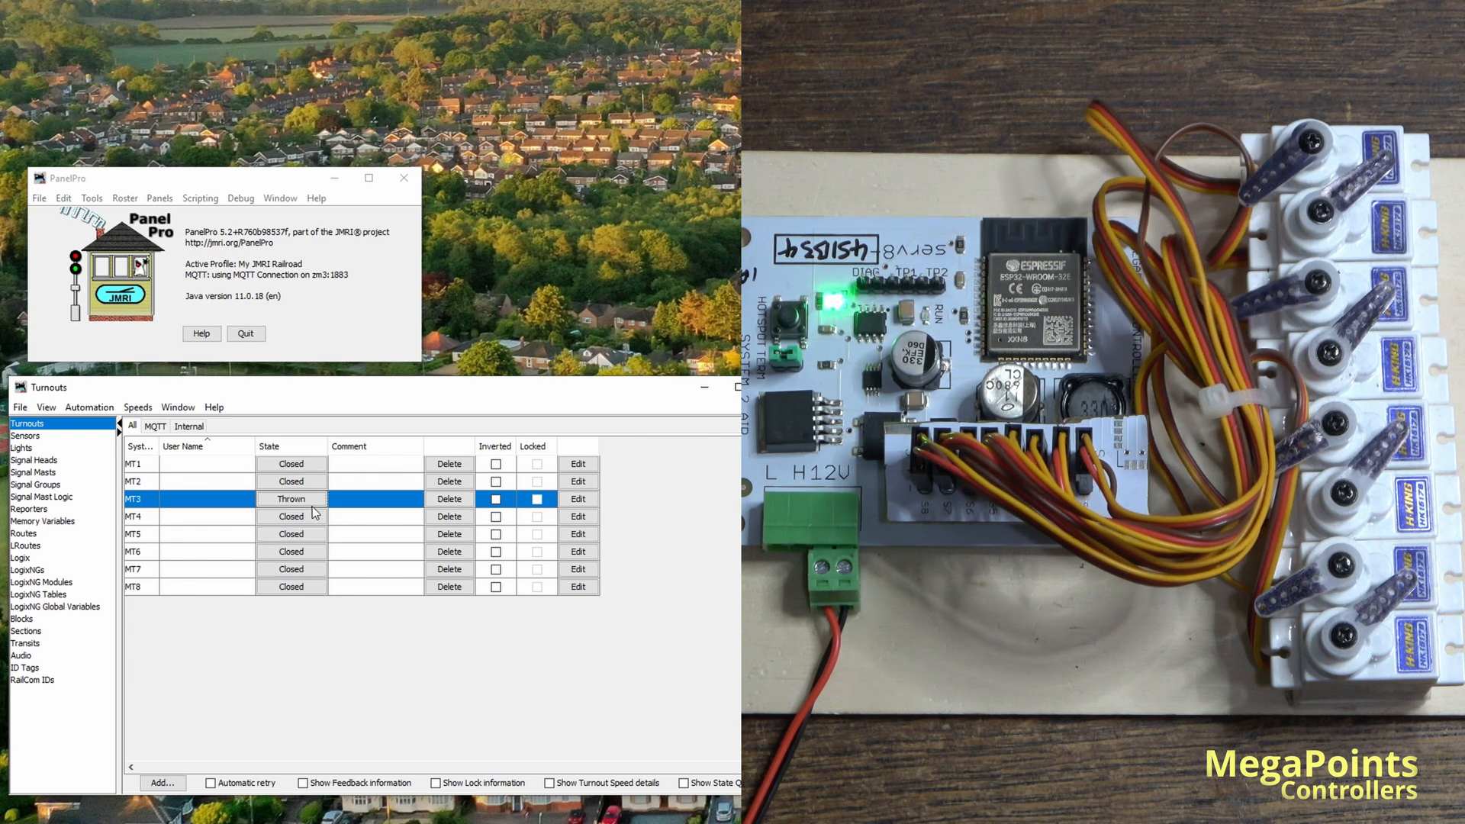
left_click(291, 499)
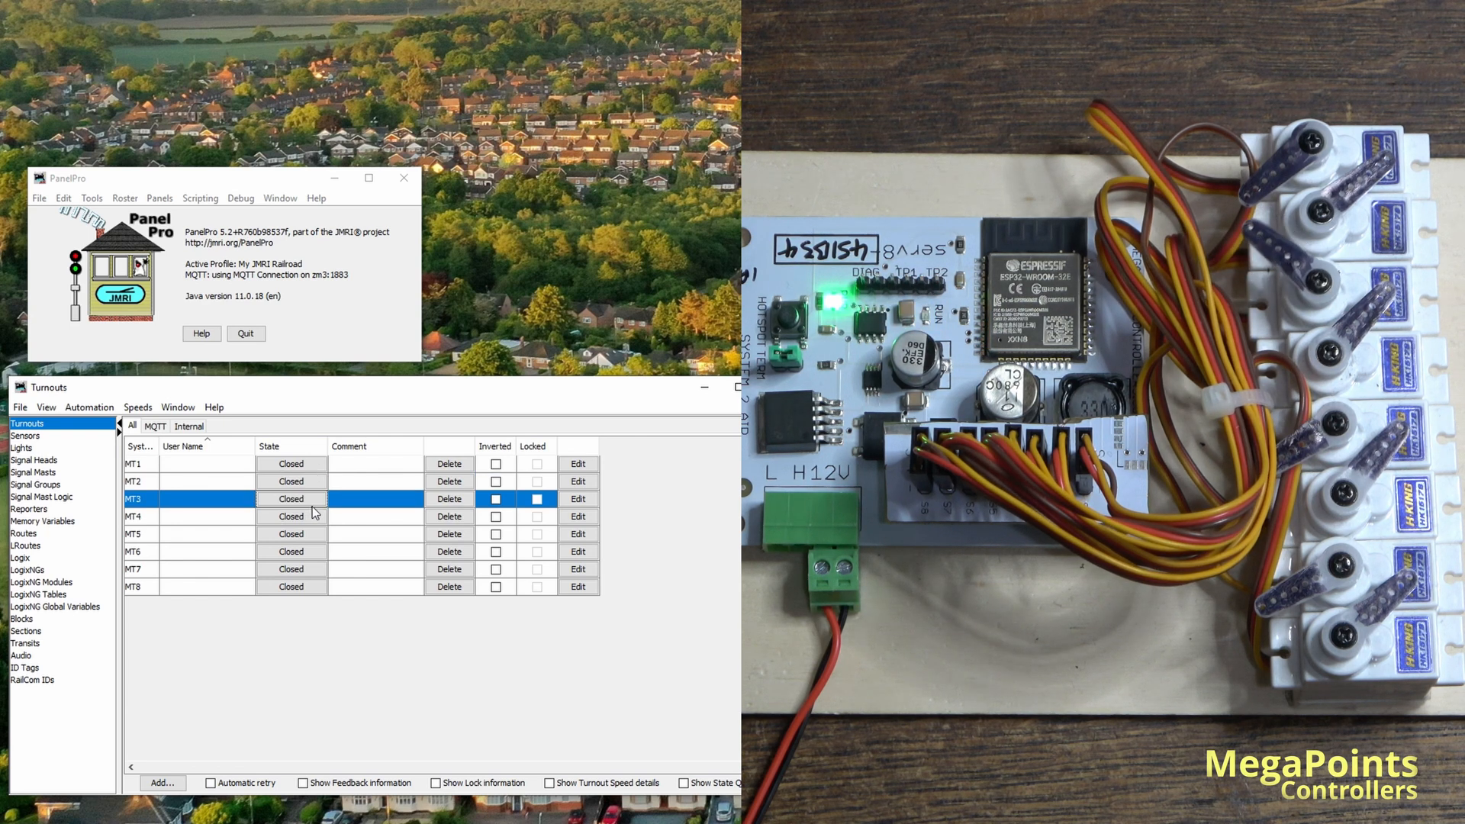
left_click(291, 516)
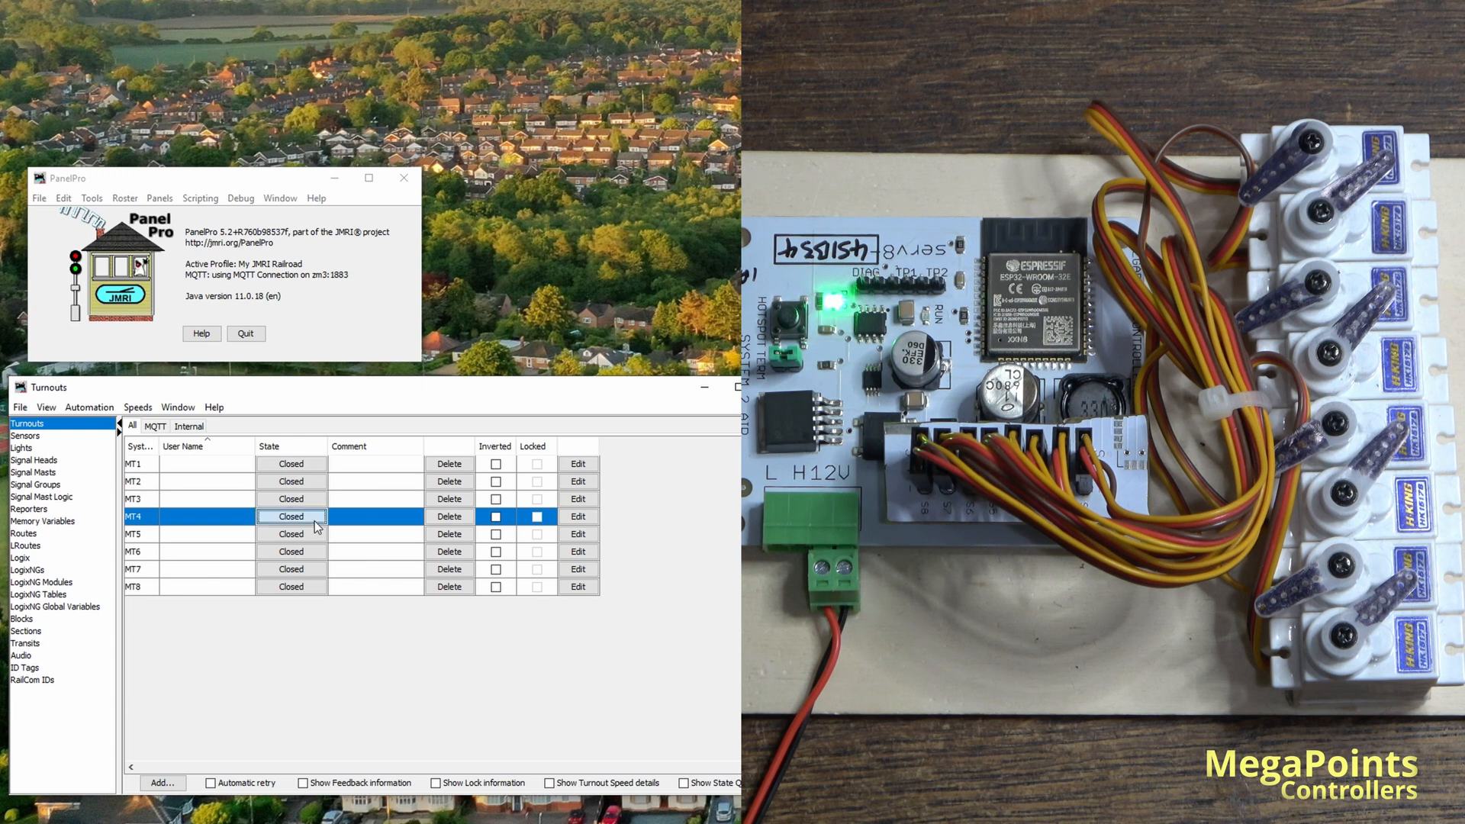
left_click(290, 515)
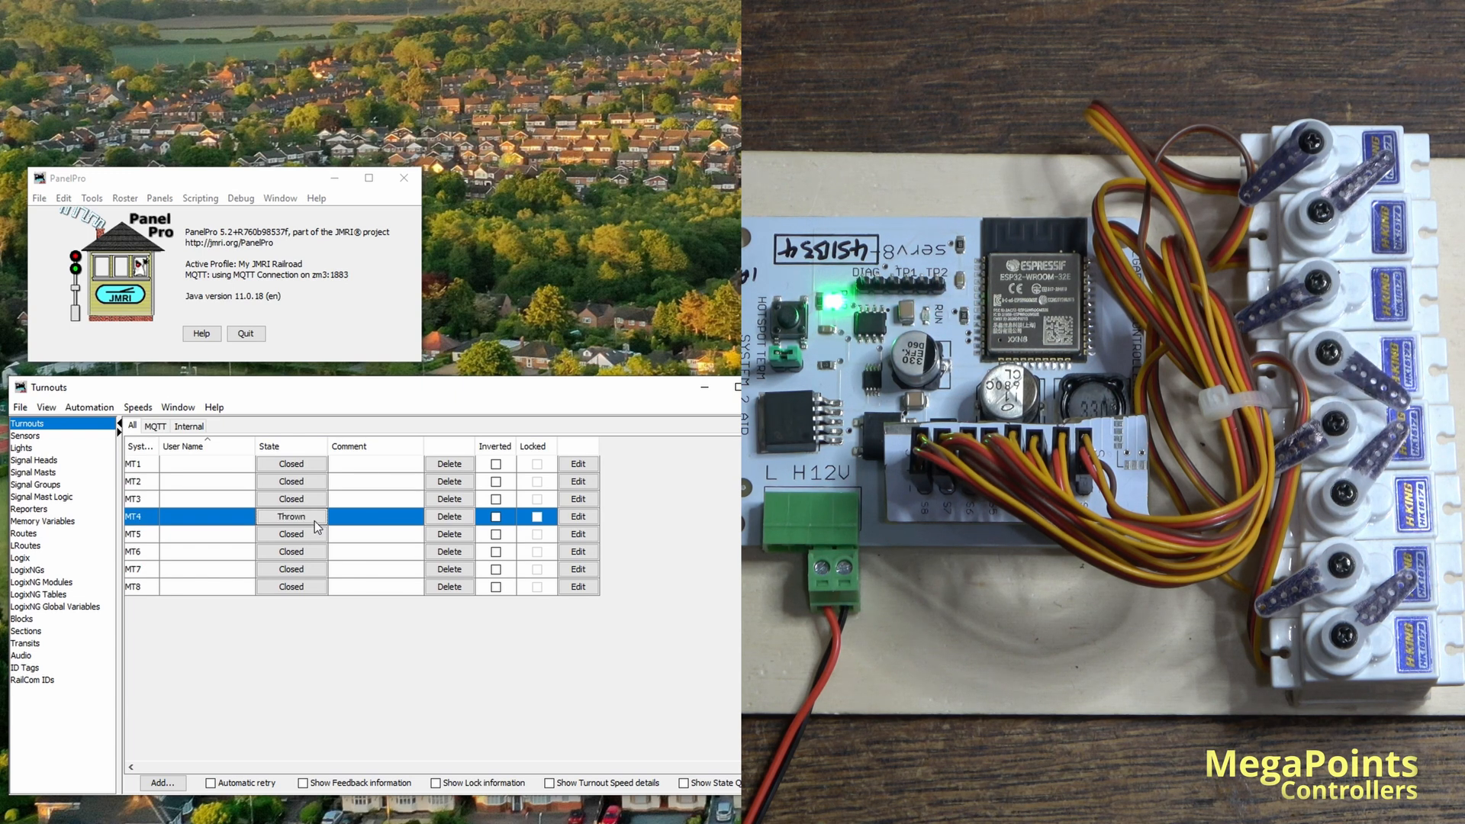
left_click(290, 516)
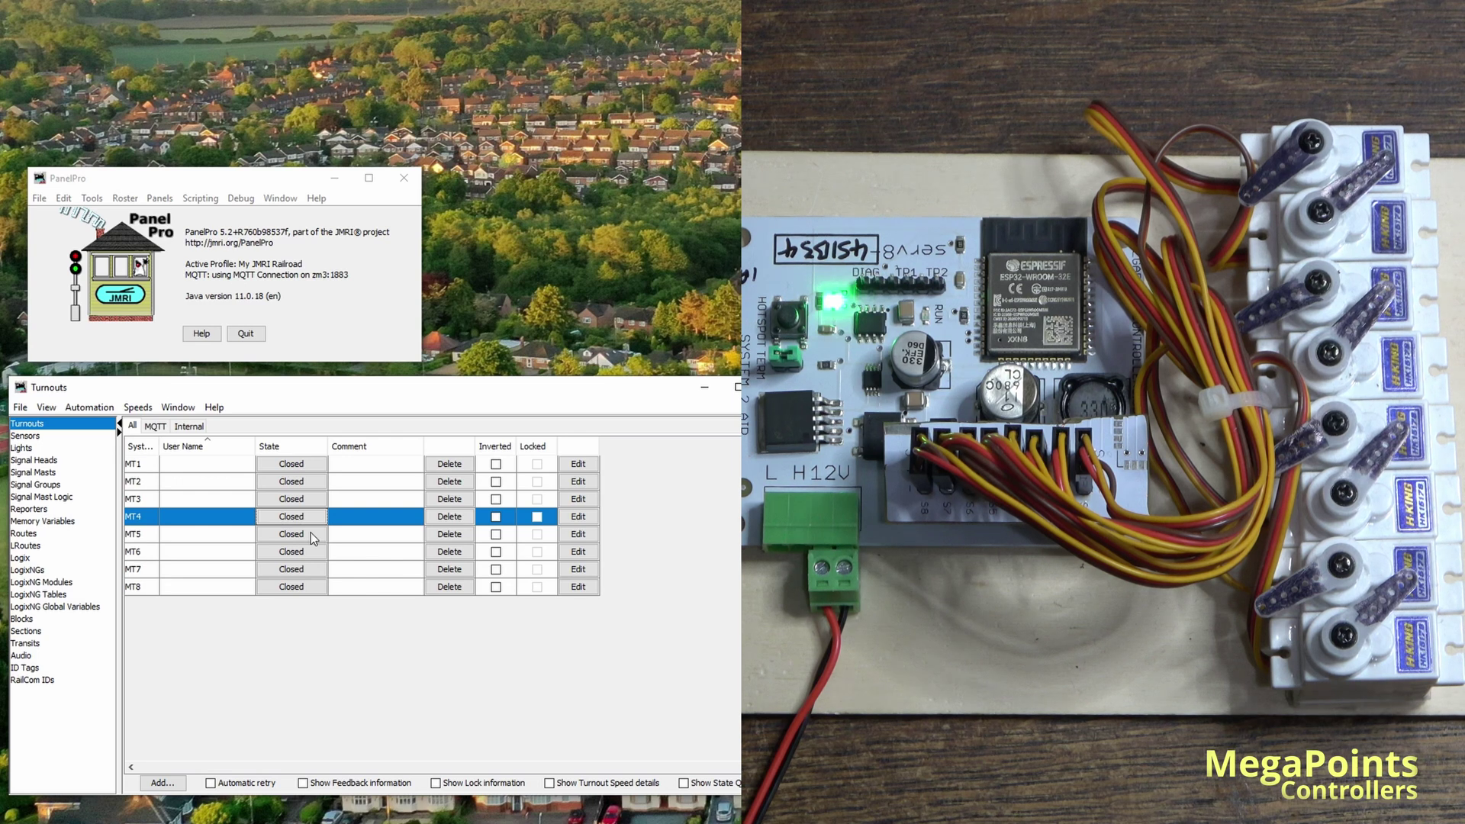
mouse_move(253, 481)
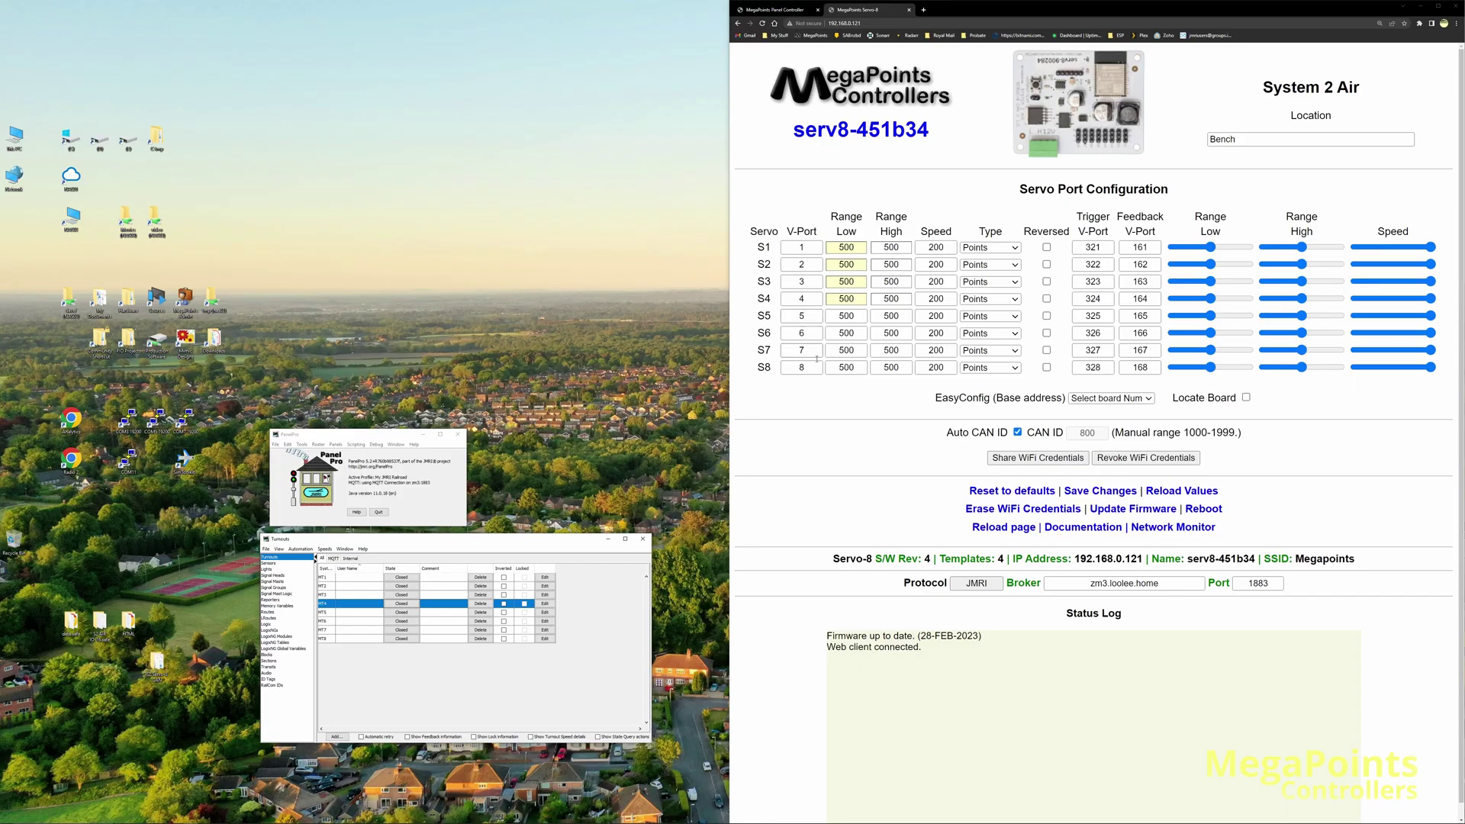
Edit servo S8's V-Port, then throw and close the new turnout MT99.
left_click(801, 366)
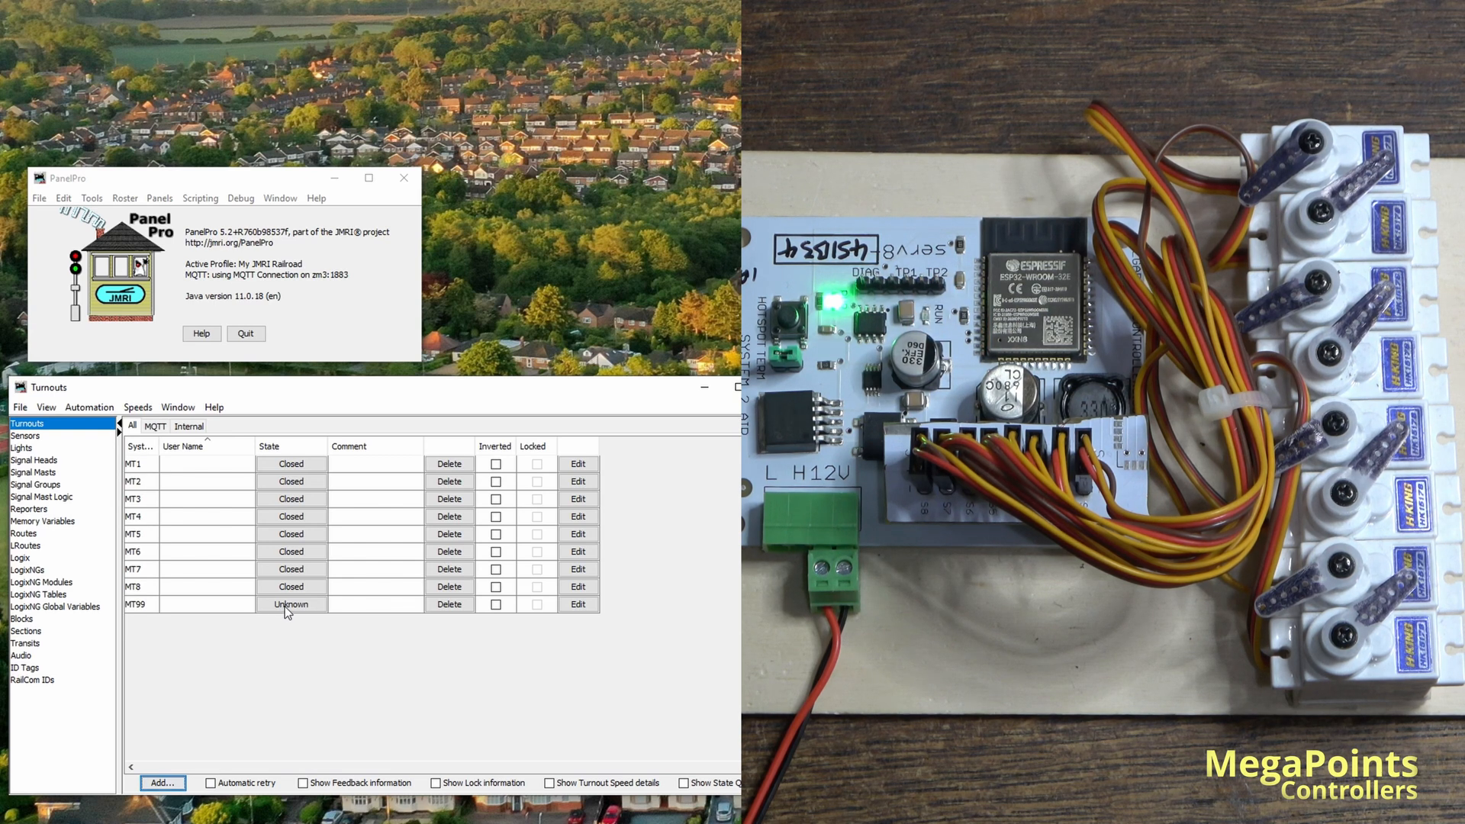
left_click(290, 604)
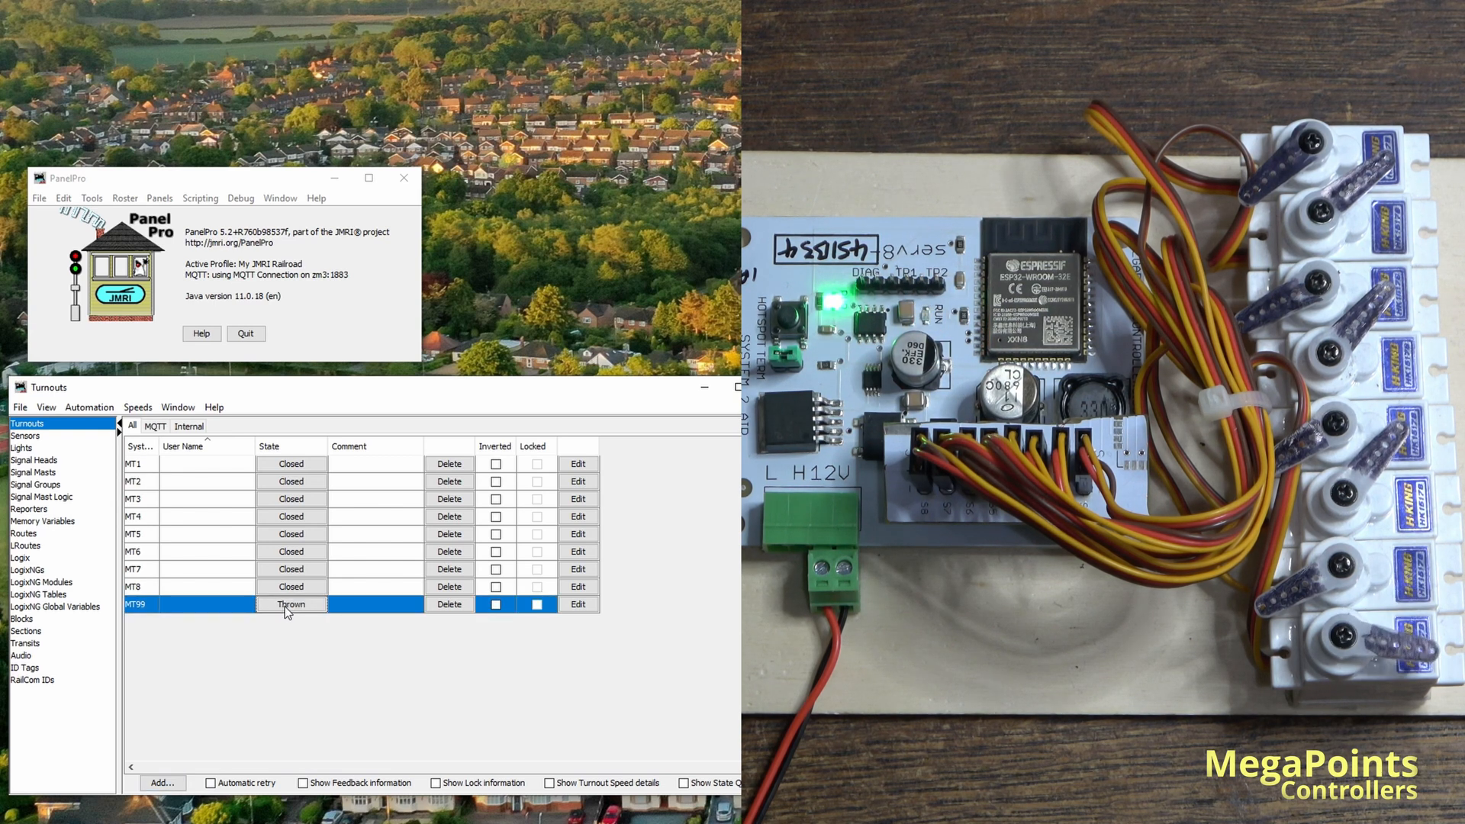
left_click(290, 604)
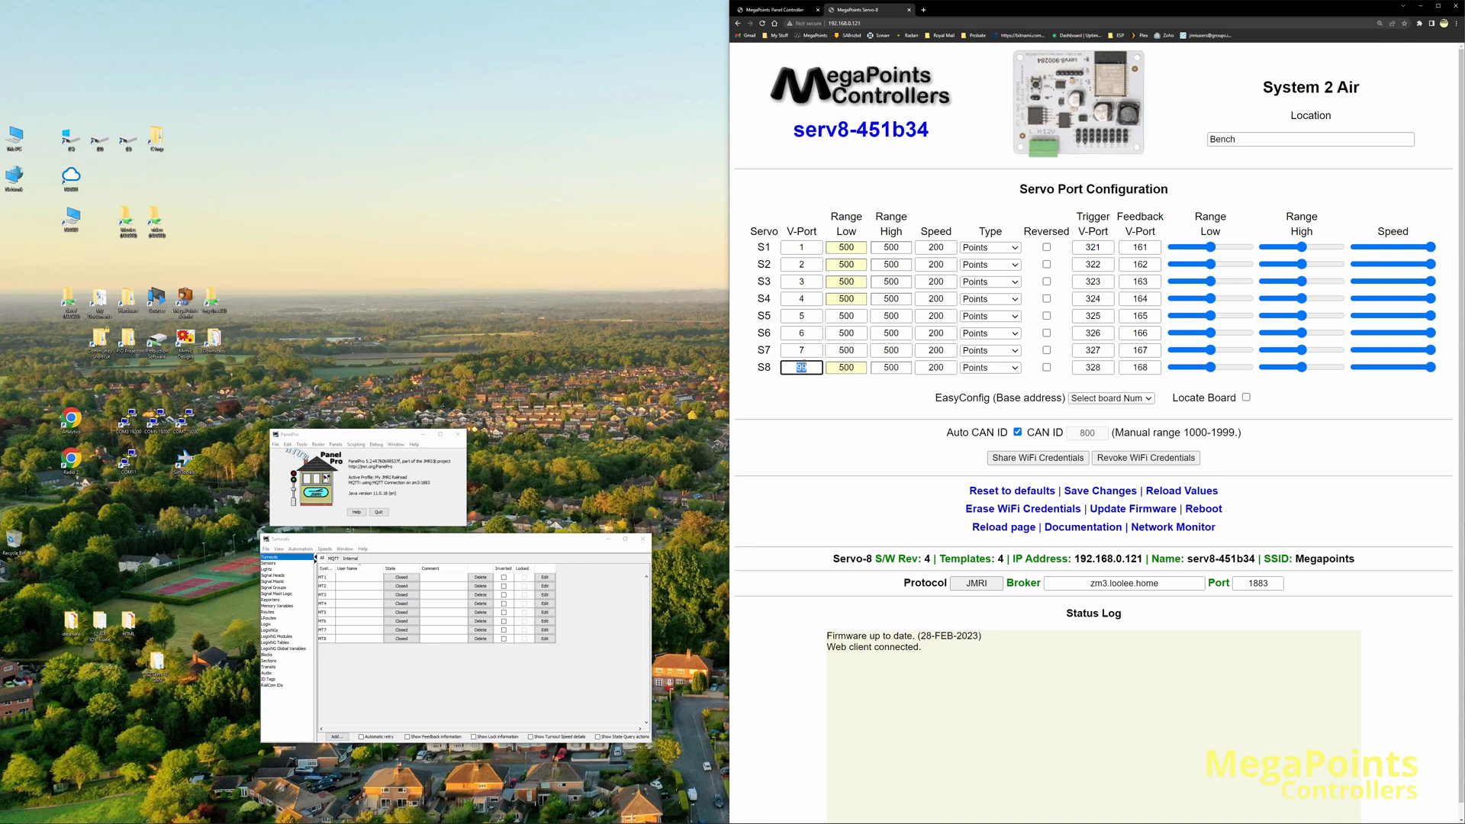
Restore servo S8's V-Port to 8 and remove MT99 from the Turnouts table.
left_click(846, 366)
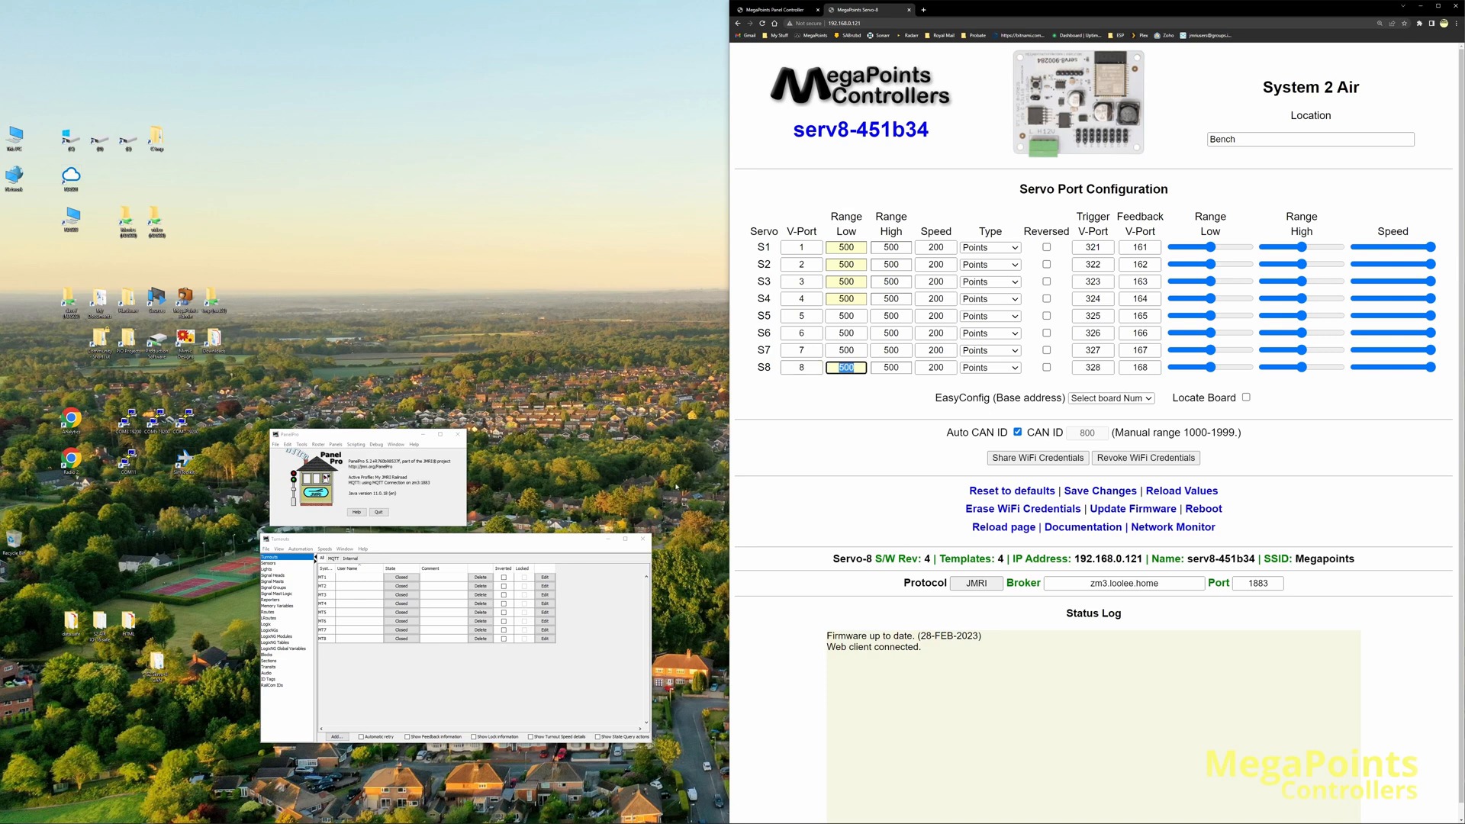
left_click(401, 637)
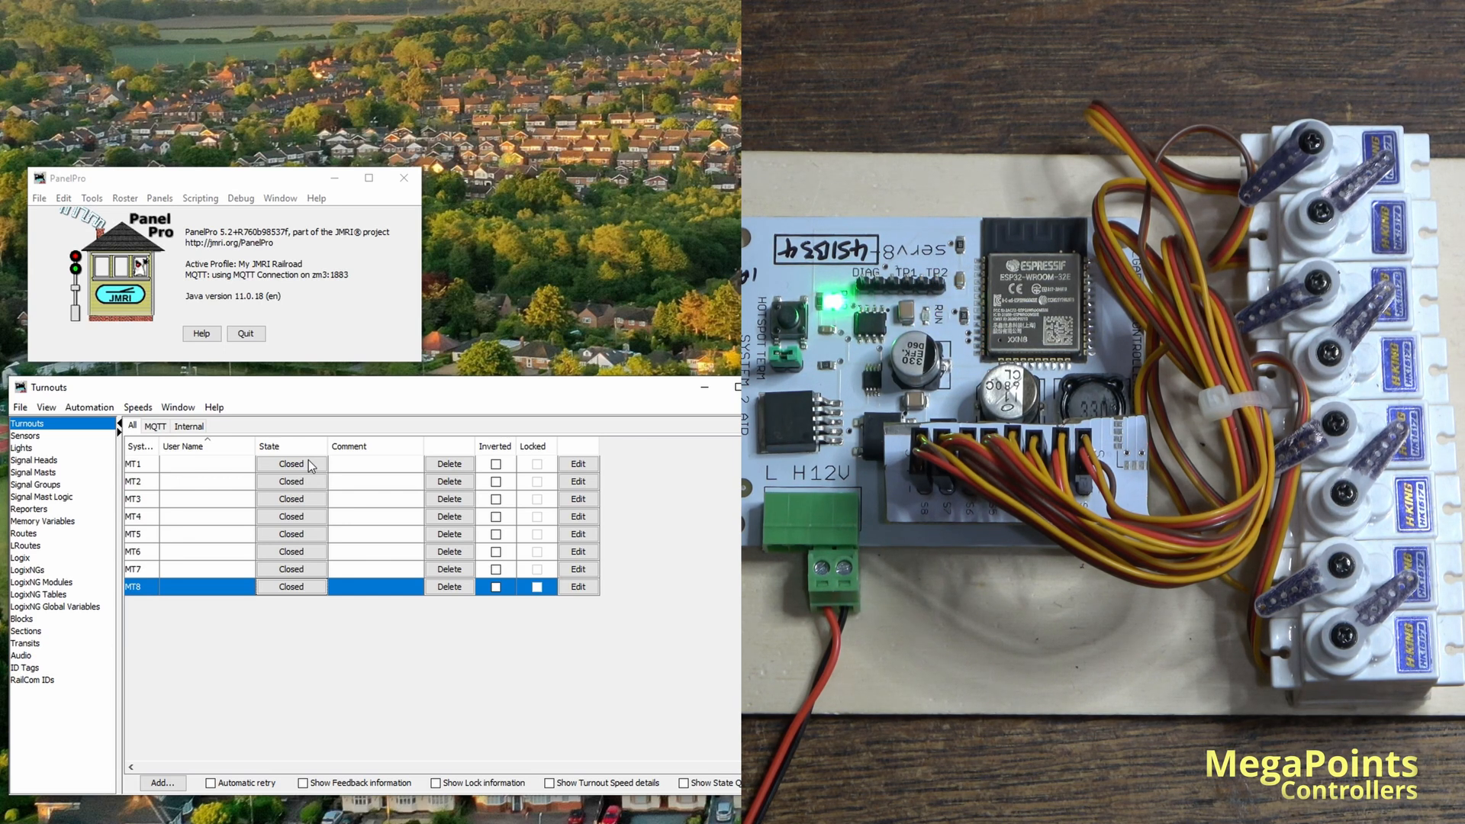
mouse_move(345, 487)
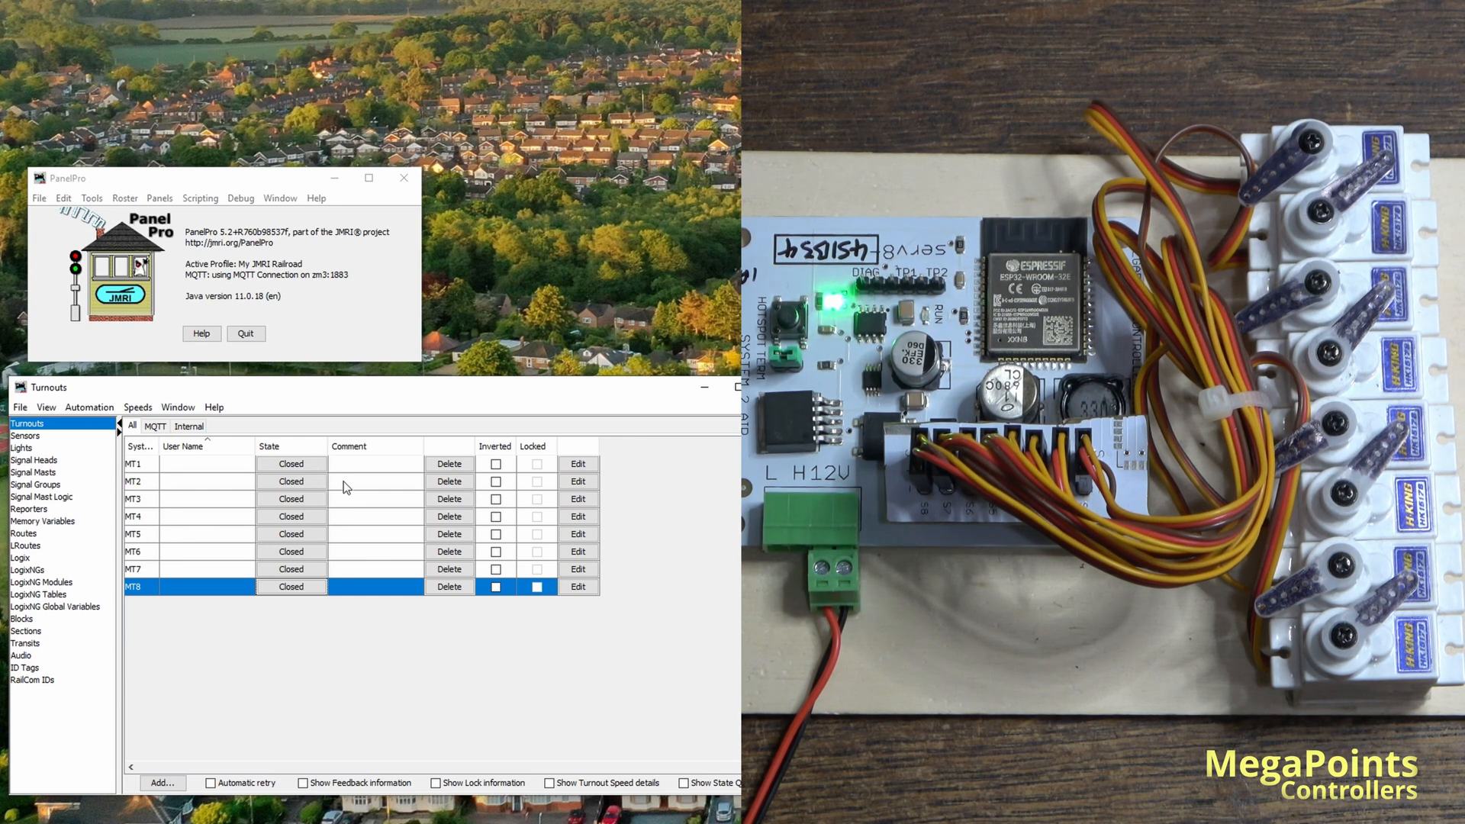
Toggle turnout MT1 and reopen the Add New Turnout dialog.
left_click(290, 464)
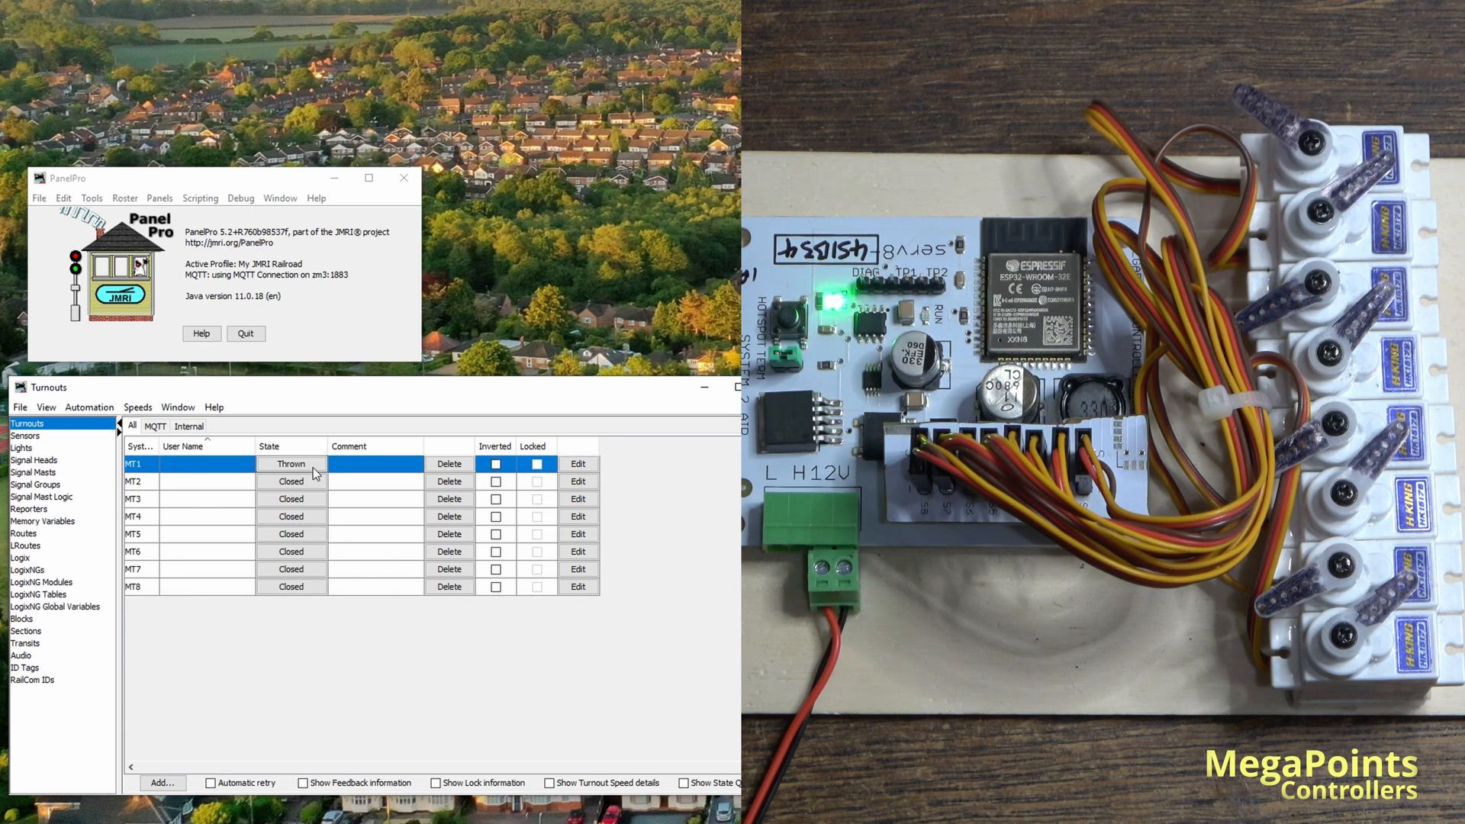
left_click(289, 464)
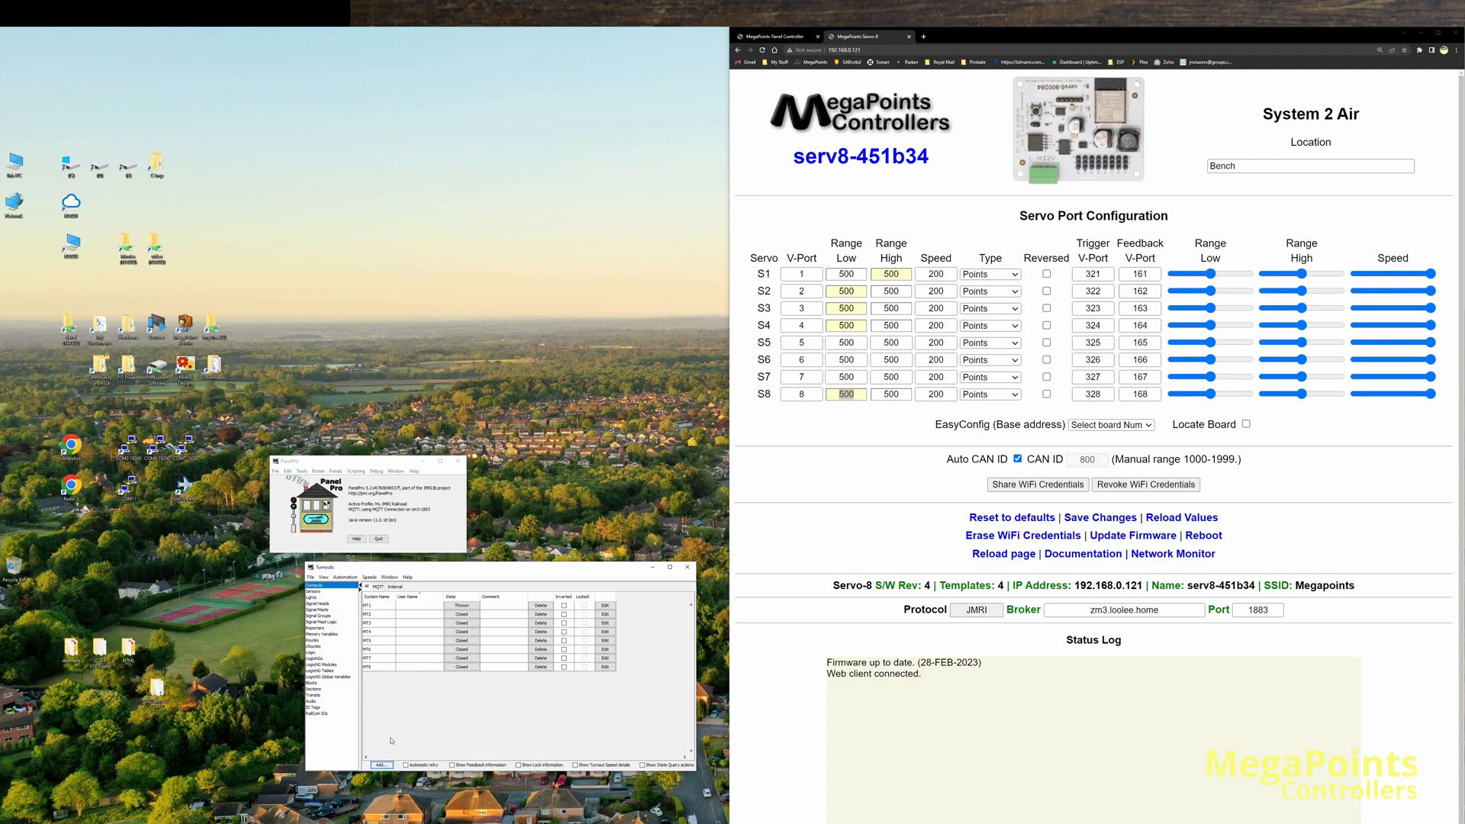
left_click(381, 764)
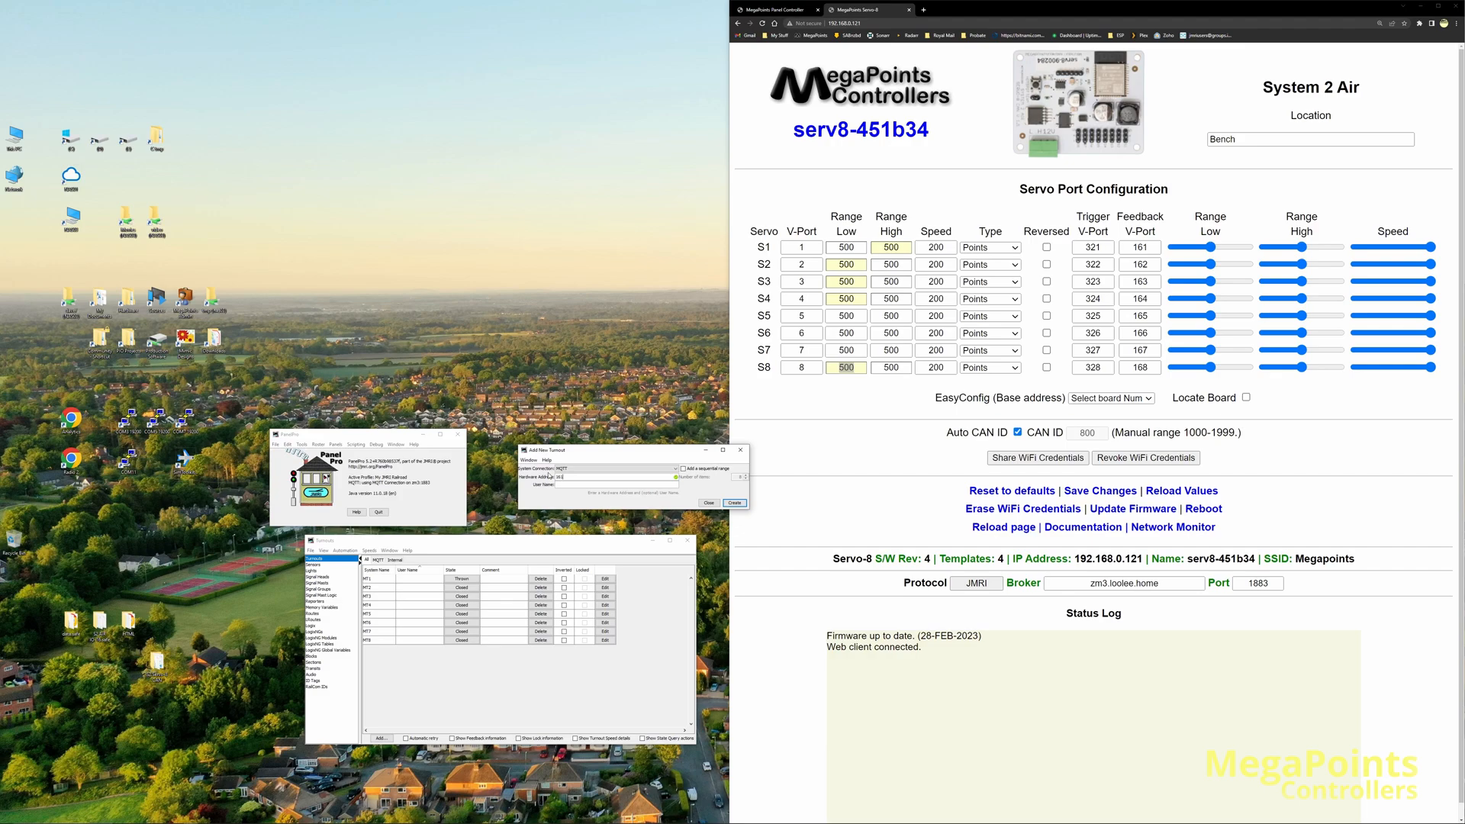
Create MQTT turnouts MT161–MT168 from address 161, then toggle MT1 to check MT161 follows.
left_click(1139, 247)
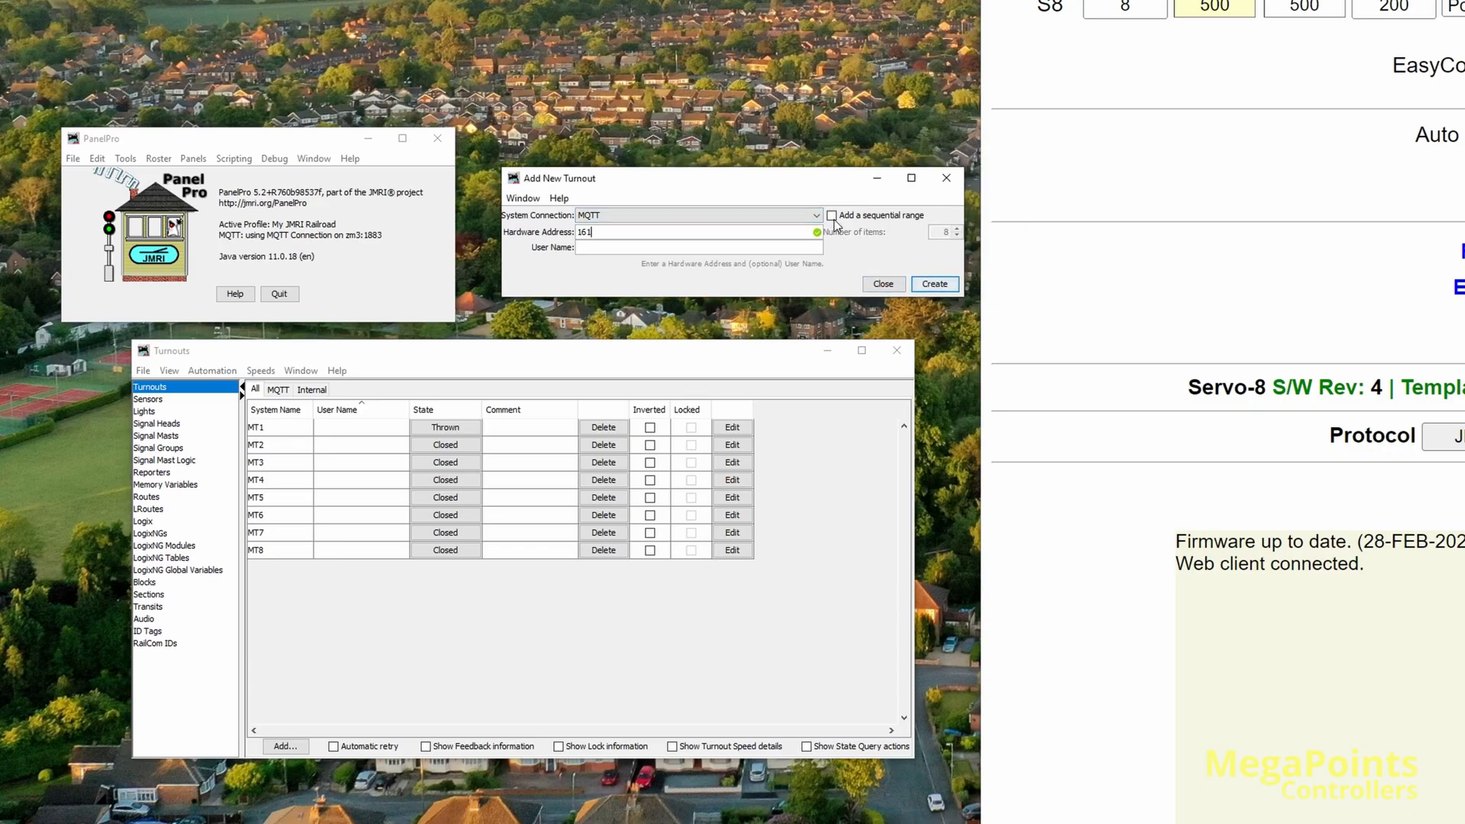
left_click(934, 284)
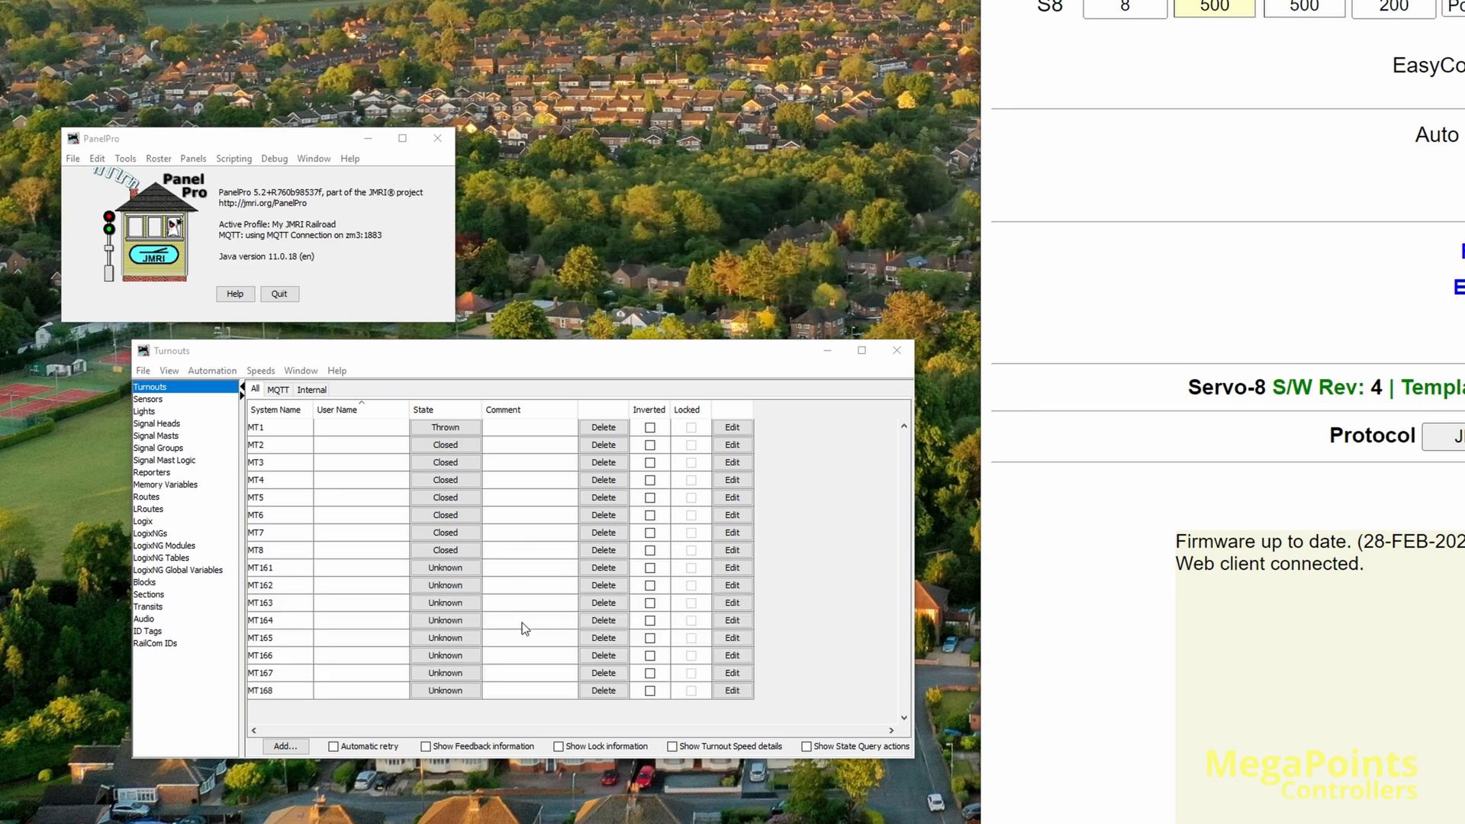
mouse_move(459, 650)
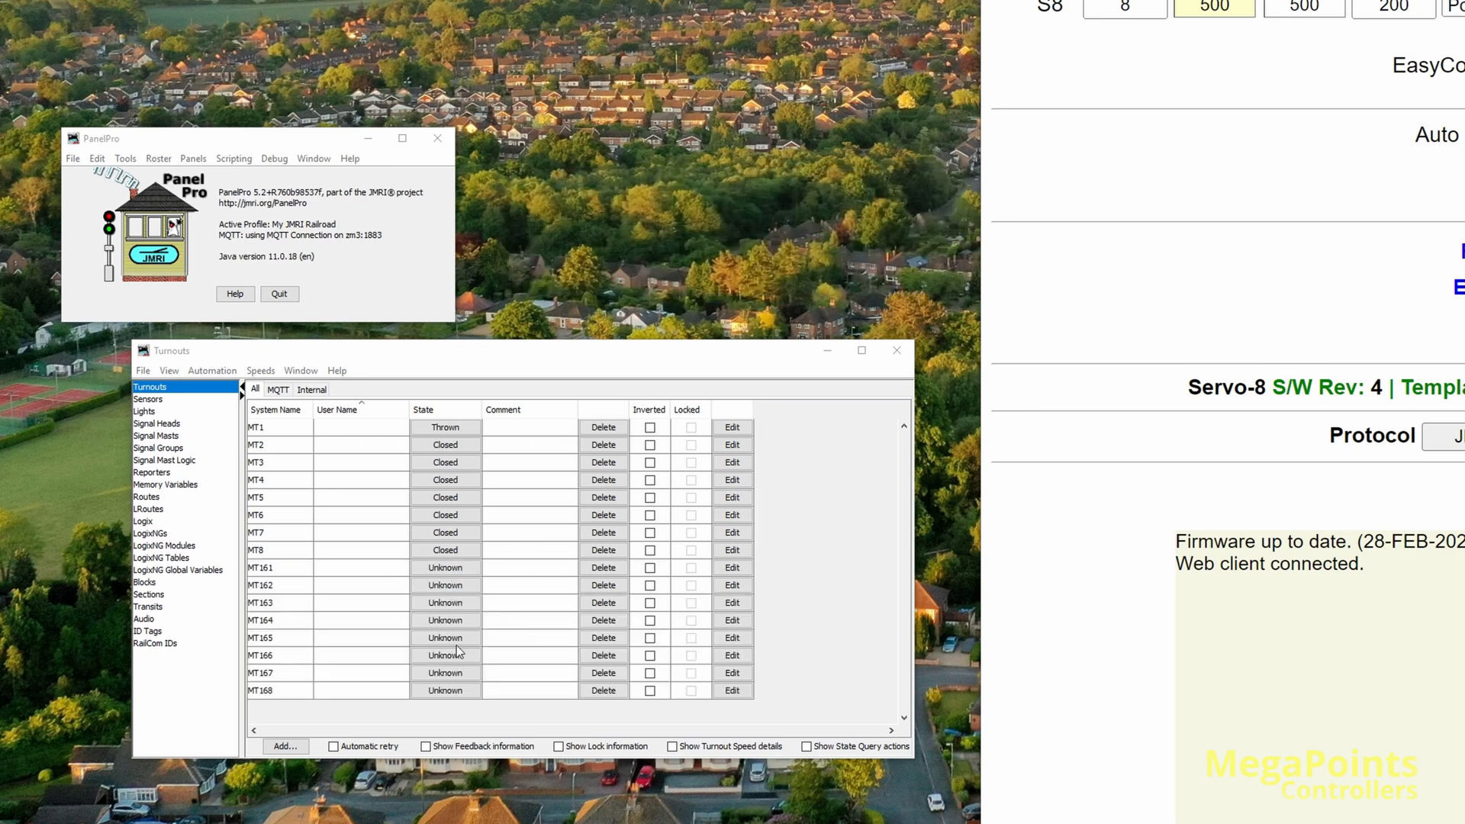
left_click(445, 428)
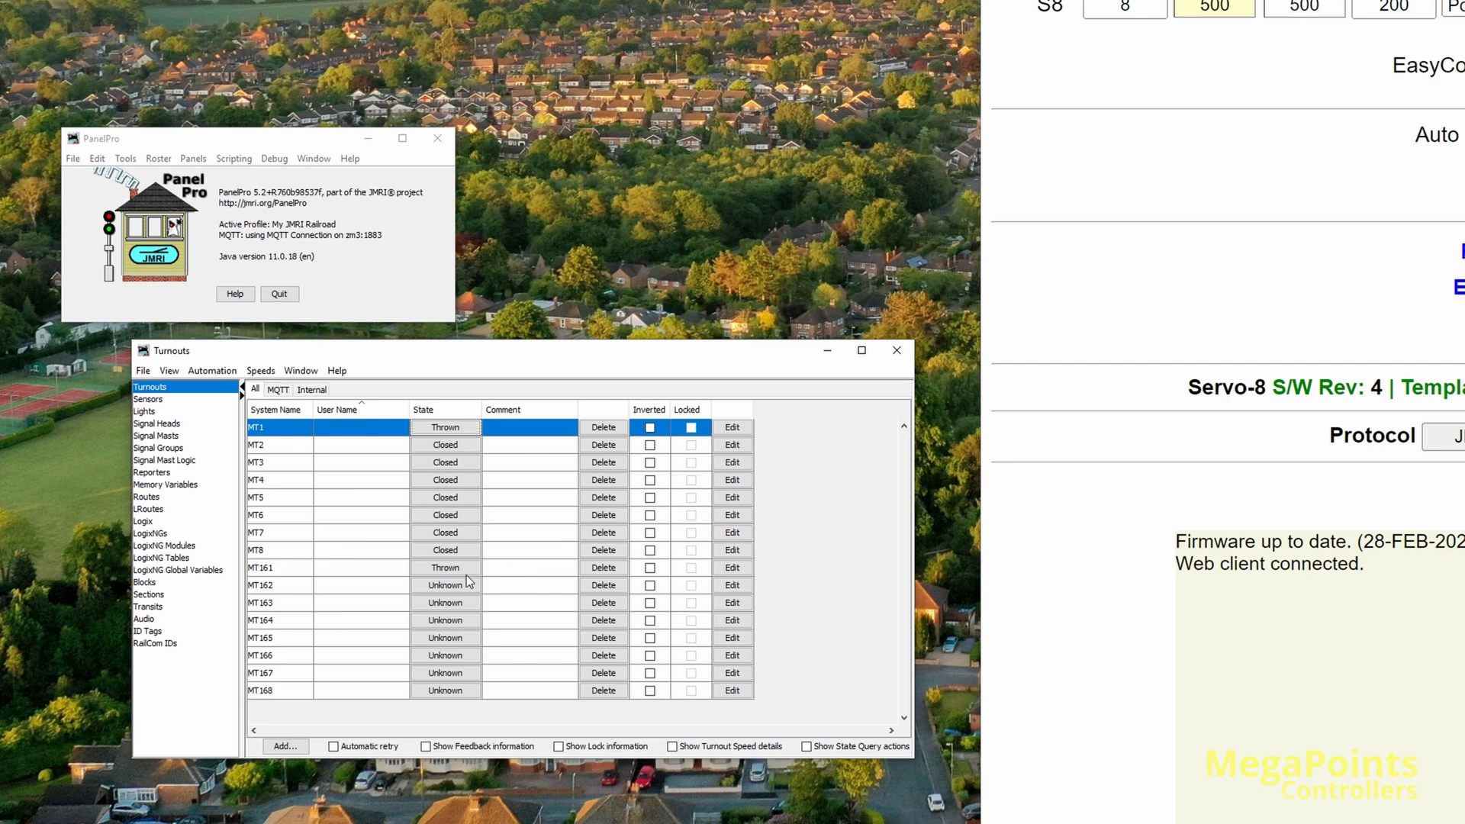
left_click(445, 427)
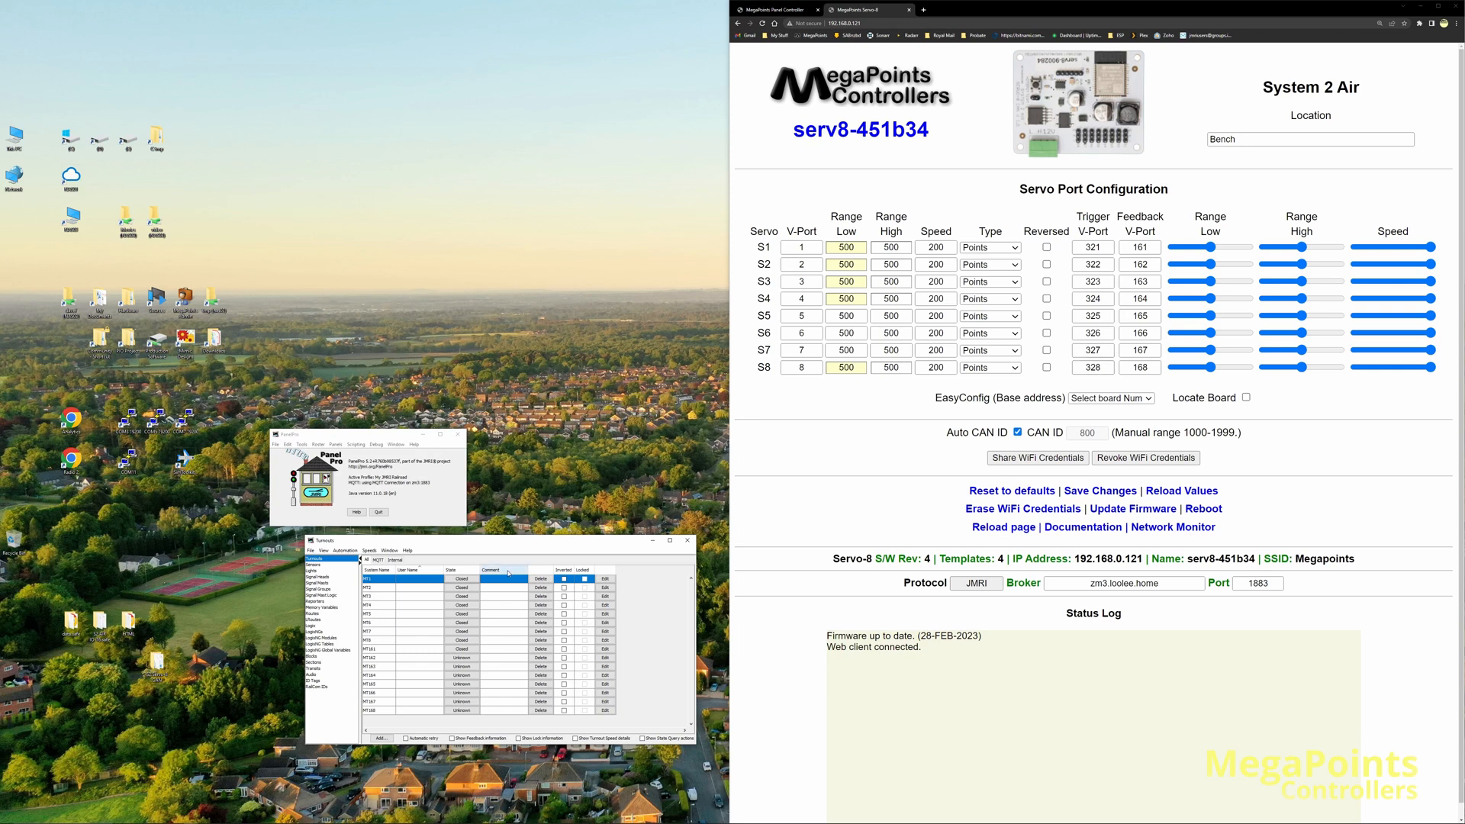
Toggle MT1, MT5 and MT8 and watch feedback turnouts MT161–MT168 track them.
left_click(1091, 247)
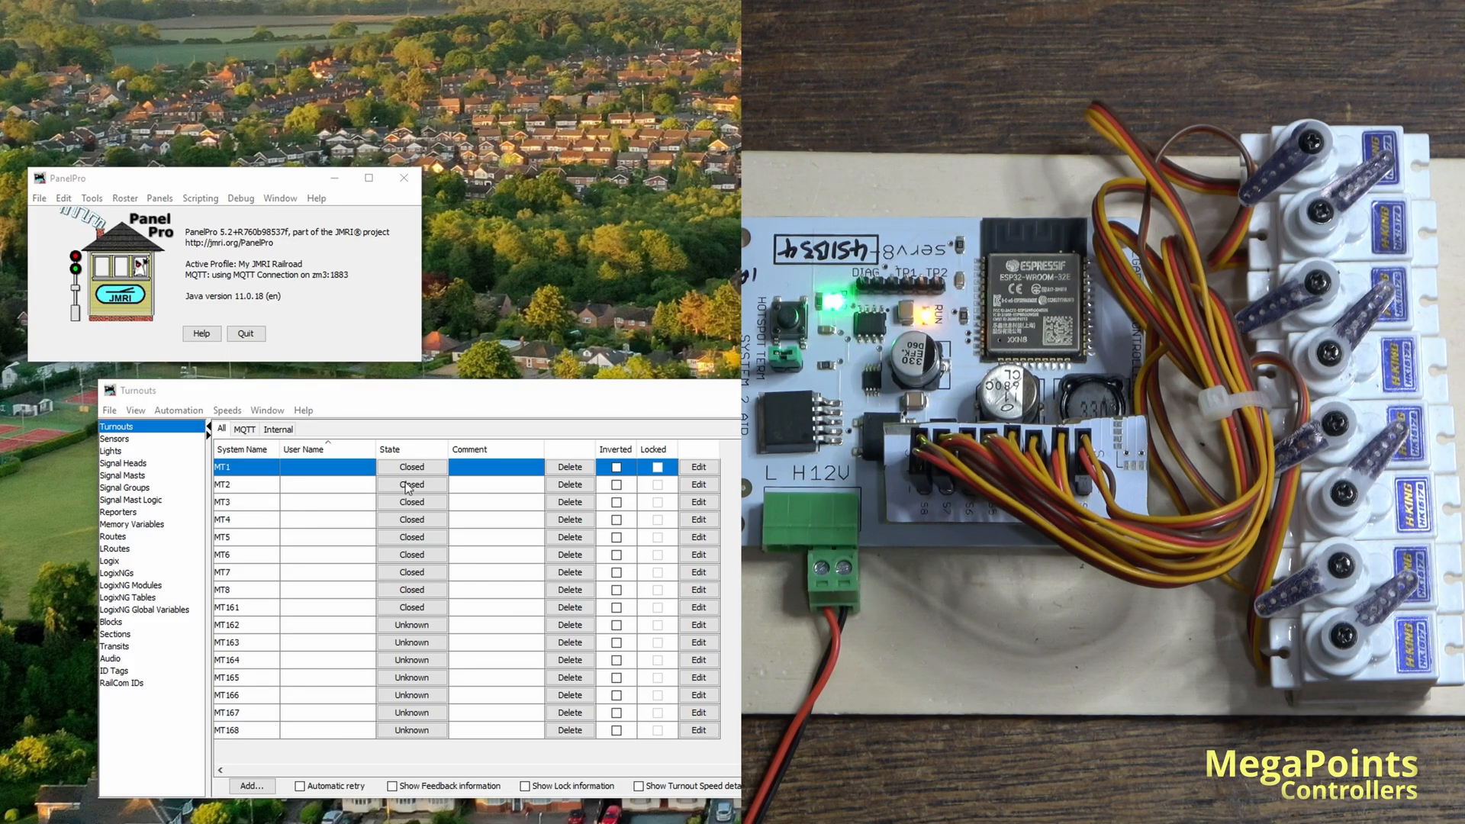
left_click(412, 467)
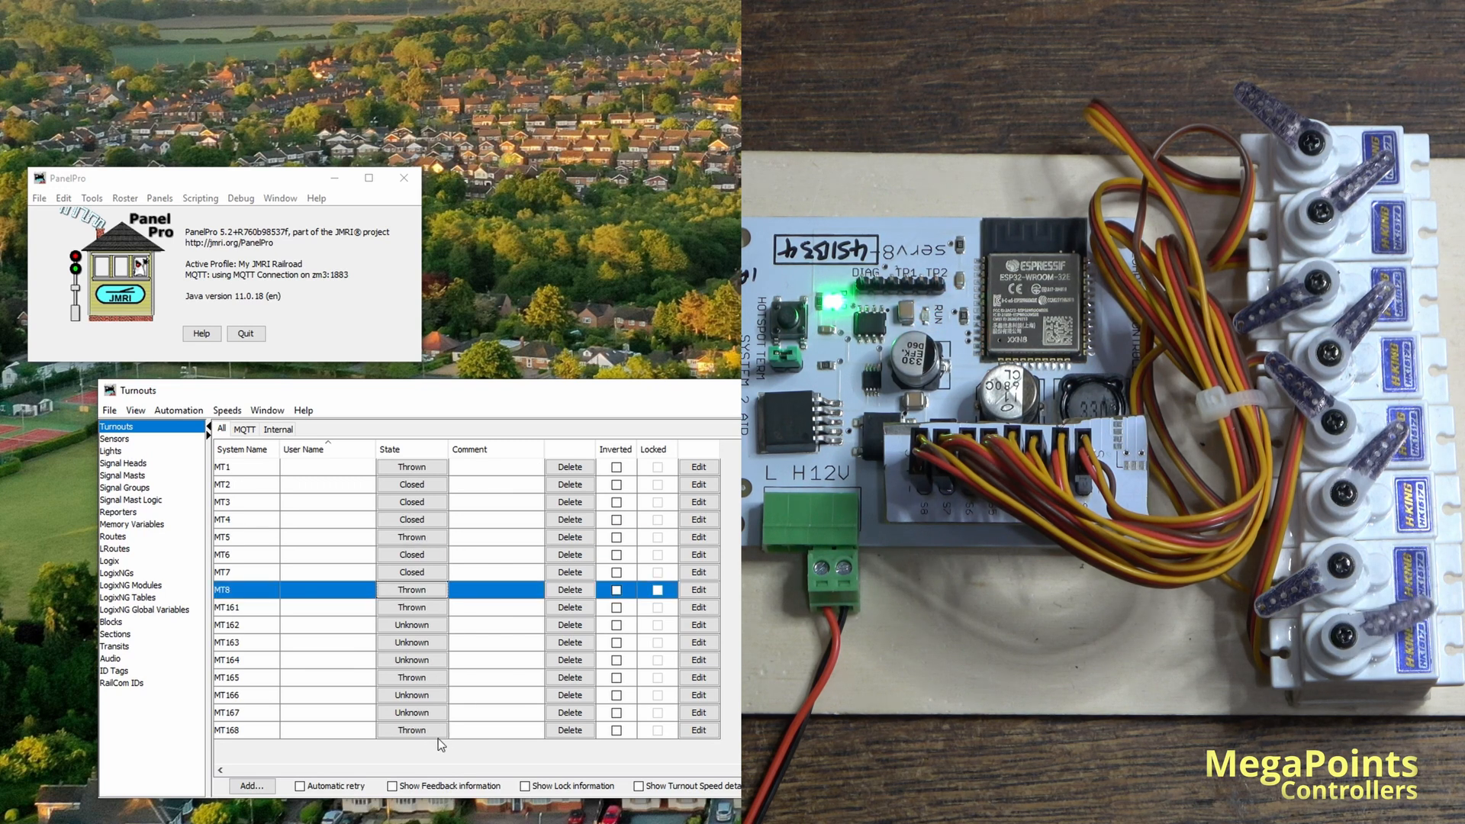
left_click(410, 589)
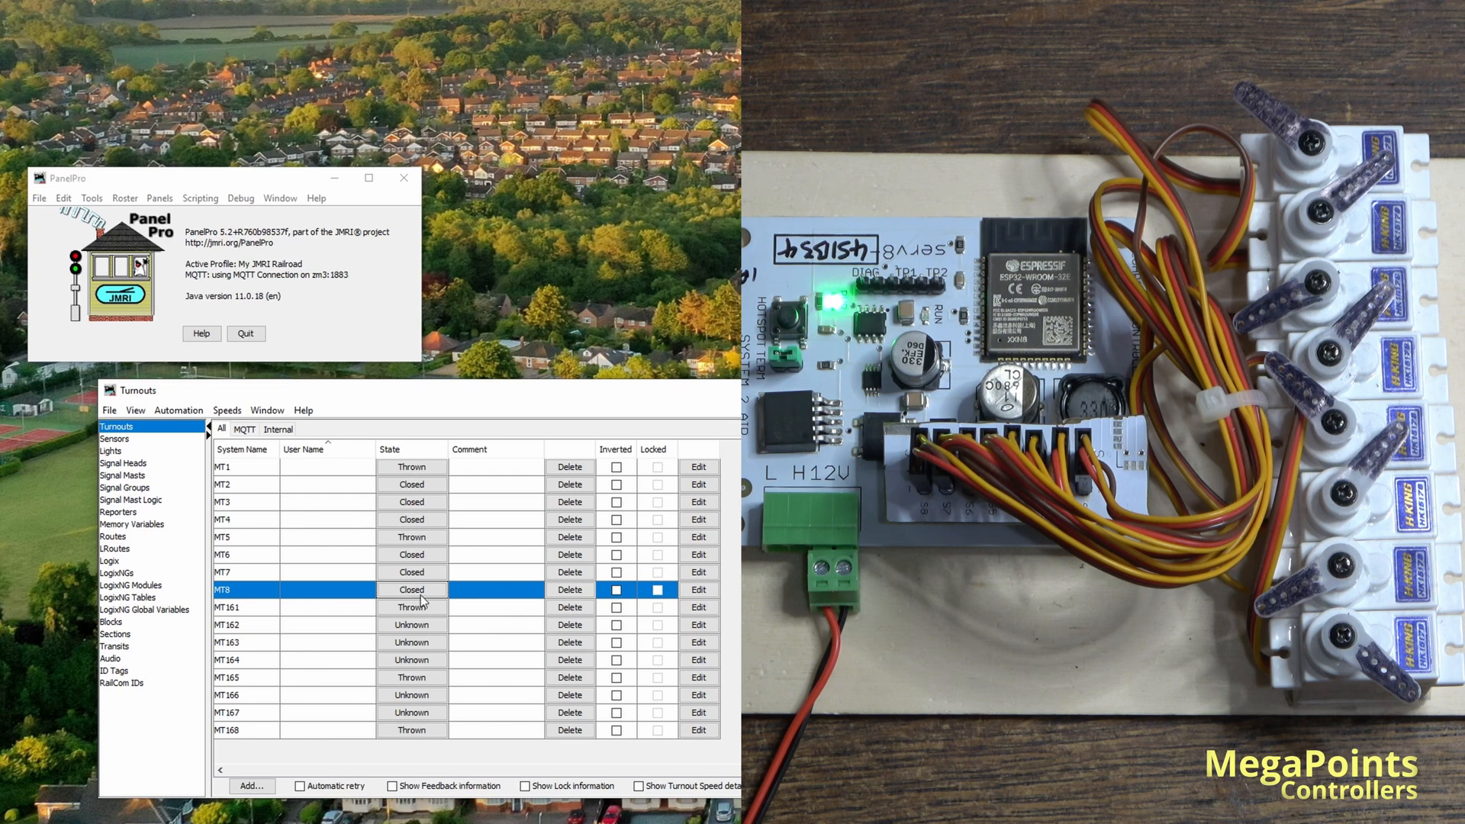